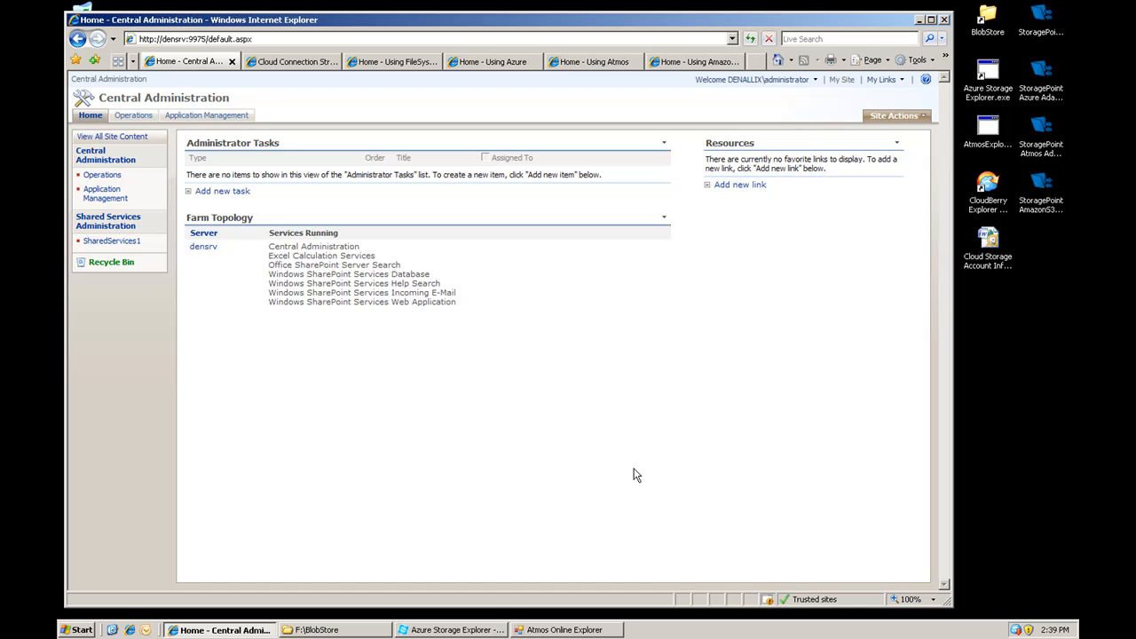
pyautogui.moveTo(216, 171)
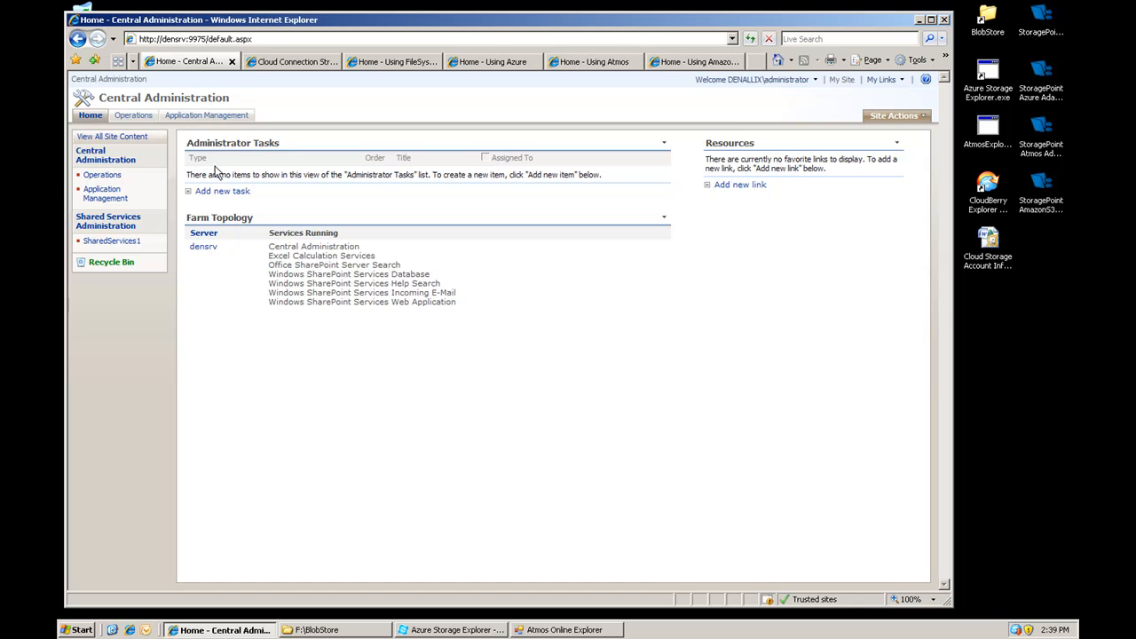
# Step: Go to Application Management and list the StoragePoint storage profiles showing the FileSystem profile
pyautogui.click(206, 115)
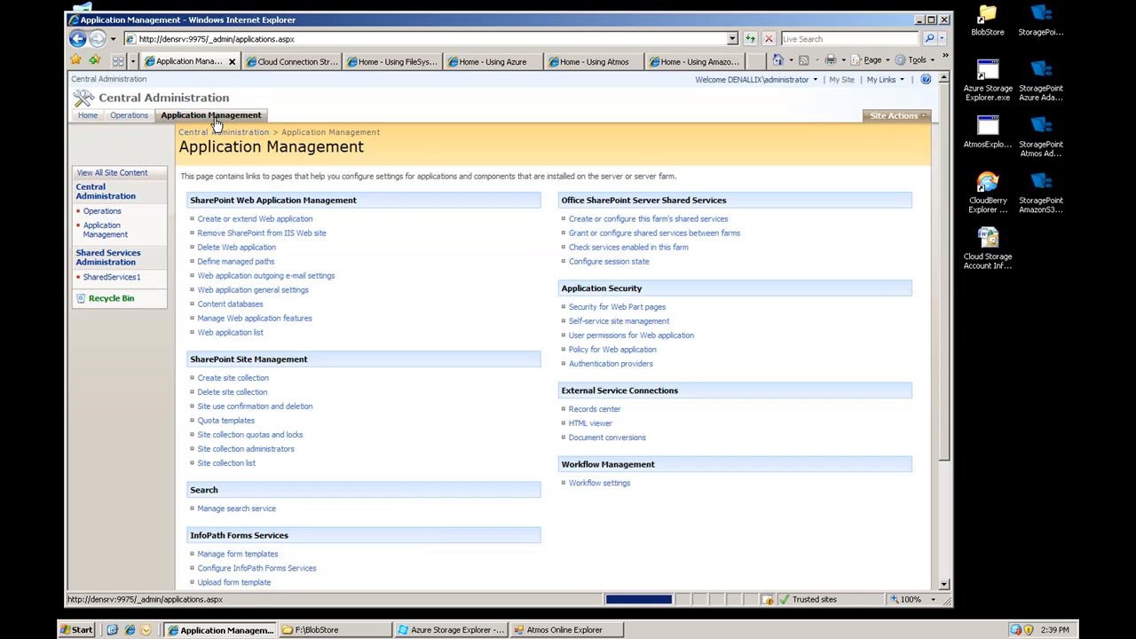
pyautogui.scroll(-3)
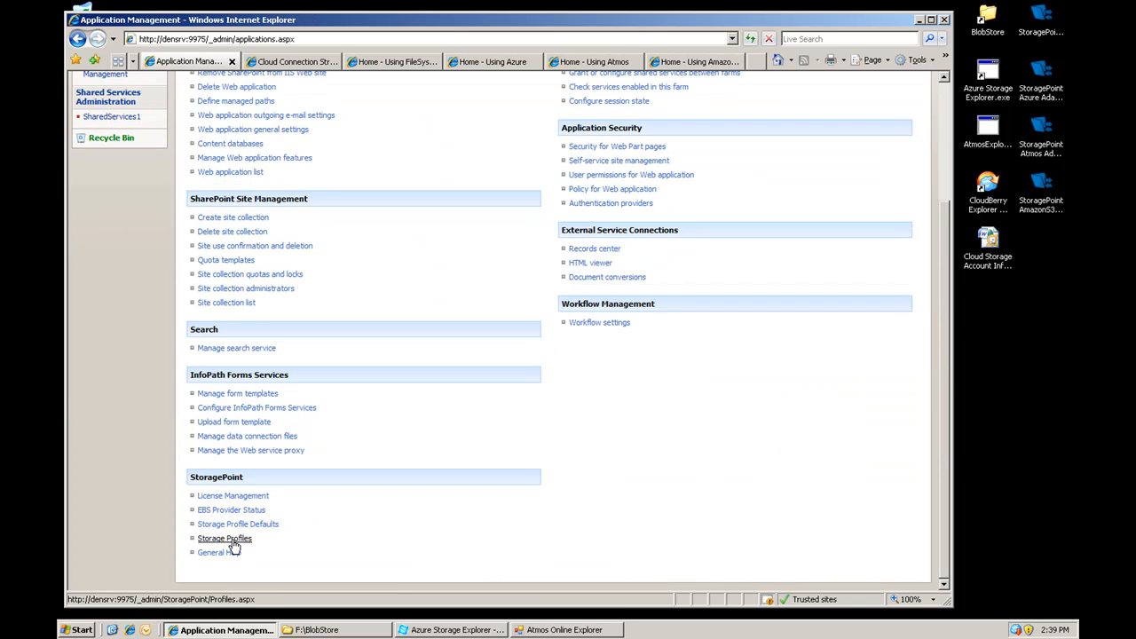
pyautogui.click(224, 540)
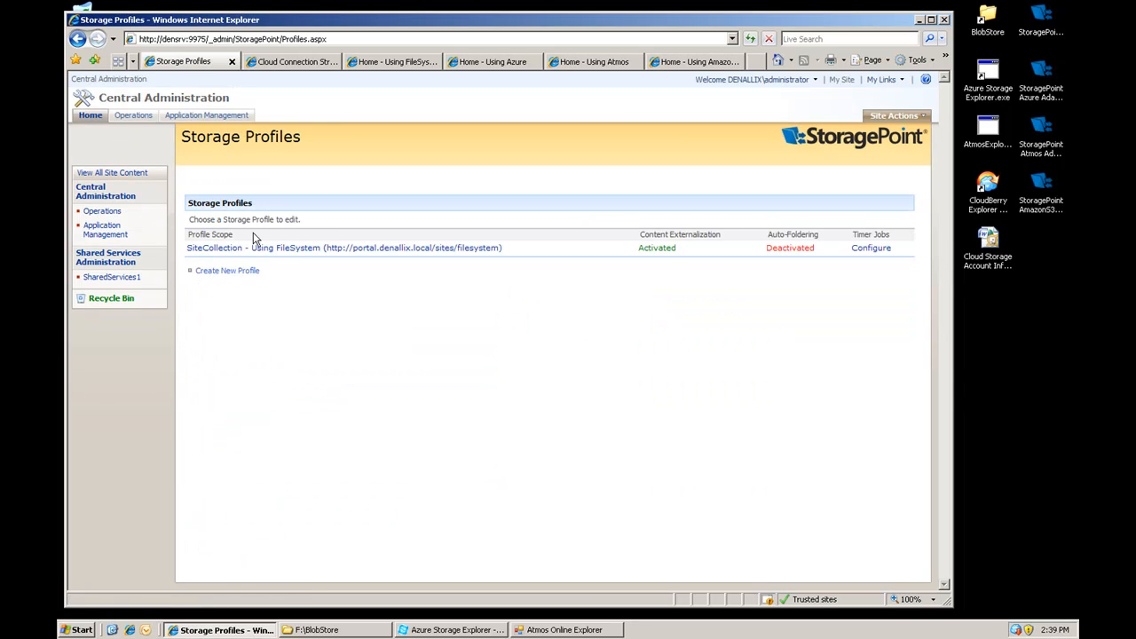
pyautogui.moveTo(302, 248)
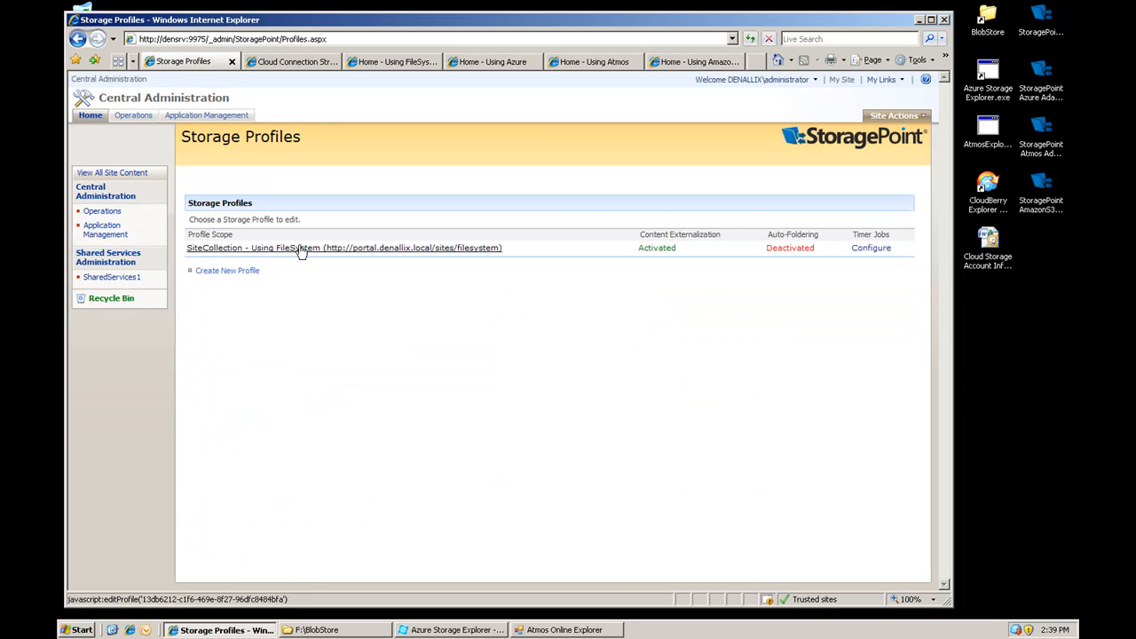
# Step: Upload all seven Demo Doc files to the Using FileSystem site's Shared Documents library
pyautogui.click(390, 60)
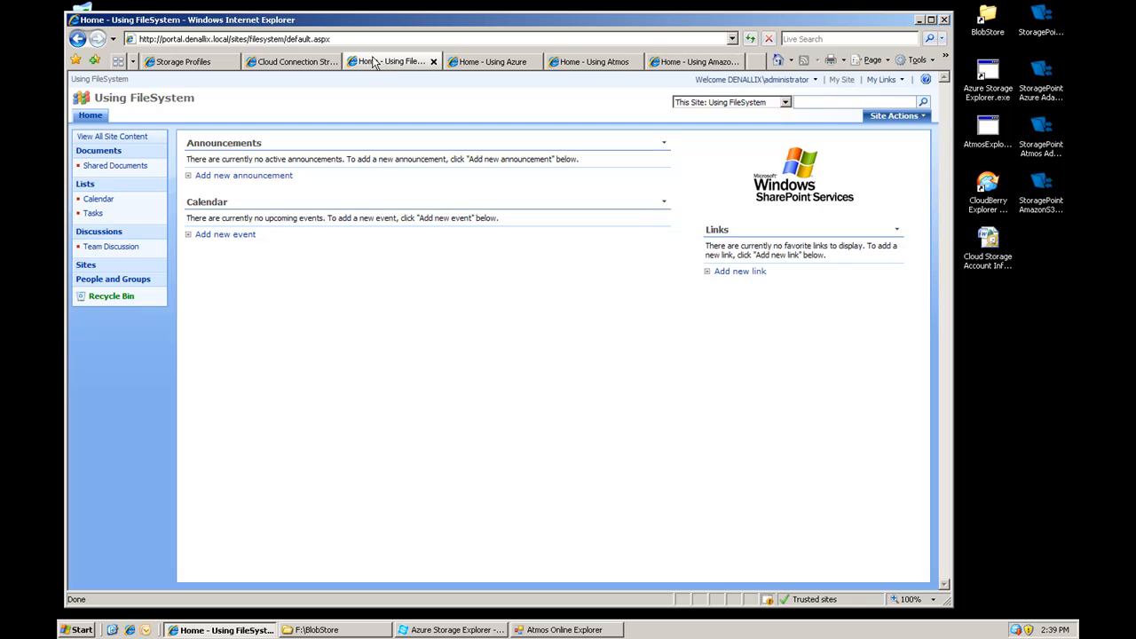
pyautogui.moveTo(127, 199)
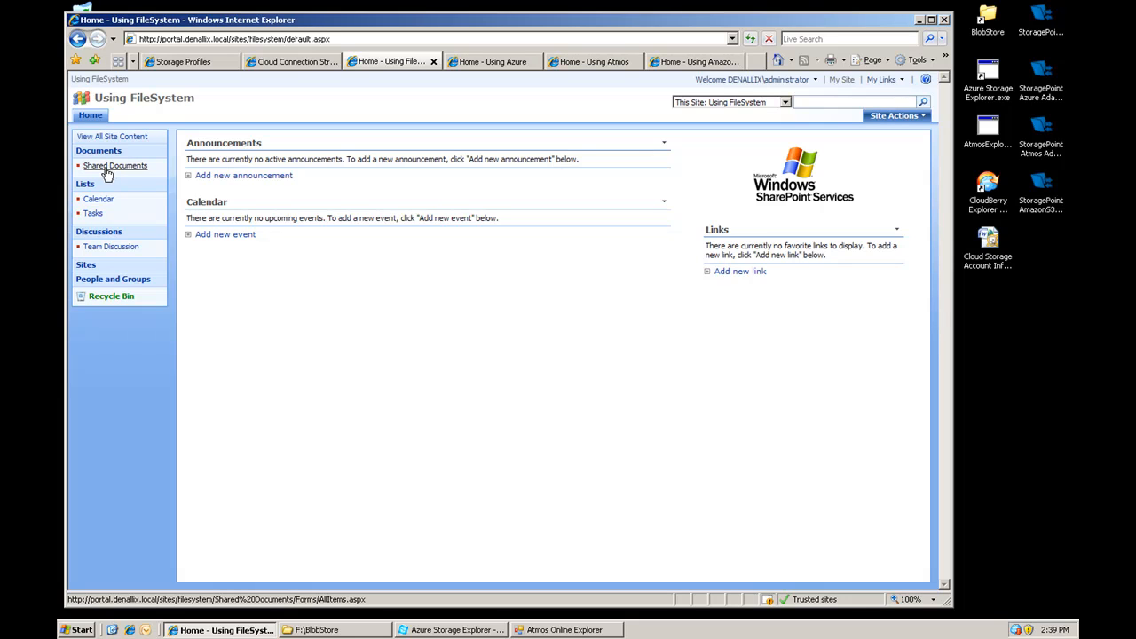
pyautogui.click(116, 165)
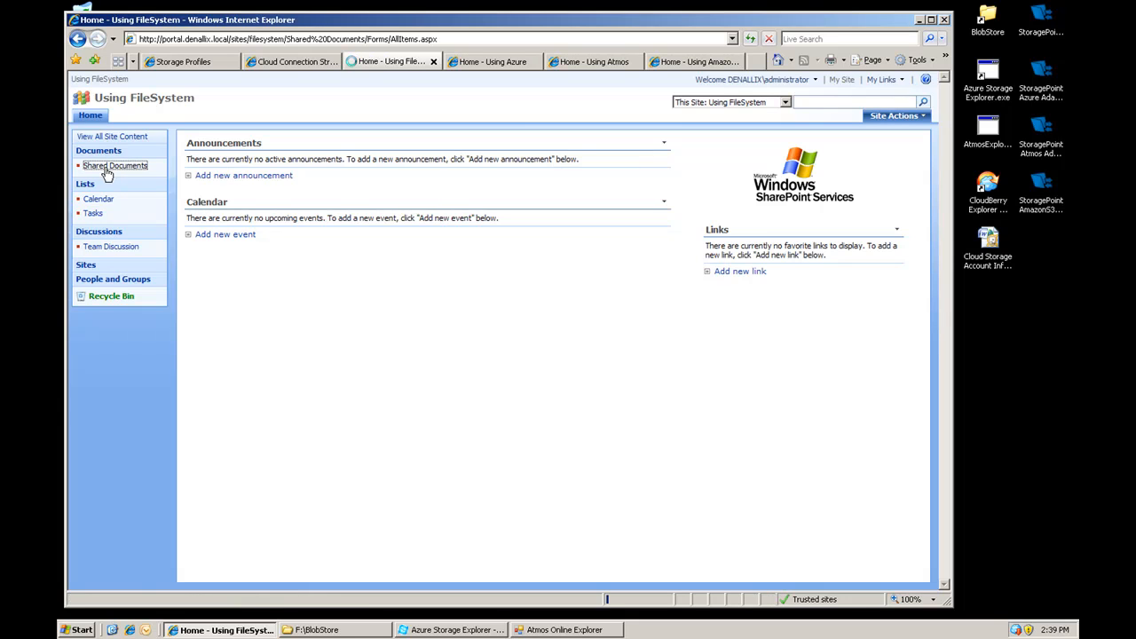
pyautogui.click(115, 165)
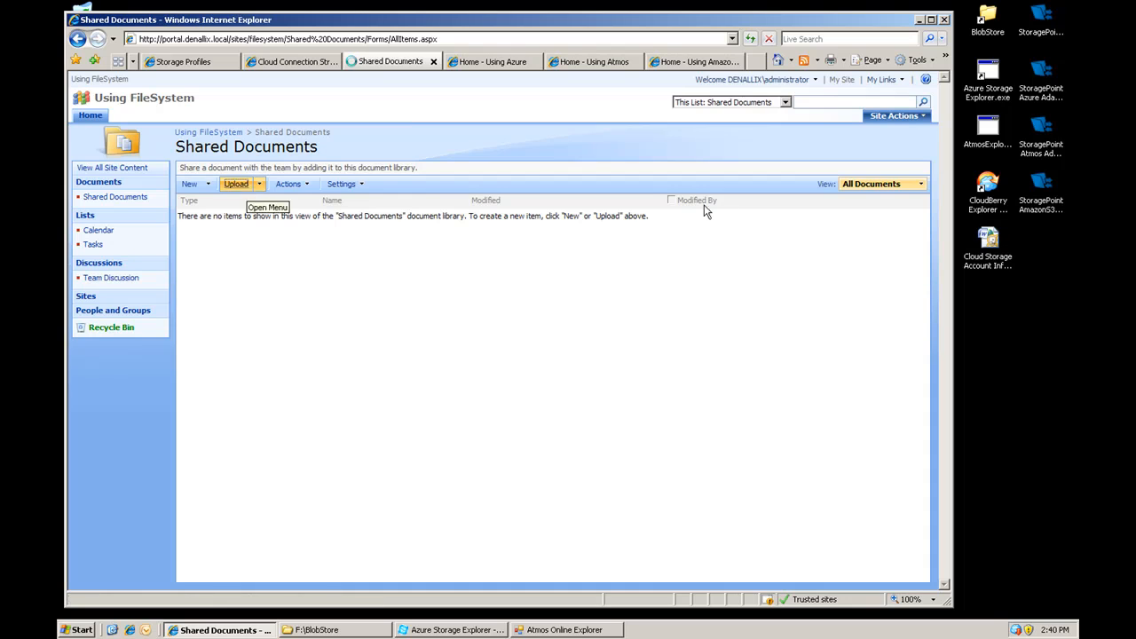
pyautogui.click(235, 183)
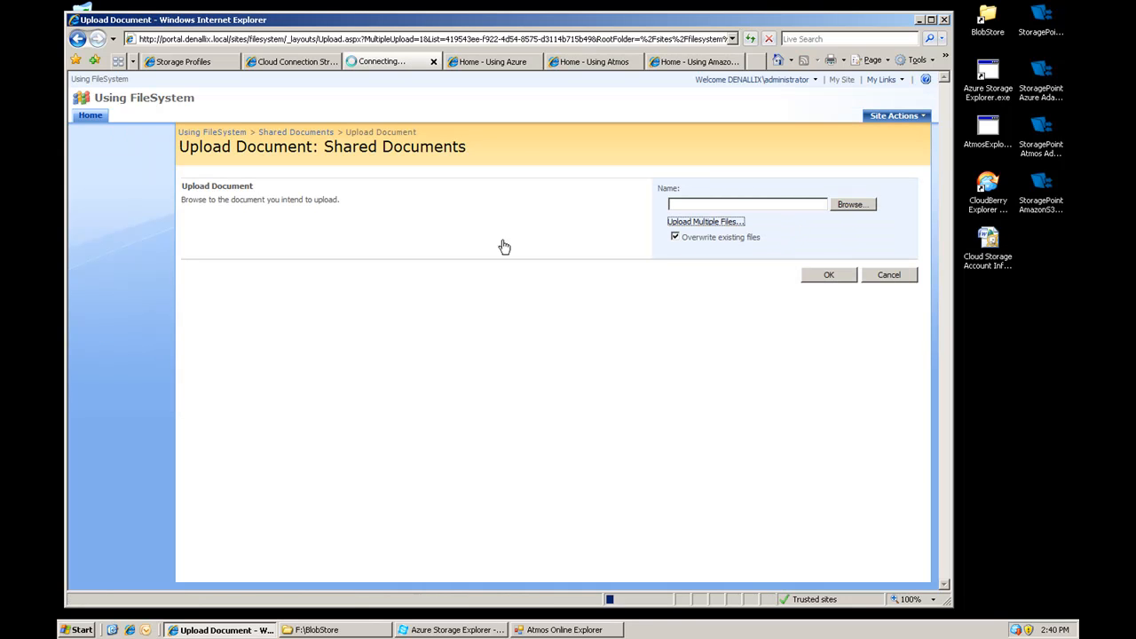
pyautogui.click(705, 220)
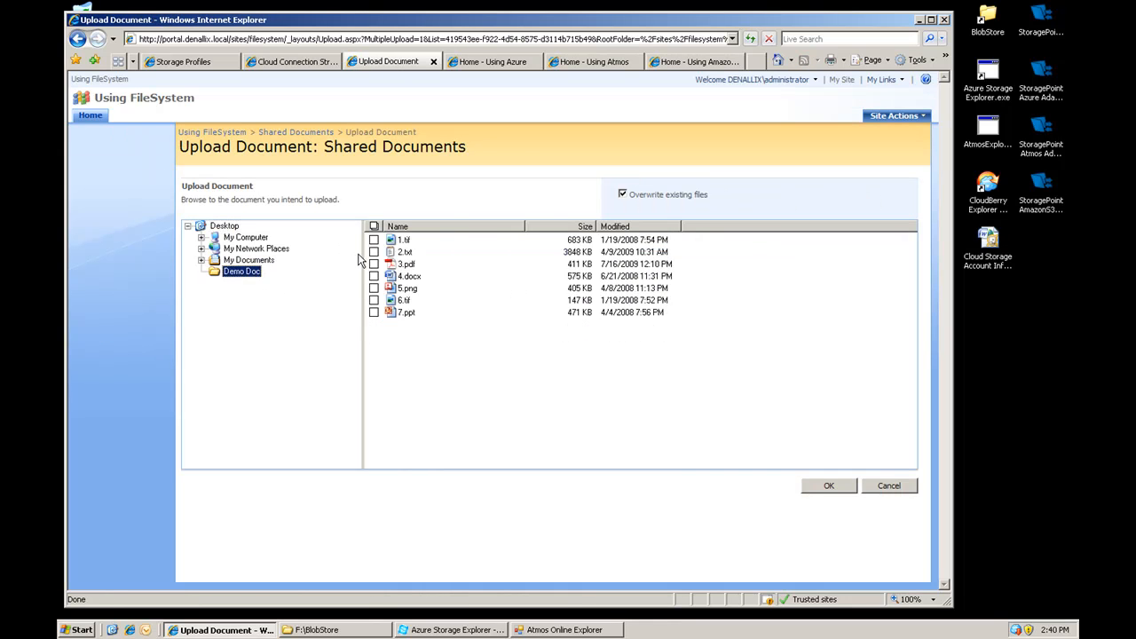
pyautogui.click(373, 225)
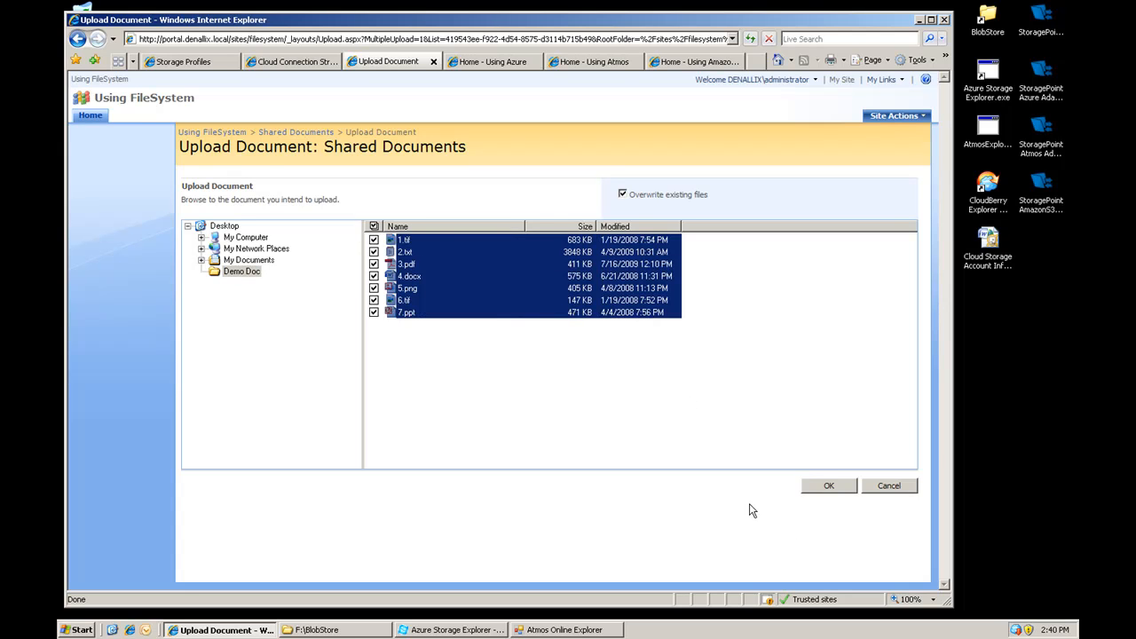
pyautogui.click(827, 486)
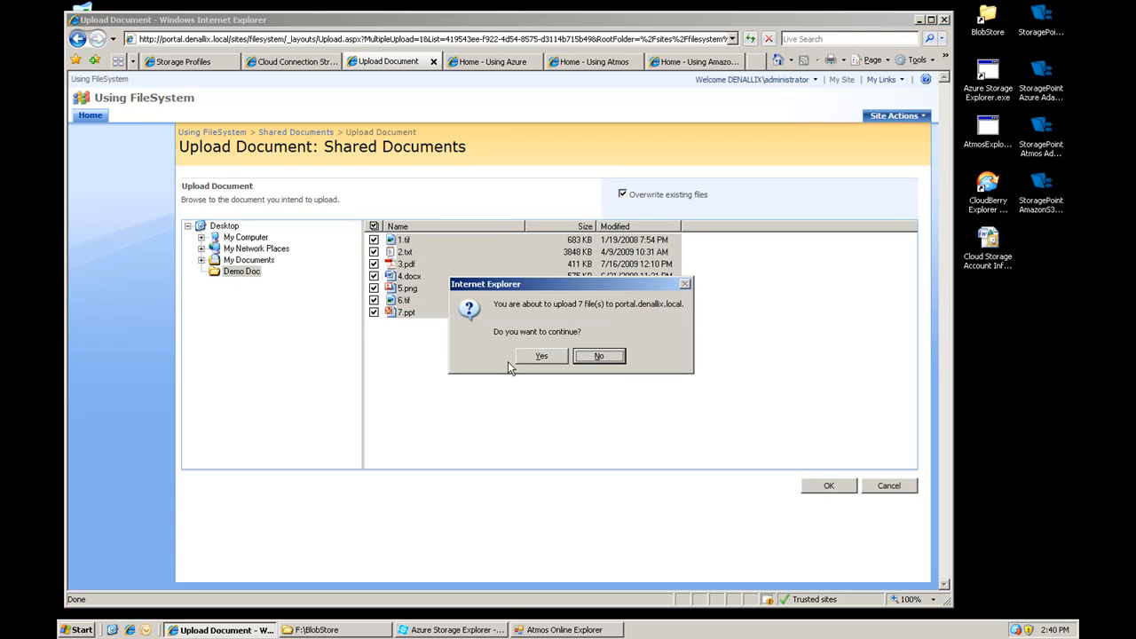
pyautogui.click(540, 355)
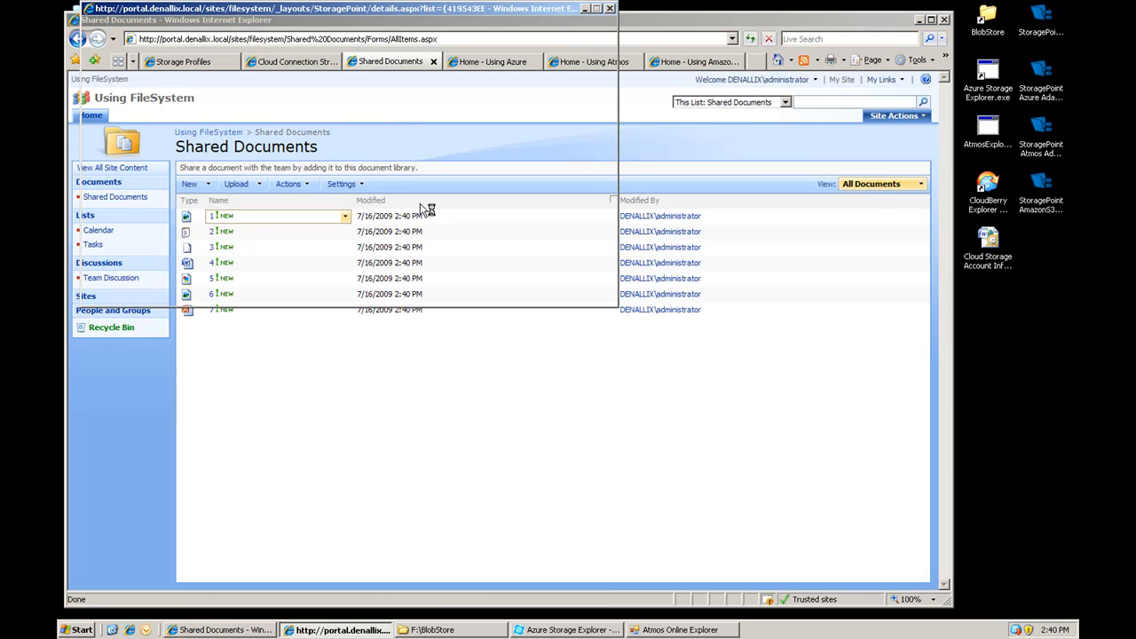
# Step: Check 1.tif's StoragePoint details confirming it is externalized to the file system
pyautogui.click(345, 216)
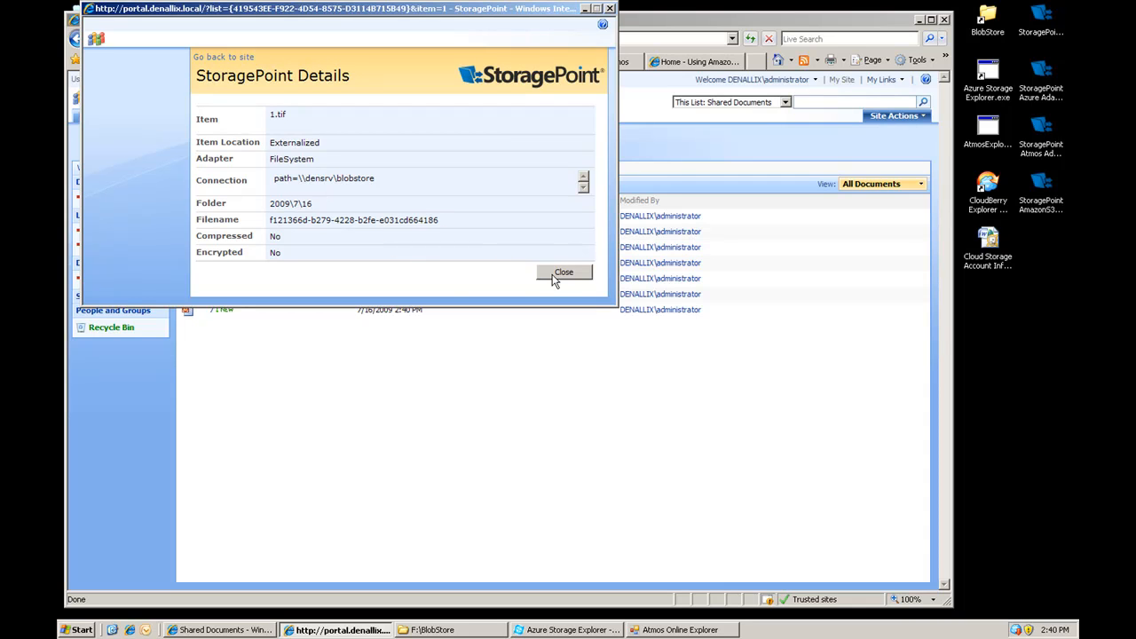
pyautogui.click(565, 273)
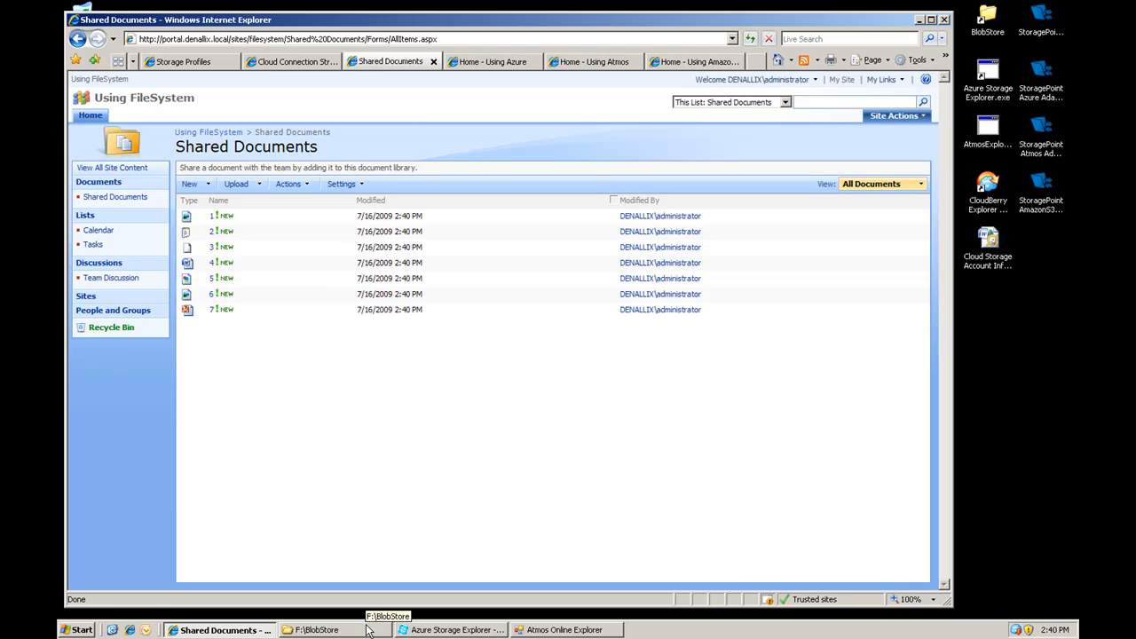
# Step: Browse the F:\BlobStore share down to the 2009\7\16 folder holding the externalized files
pyautogui.click(317, 628)
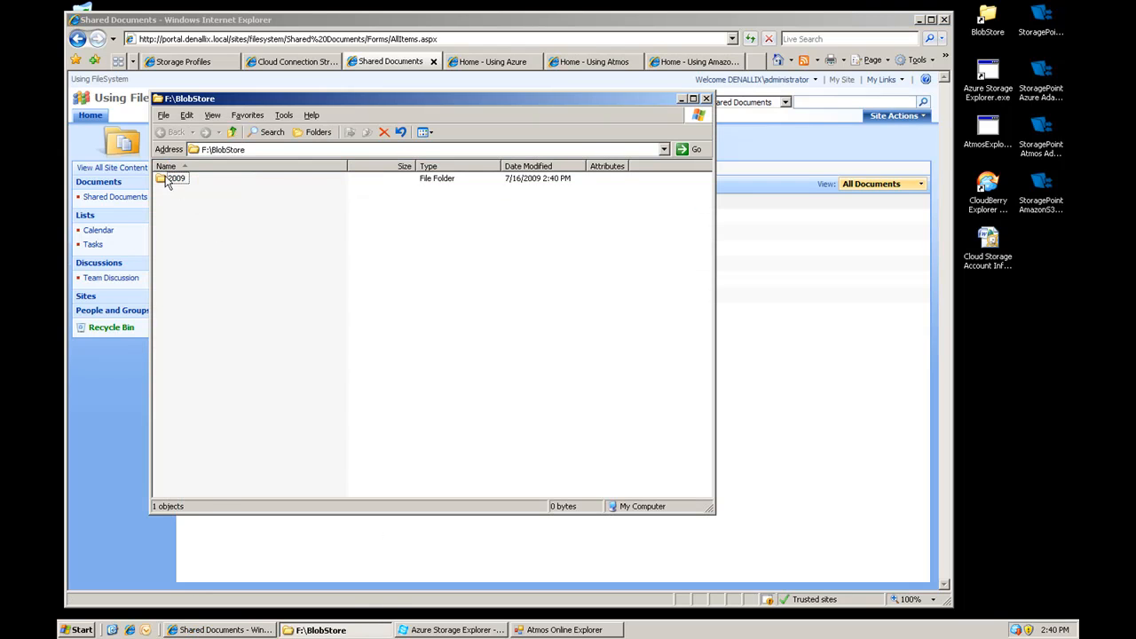
pyautogui.doubleClick(174, 177)
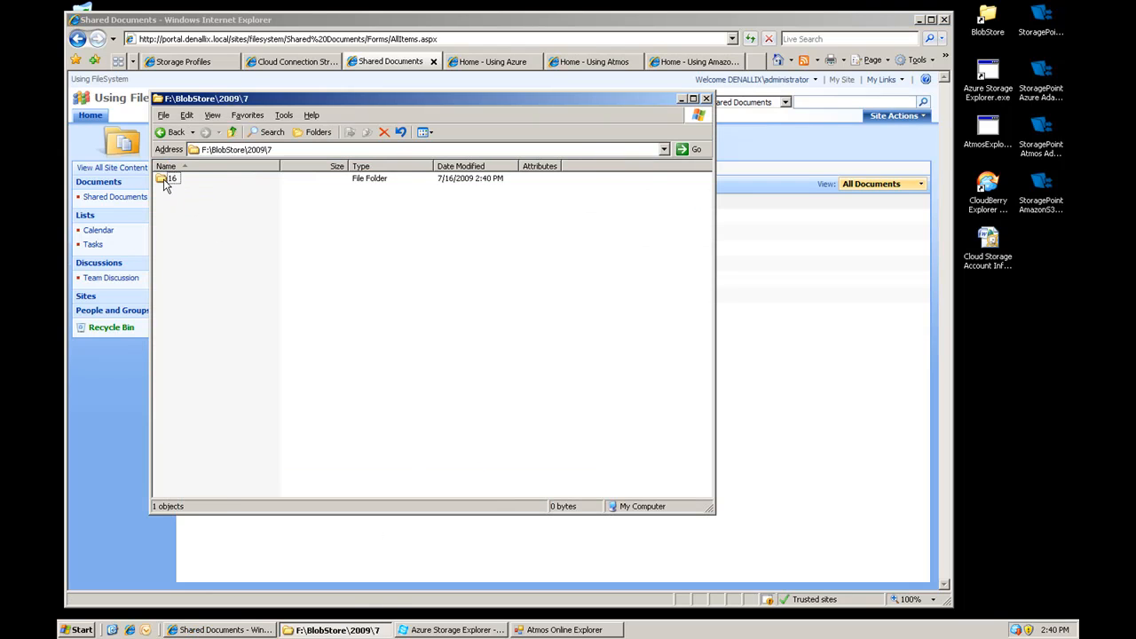
pyautogui.doubleClick(170, 178)
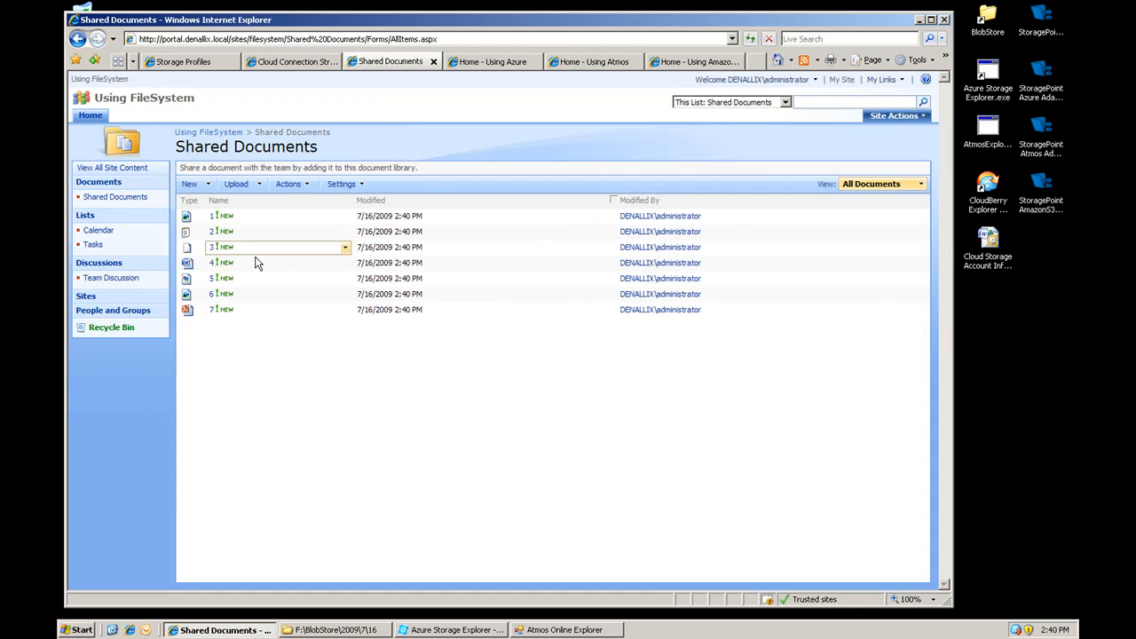
pyautogui.click(211, 217)
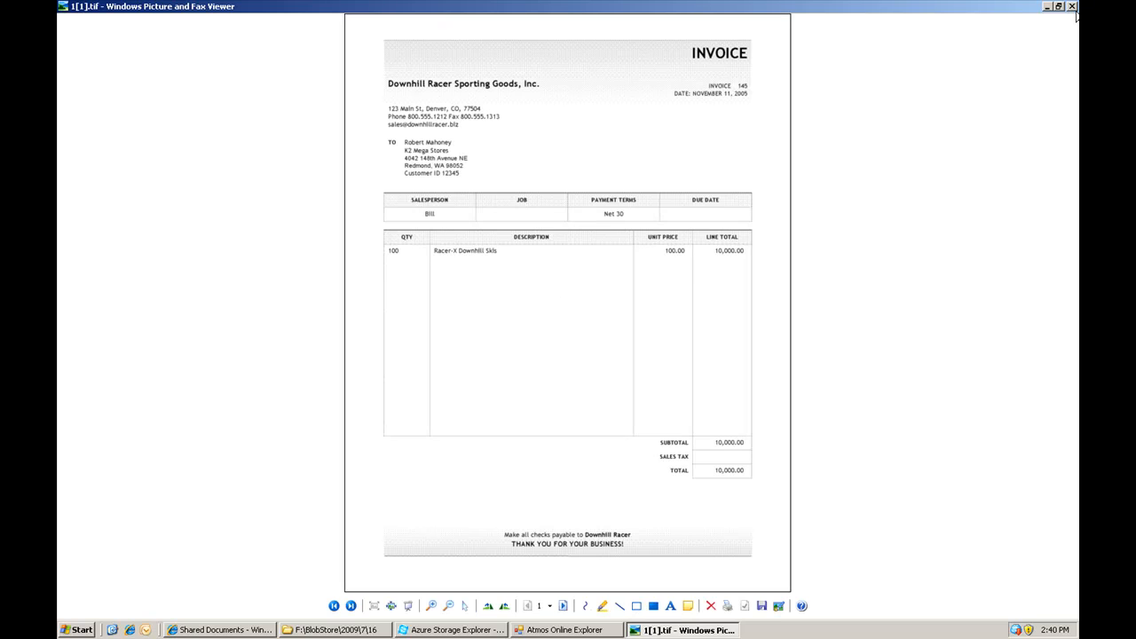
pyautogui.click(220, 629)
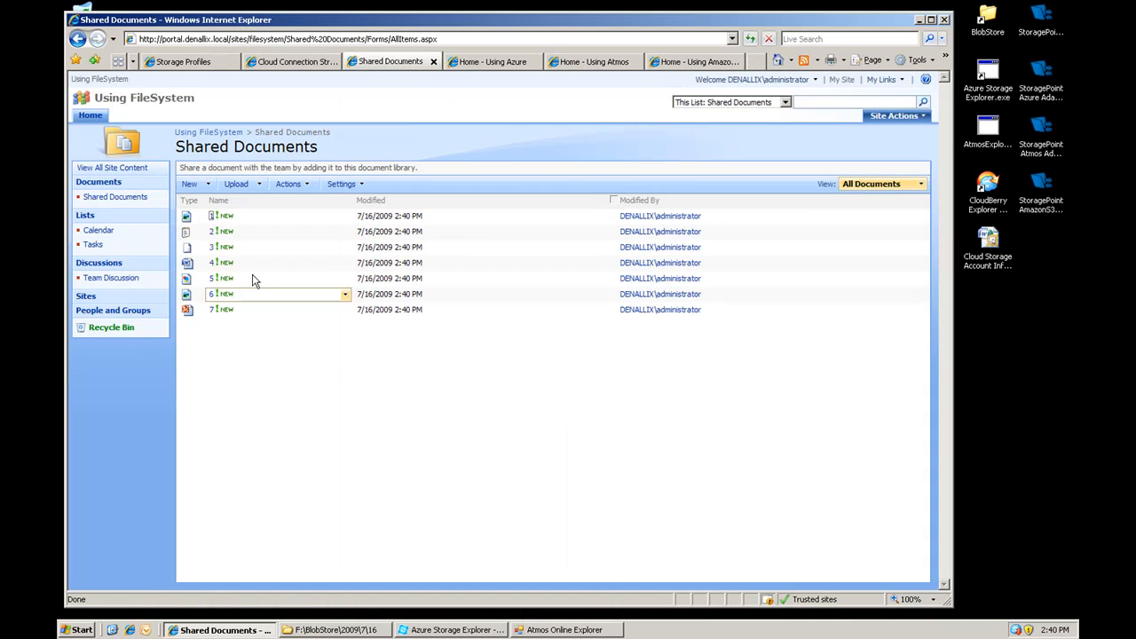
pyautogui.click(213, 277)
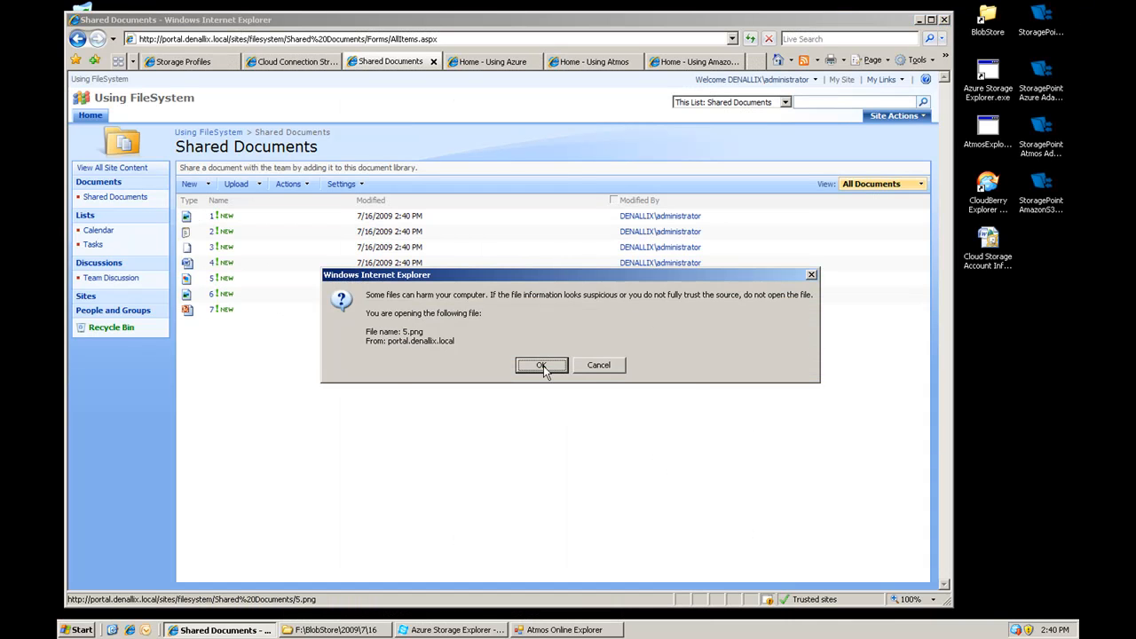
pyautogui.click(540, 366)
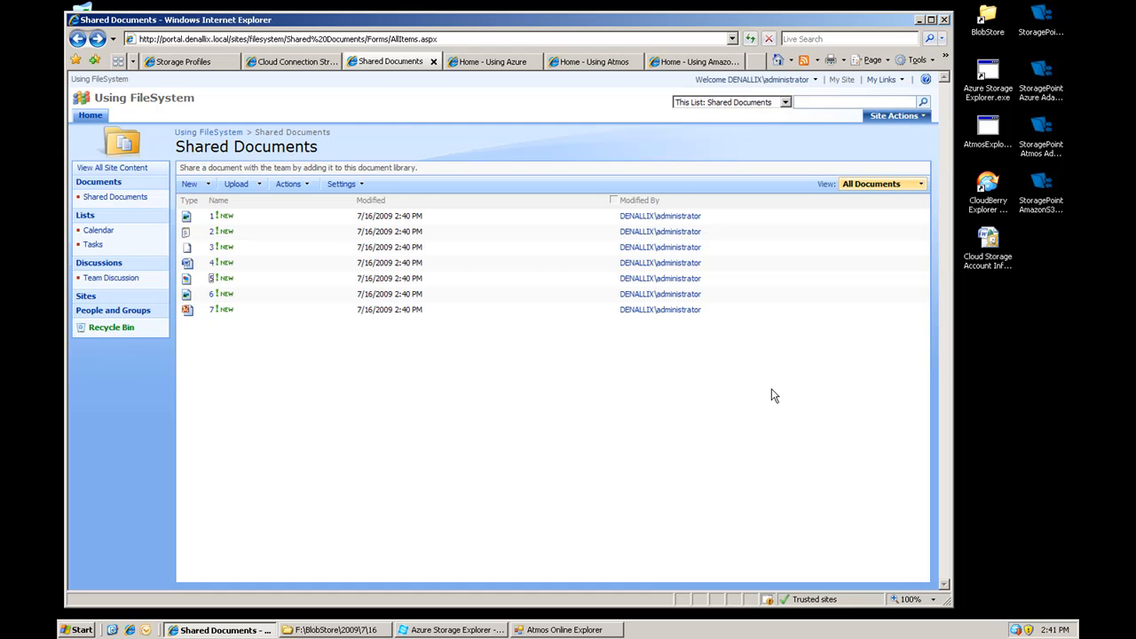
pyautogui.moveTo(495, 106)
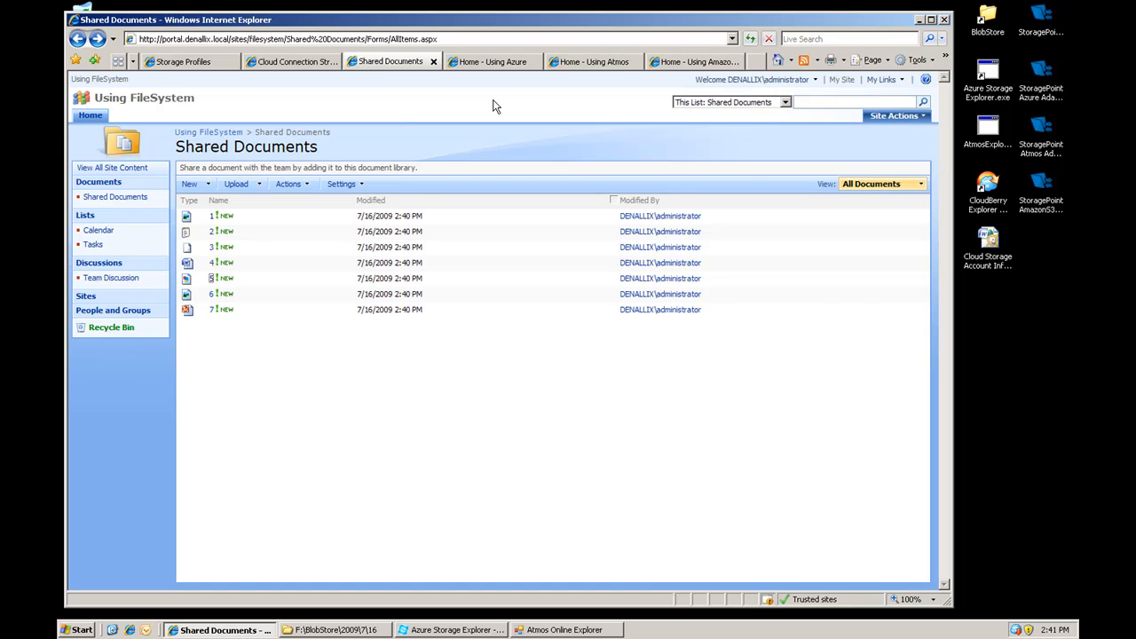
pyautogui.click(492, 60)
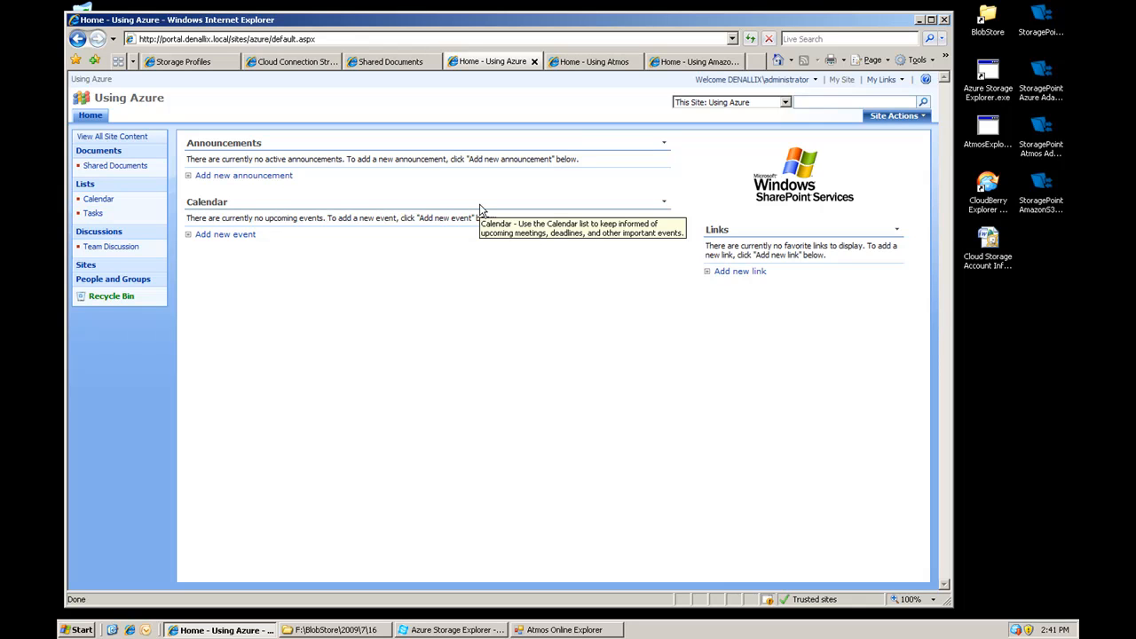
pyautogui.moveTo(256, 163)
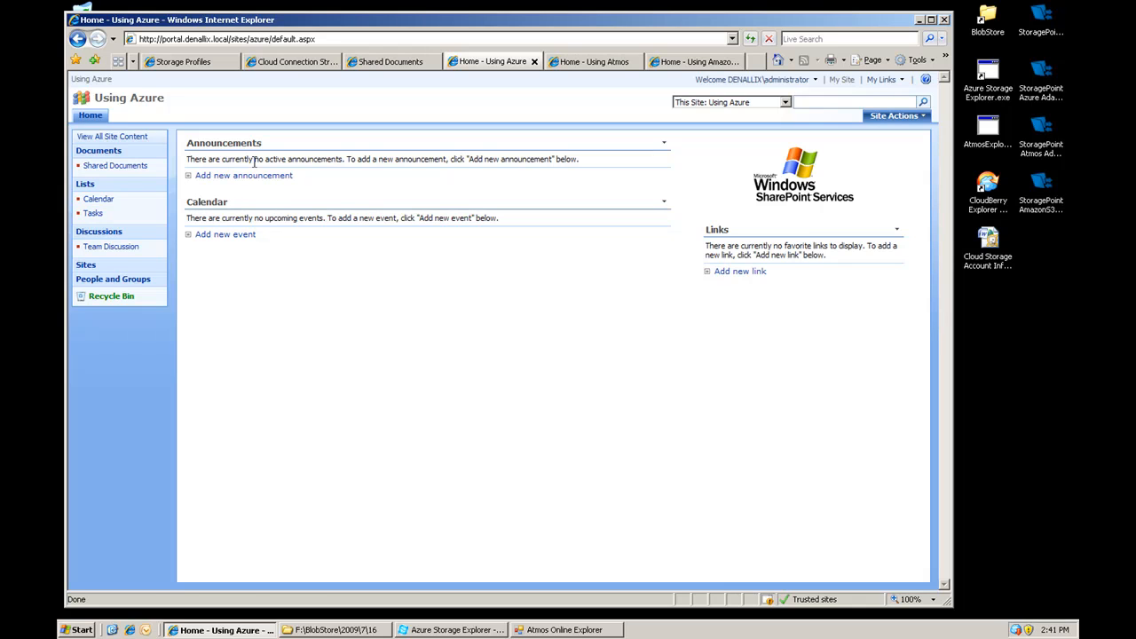
pyautogui.moveTo(113, 166)
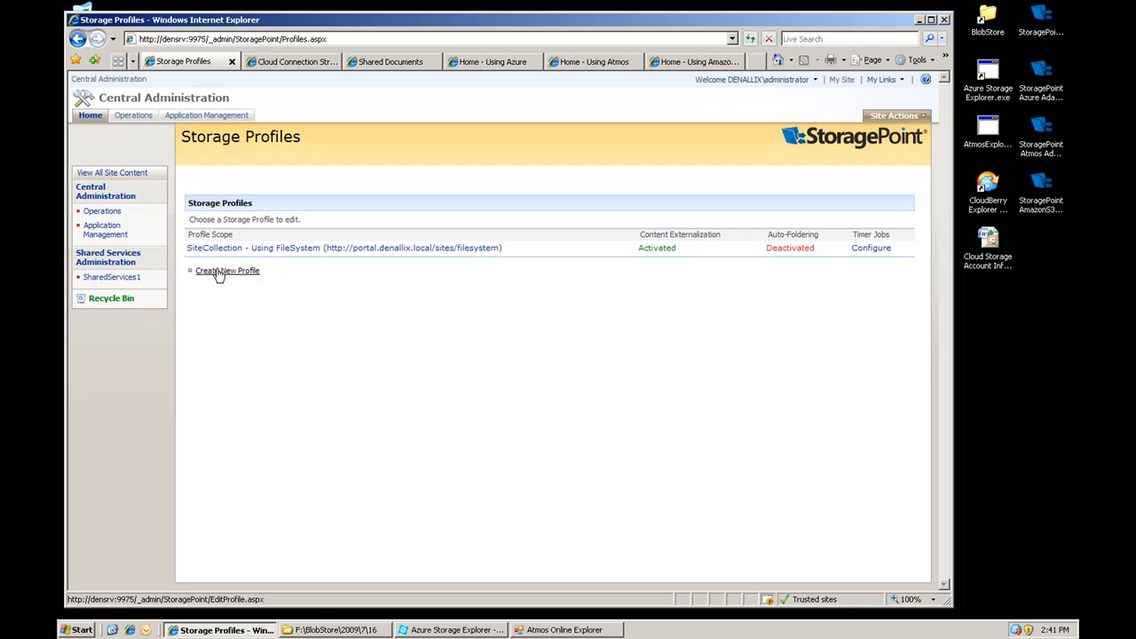
# Step: Scope the new profile to the /sites/azure collection on portal.denallix.local and choose the Azure adapter
pyautogui.click(227, 270)
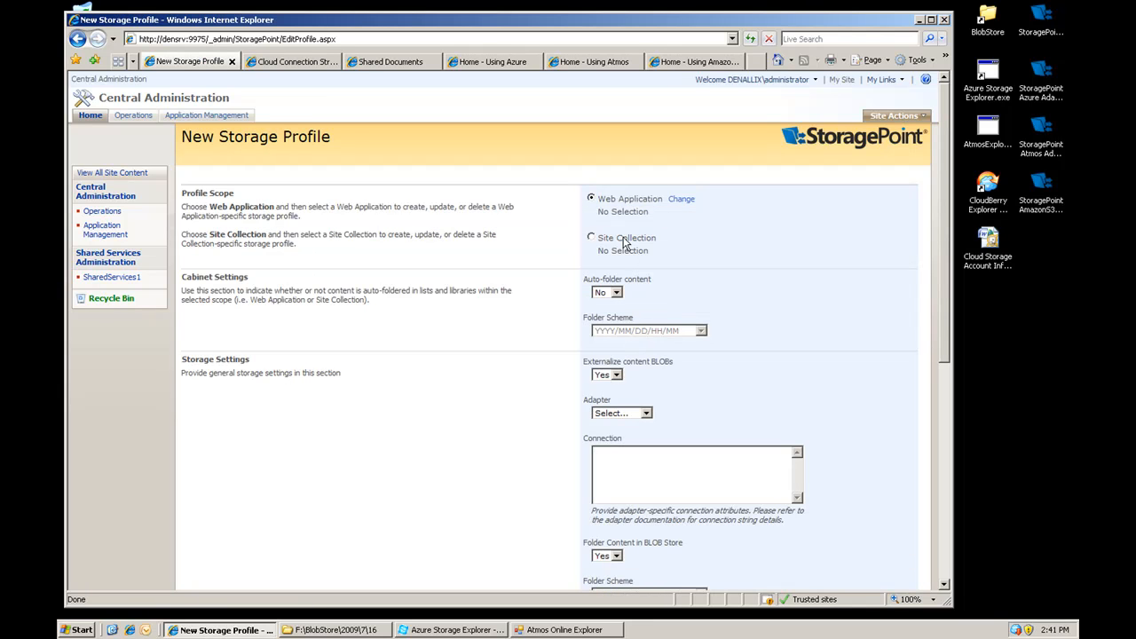
pyautogui.click(591, 238)
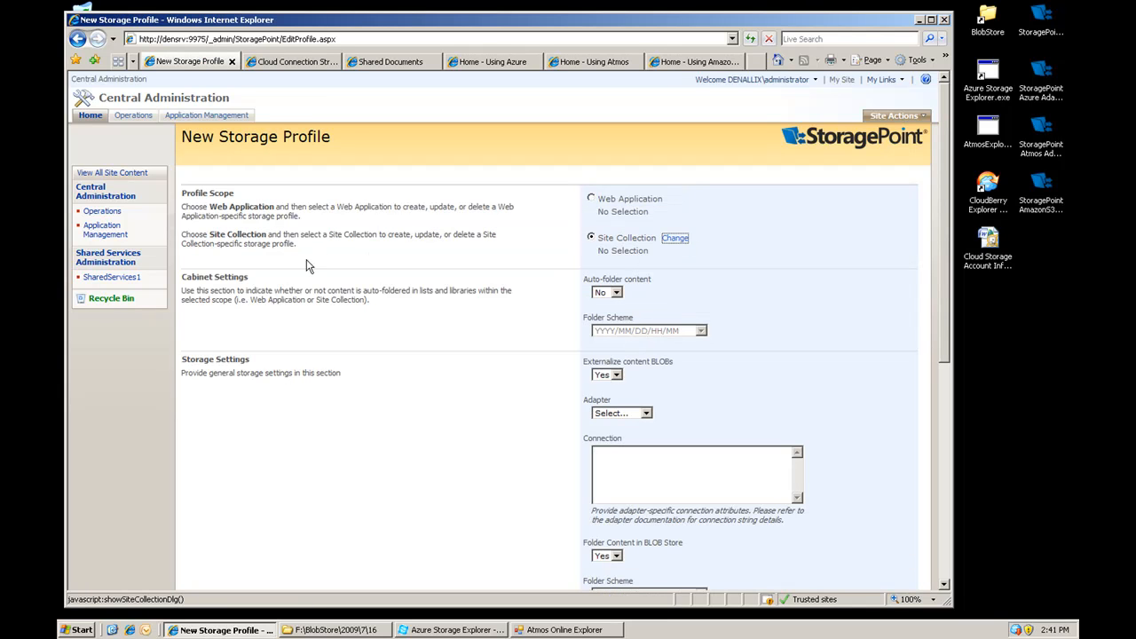
pyautogui.click(674, 238)
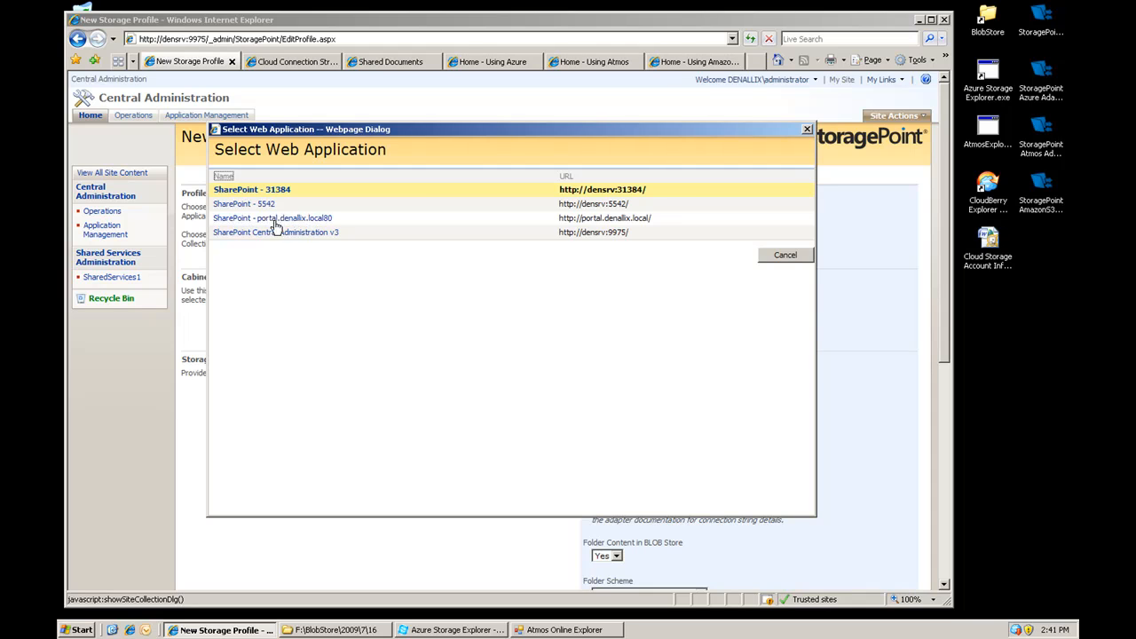
pyautogui.click(273, 216)
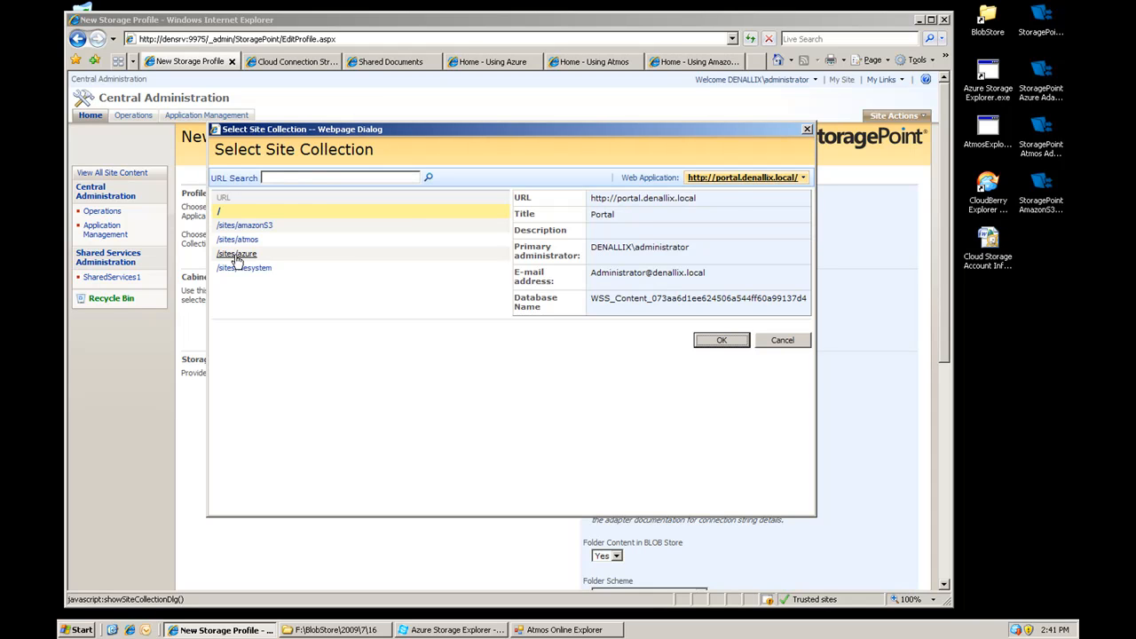
pyautogui.click(721, 340)
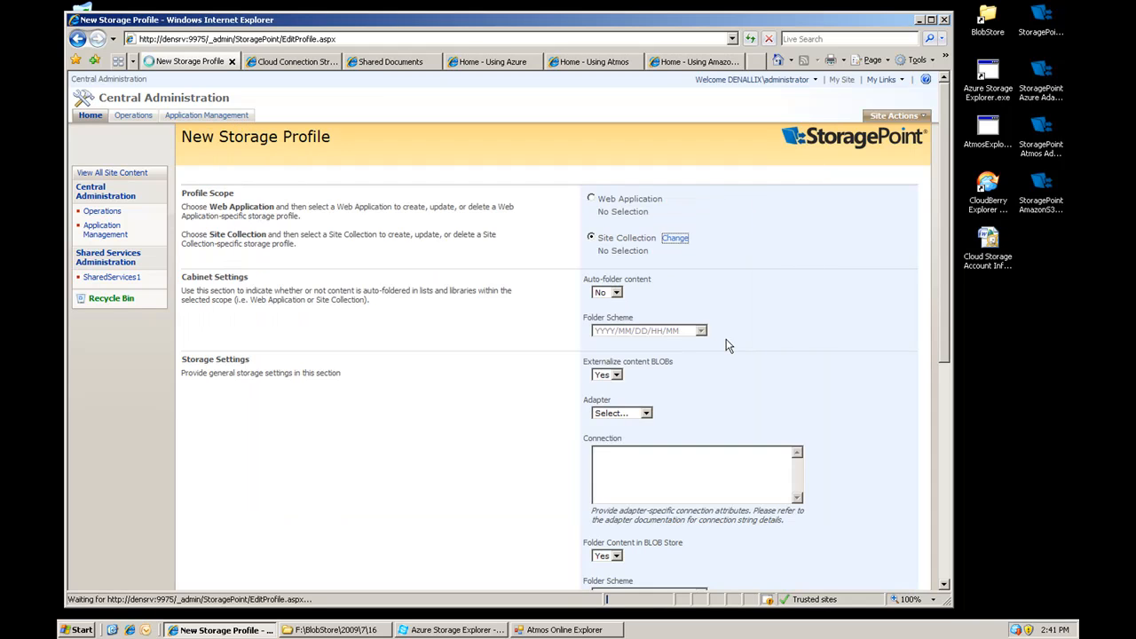
pyautogui.click(646, 412)
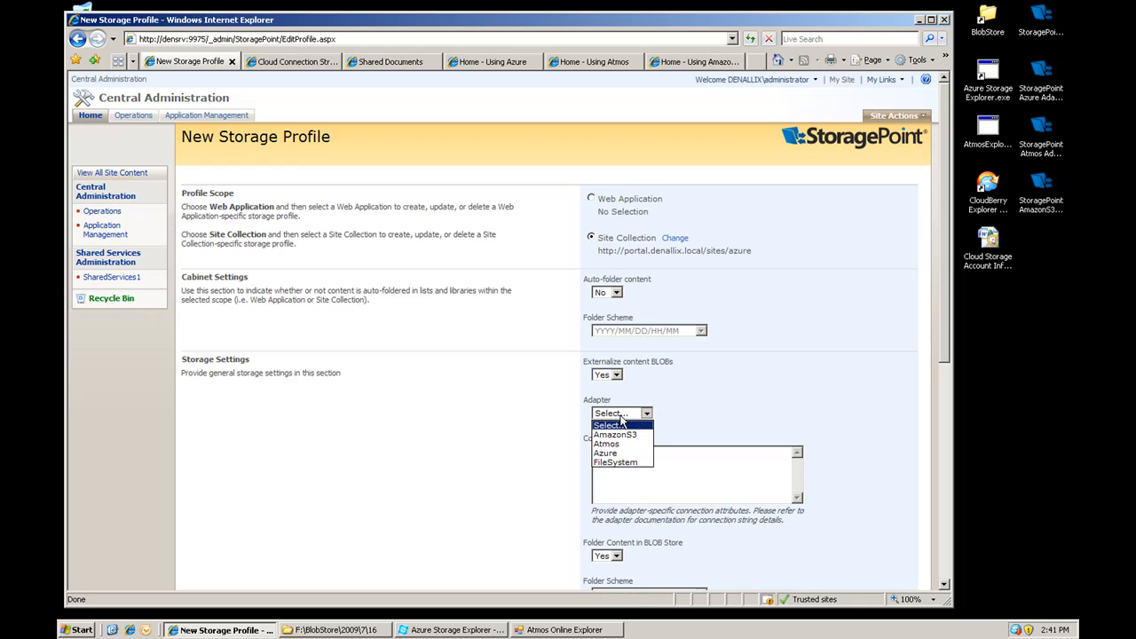
pyautogui.click(605, 453)
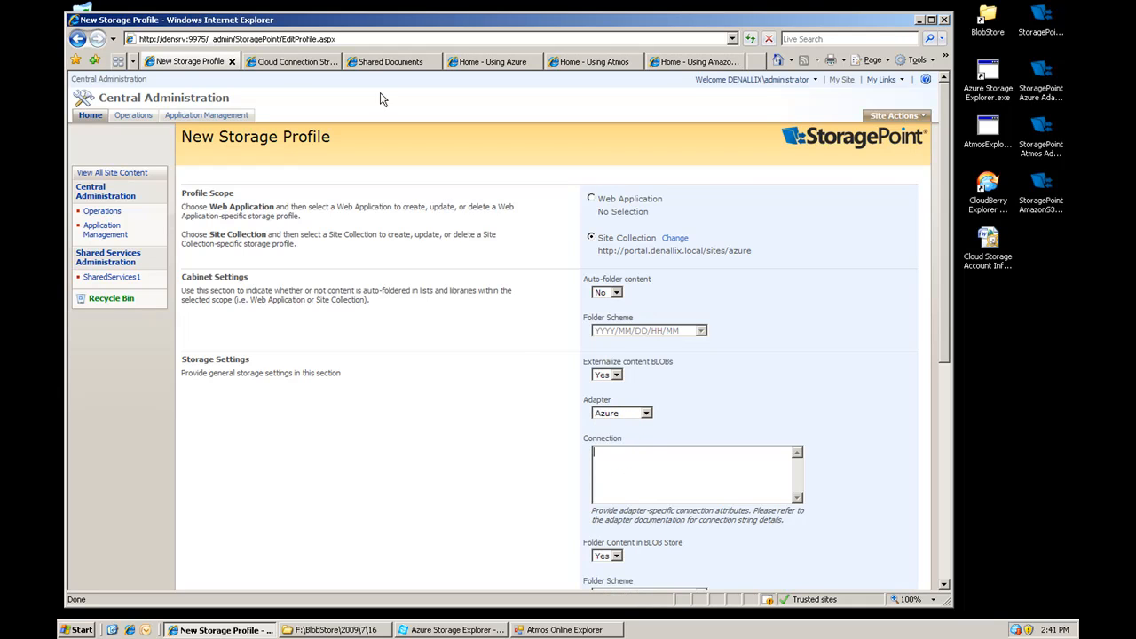
# Step: Select the Azure StoragePoint connection string on the Cloud Connection Strings page for copying
pyautogui.click(287, 60)
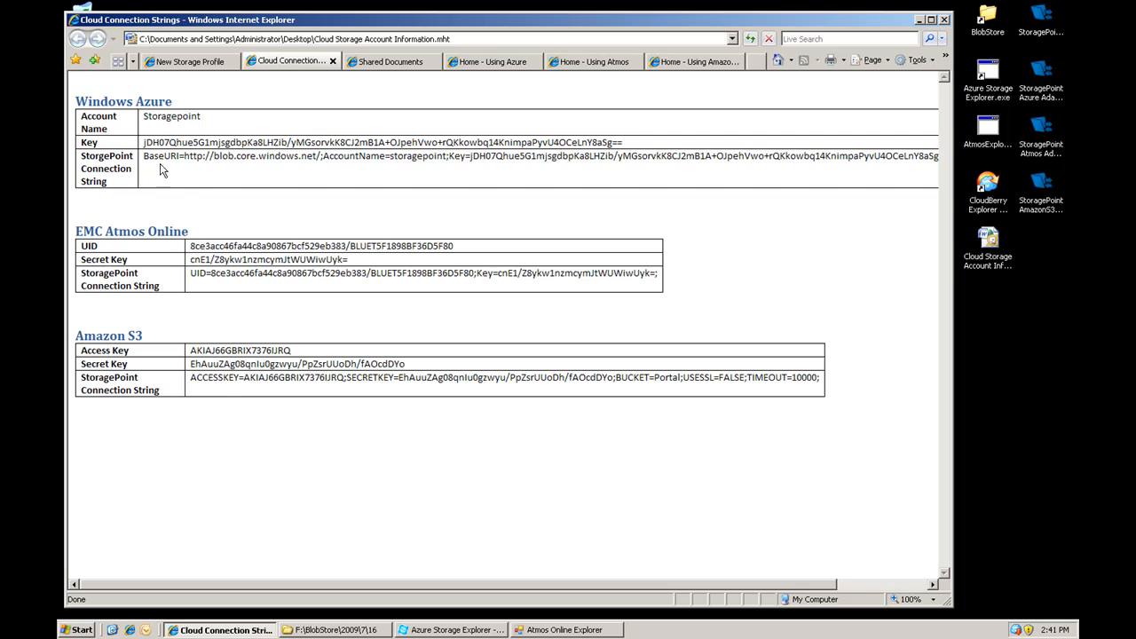
pyautogui.tripleClick(355, 157)
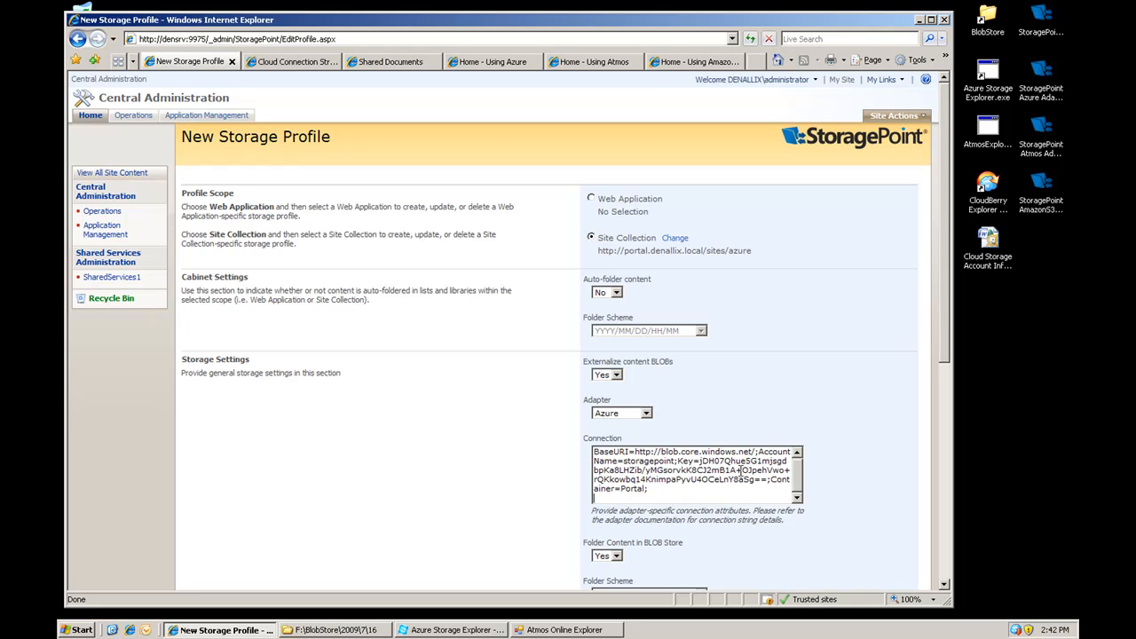
pyautogui.moveTo(784, 479)
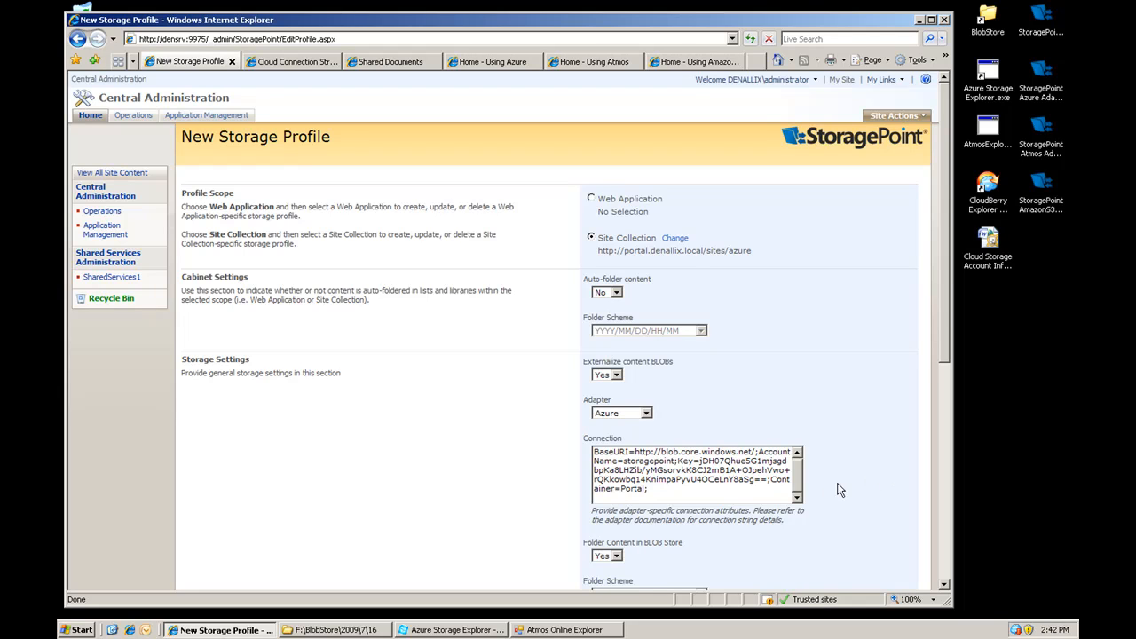
pyautogui.moveTo(828, 494)
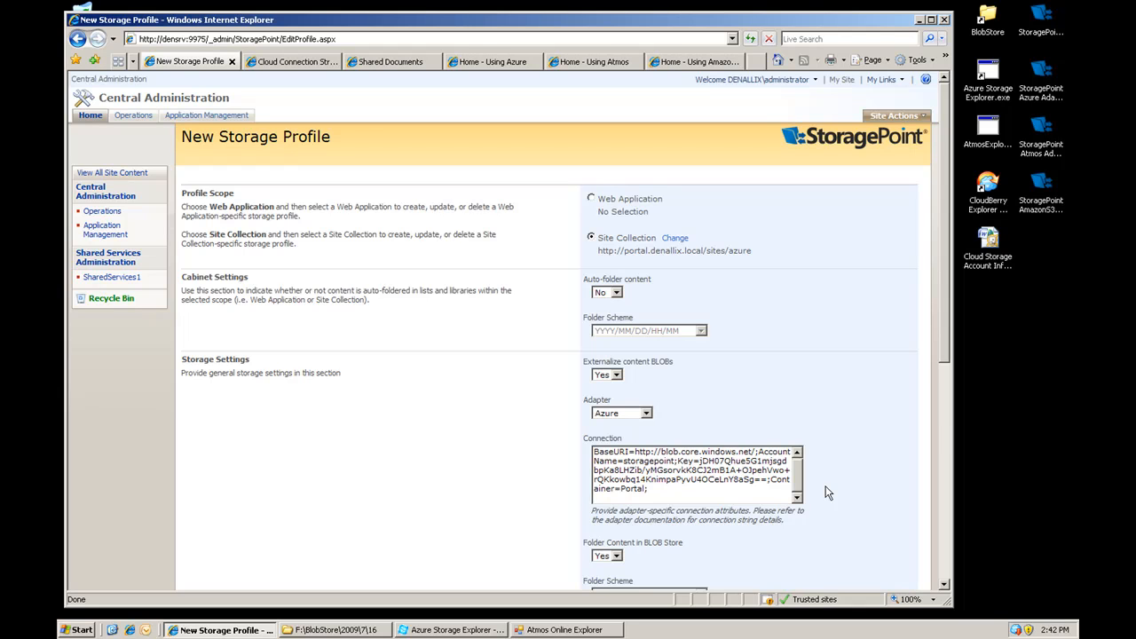
# Step: Set Compress Content in BLOB Store to Yes and run Test Storage Settings, getting Test Successful
pyautogui.scroll(-3)
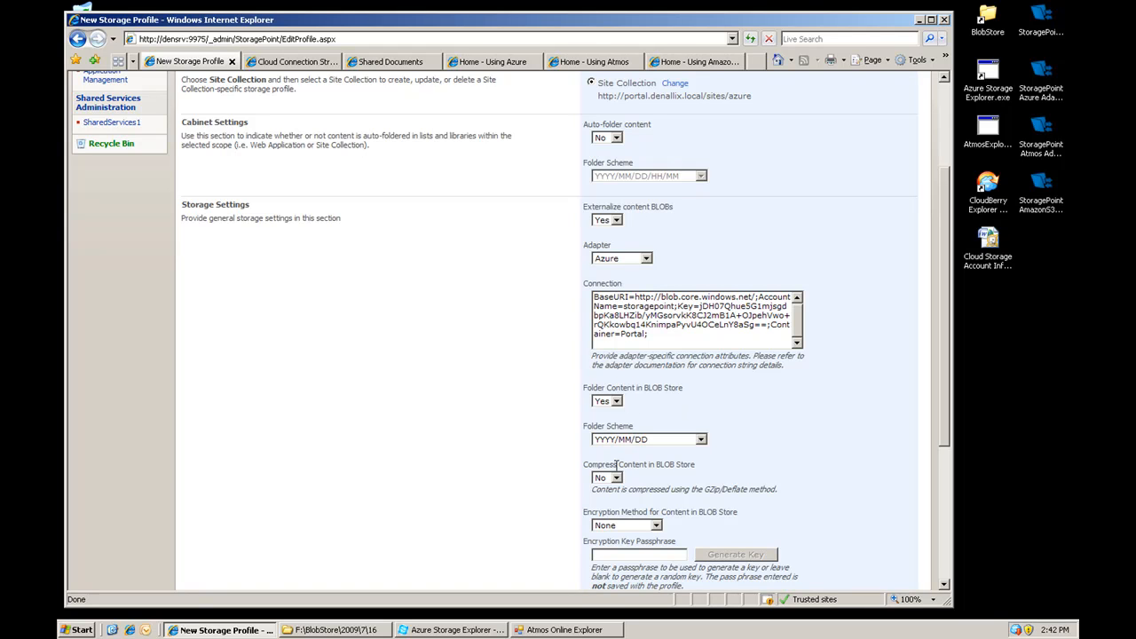
pyautogui.click(607, 478)
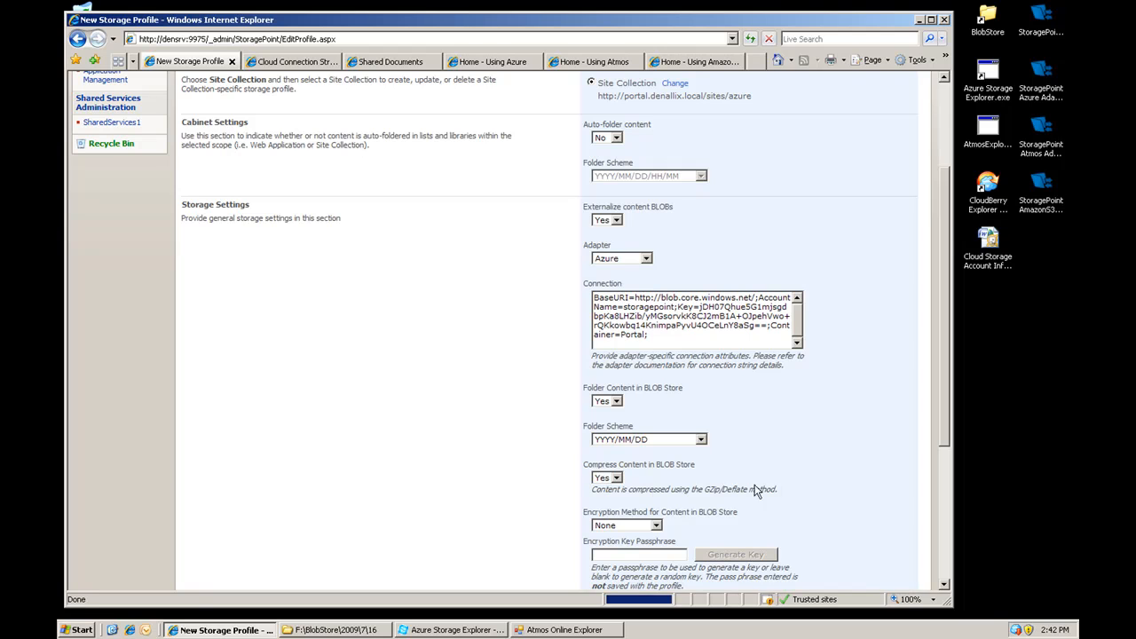
pyautogui.scroll(-3)
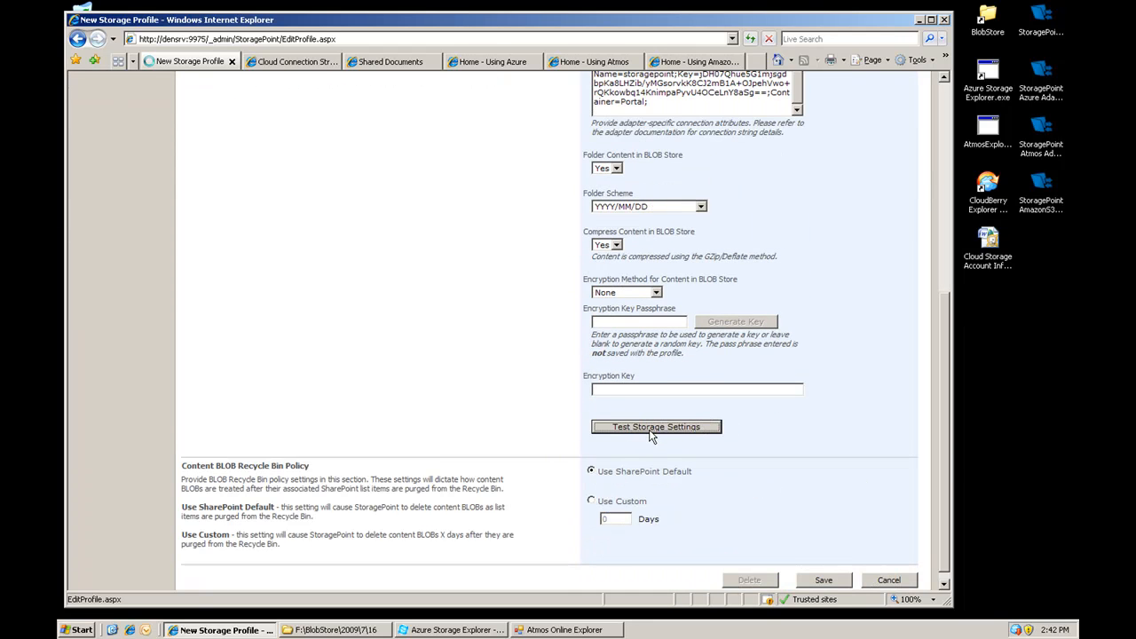
pyautogui.click(656, 426)
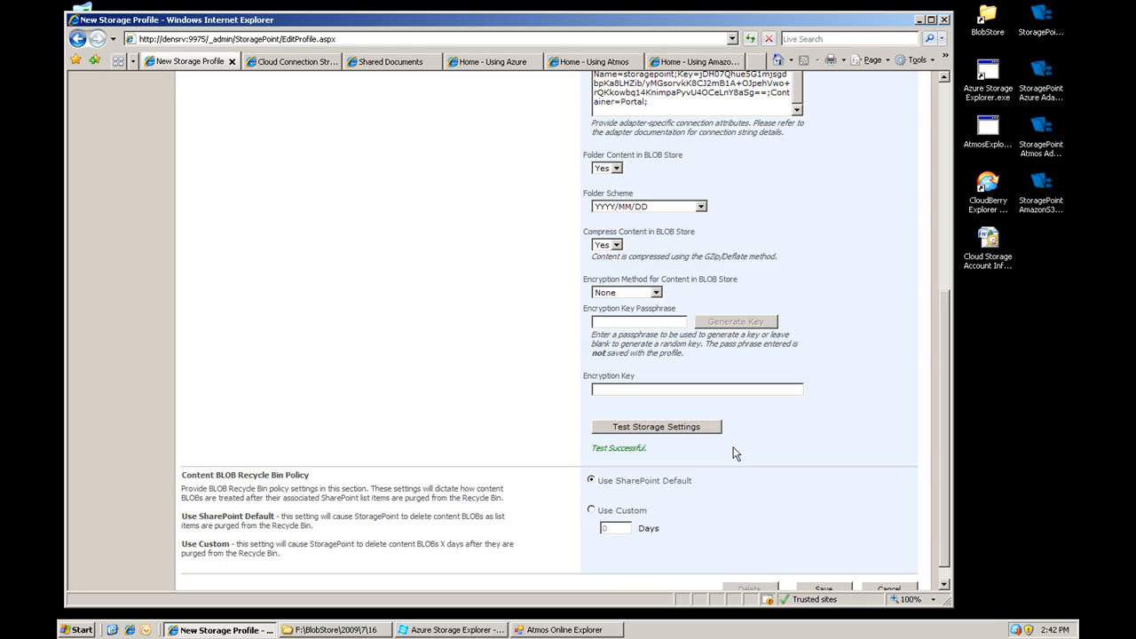
pyautogui.scroll(-3)
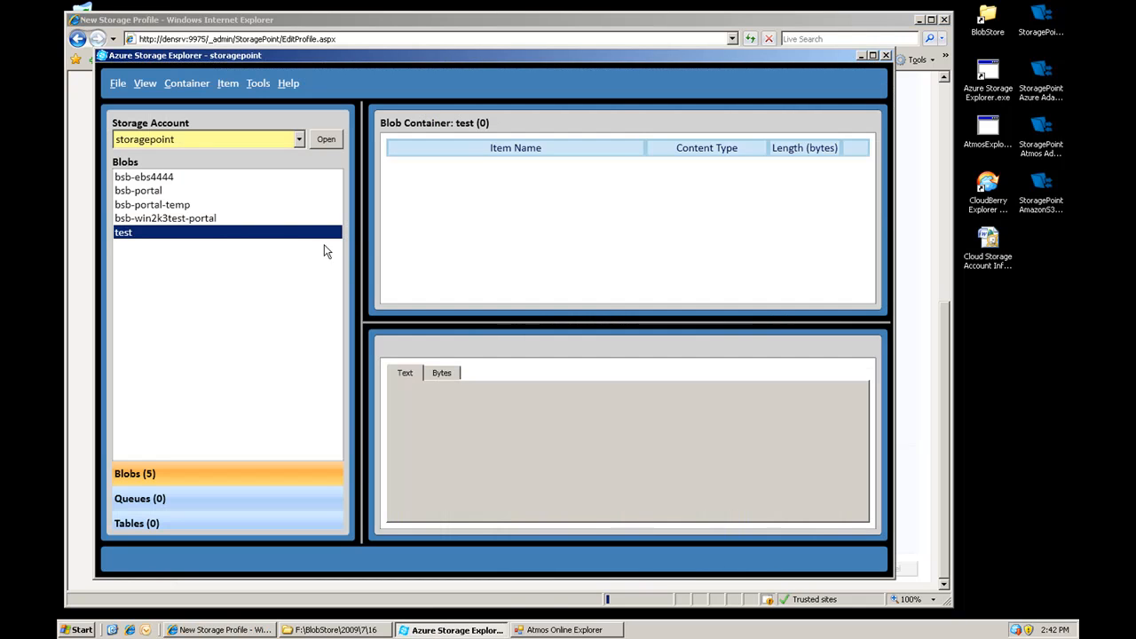
pyautogui.moveTo(435, 258)
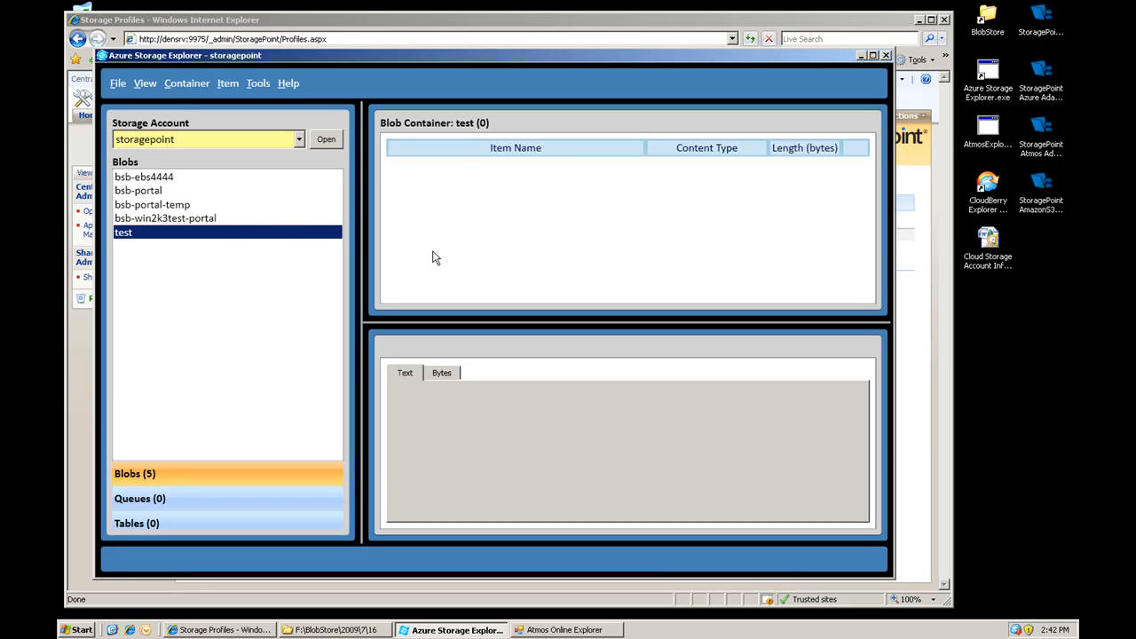
pyautogui.moveTo(299, 184)
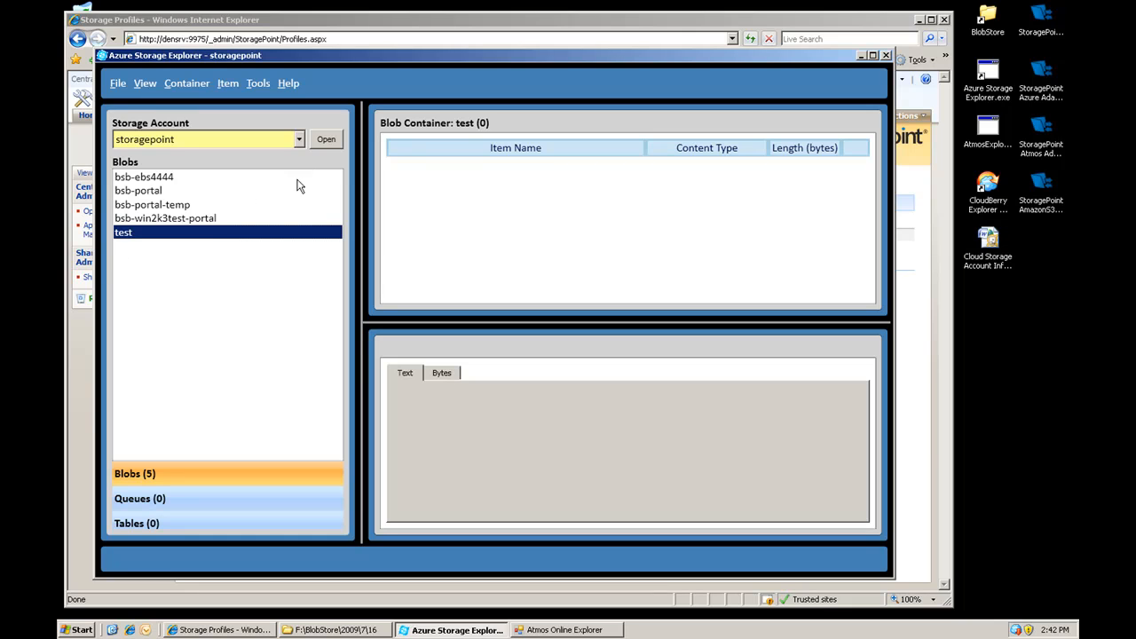
pyautogui.moveTo(866, 68)
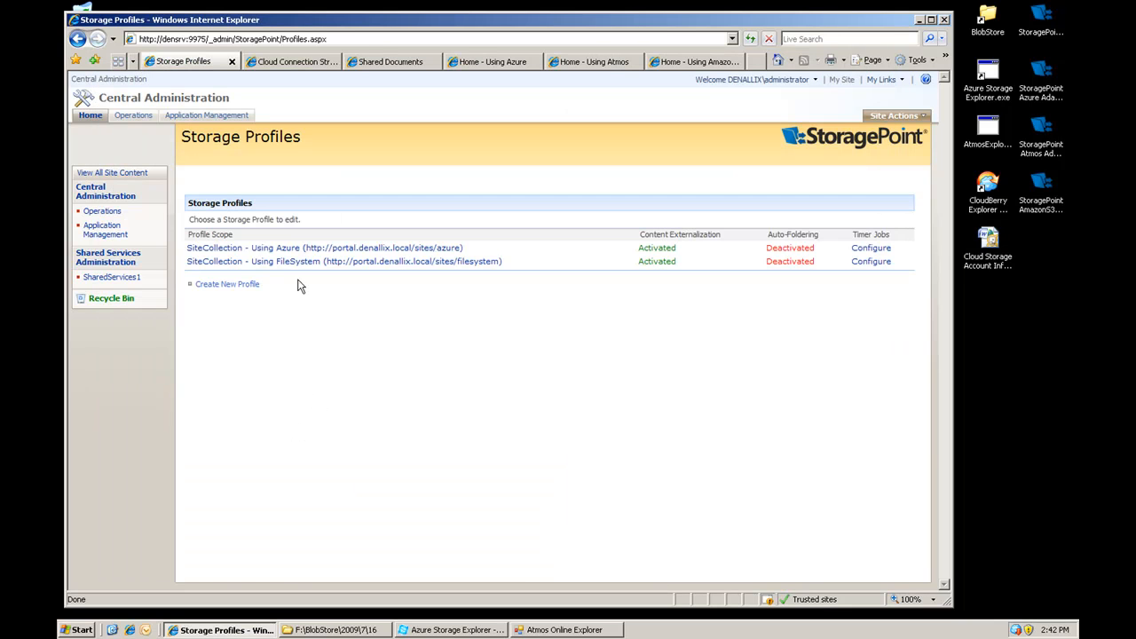
pyautogui.moveTo(501, 232)
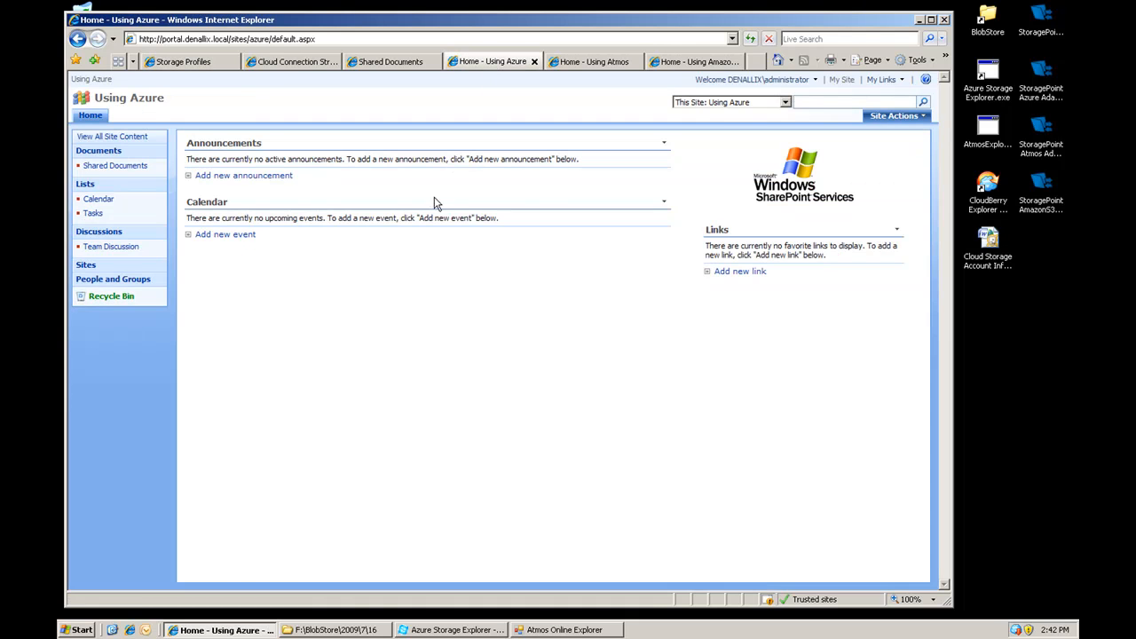
# Step: Upload all seven Demo Doc files to the Using Azure site's Shared Documents library
pyautogui.click(114, 165)
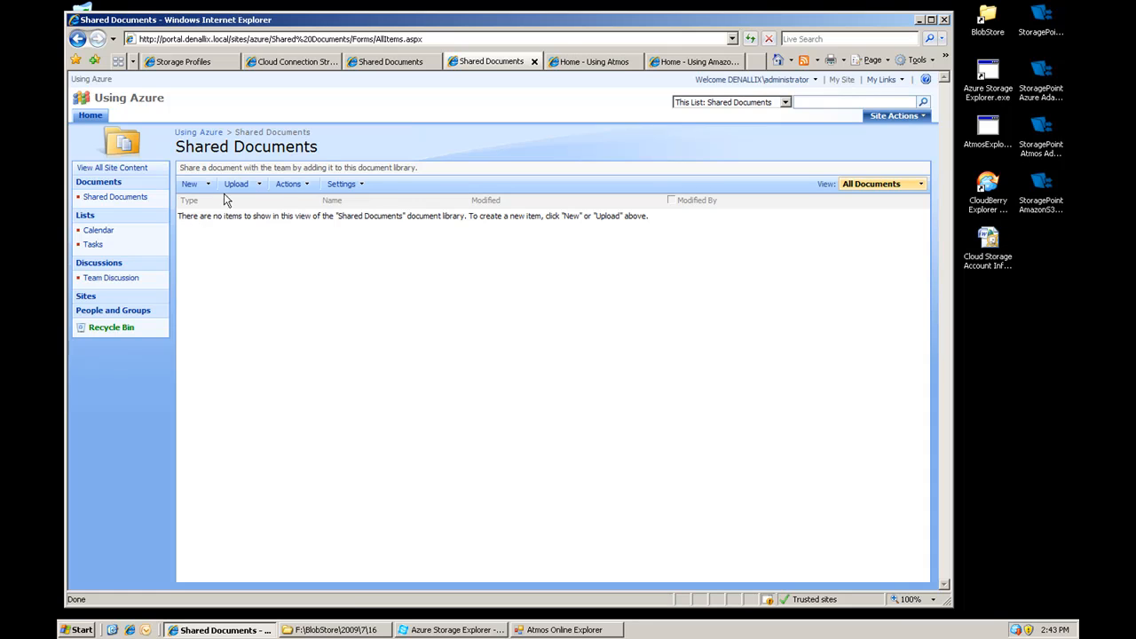
pyautogui.click(236, 183)
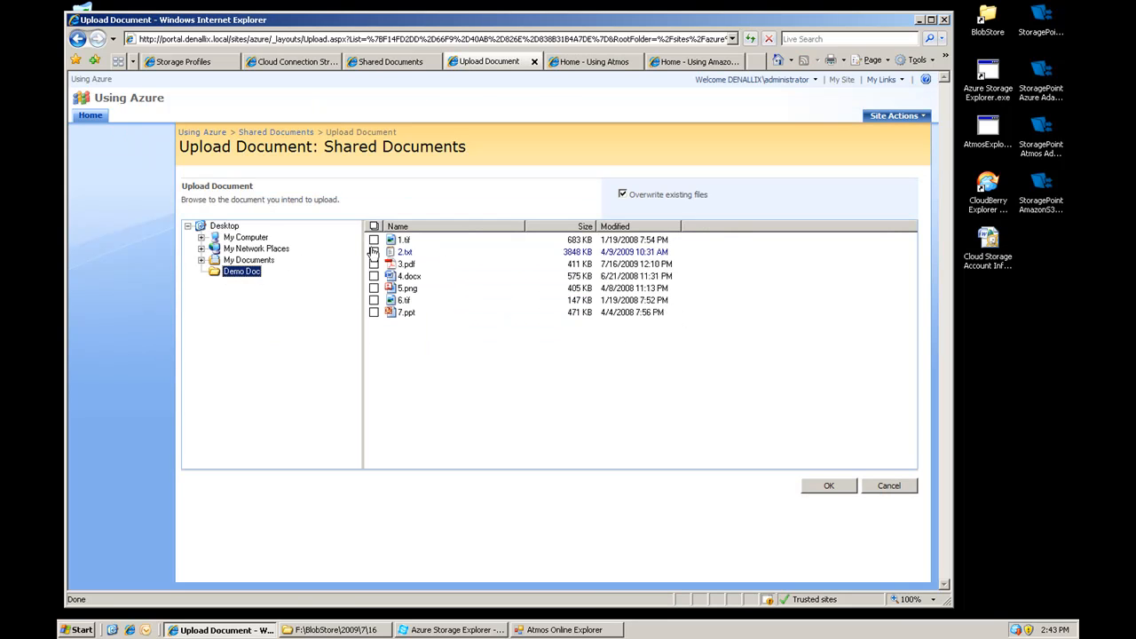
pyautogui.click(372, 227)
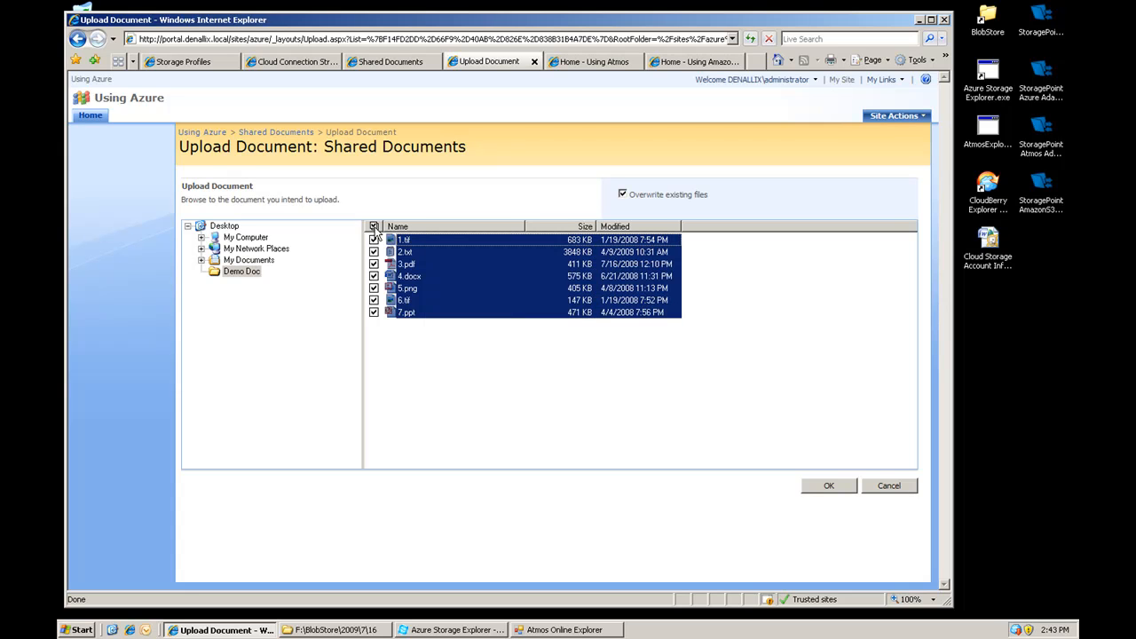
pyautogui.click(827, 486)
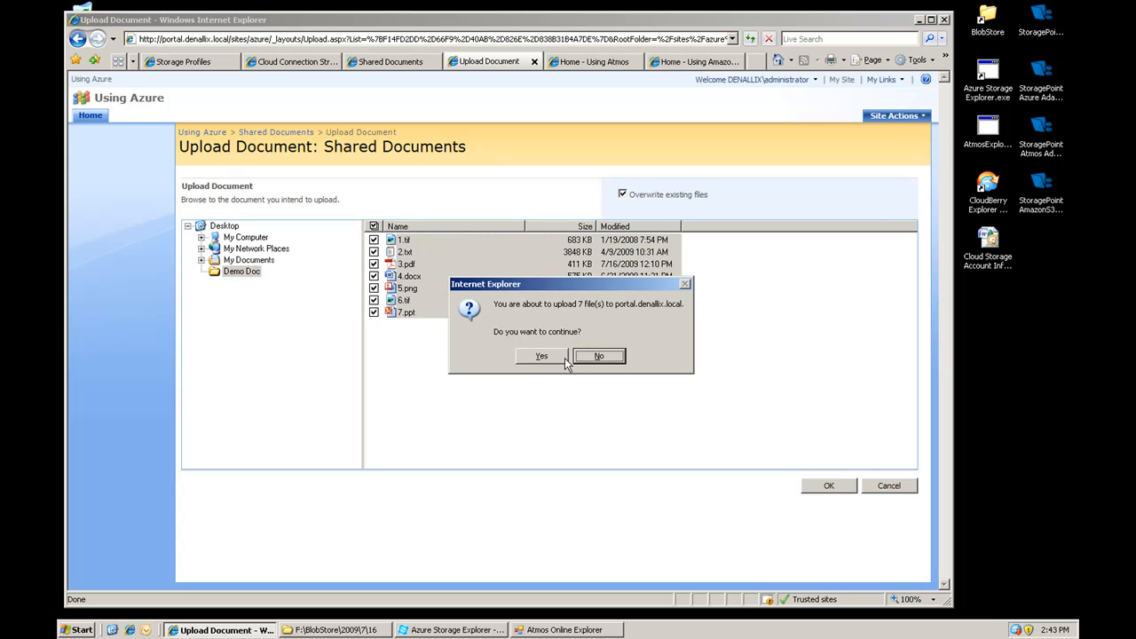
pyautogui.click(539, 355)
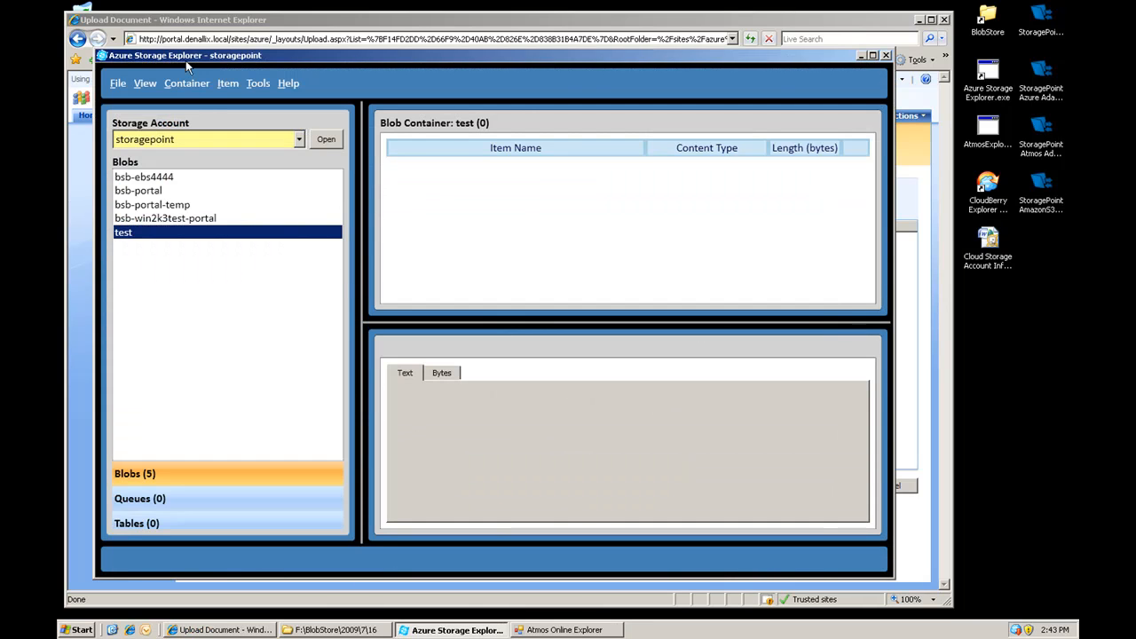
# Step: Refresh the storagepoint account and list the seven blobs in the new portal container
pyautogui.click(326, 138)
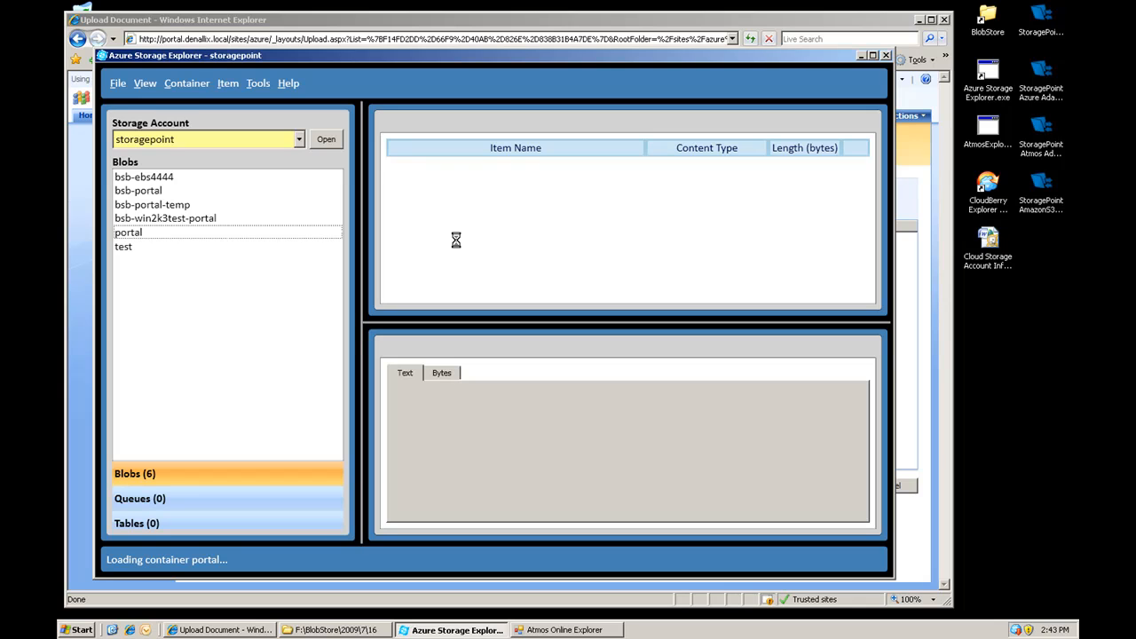
pyautogui.click(128, 230)
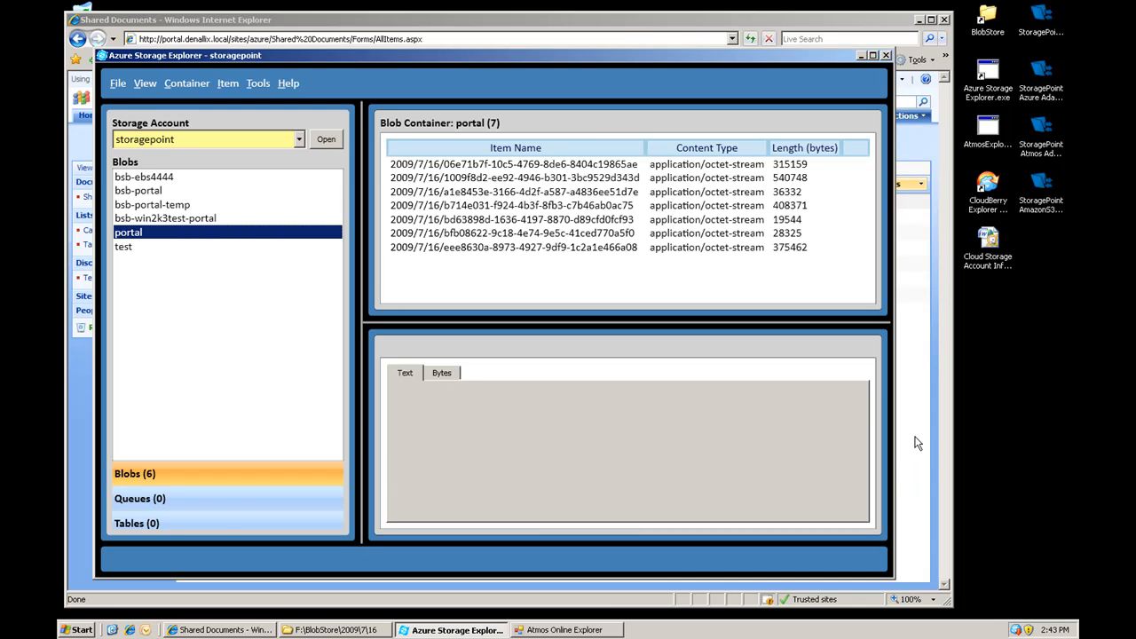
pyautogui.moveTo(795, 249)
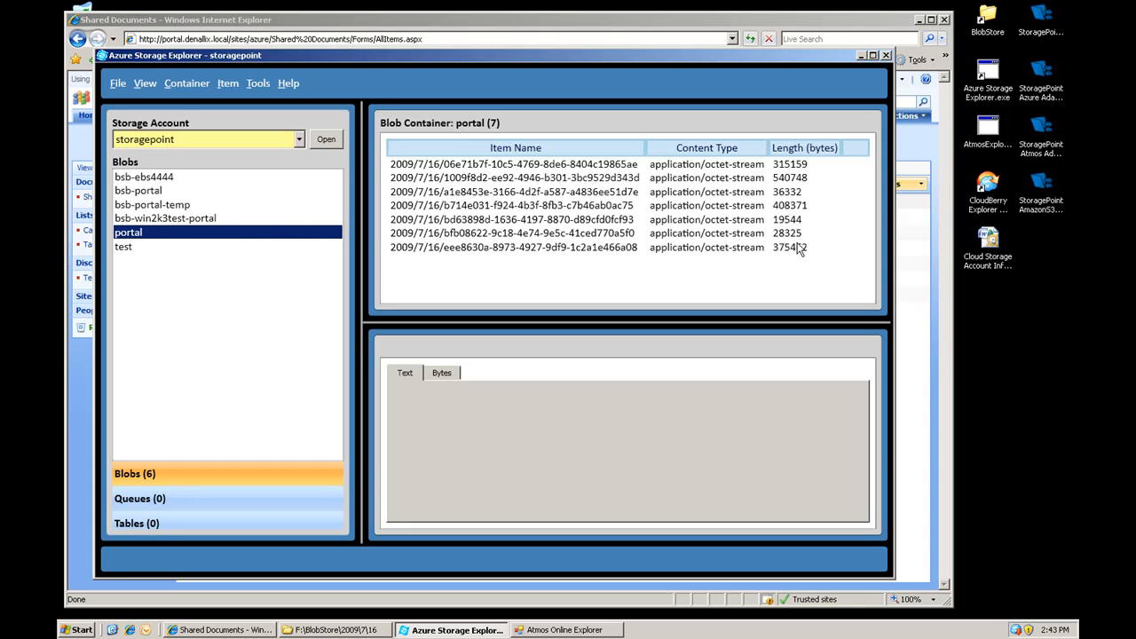
pyautogui.moveTo(912, 298)
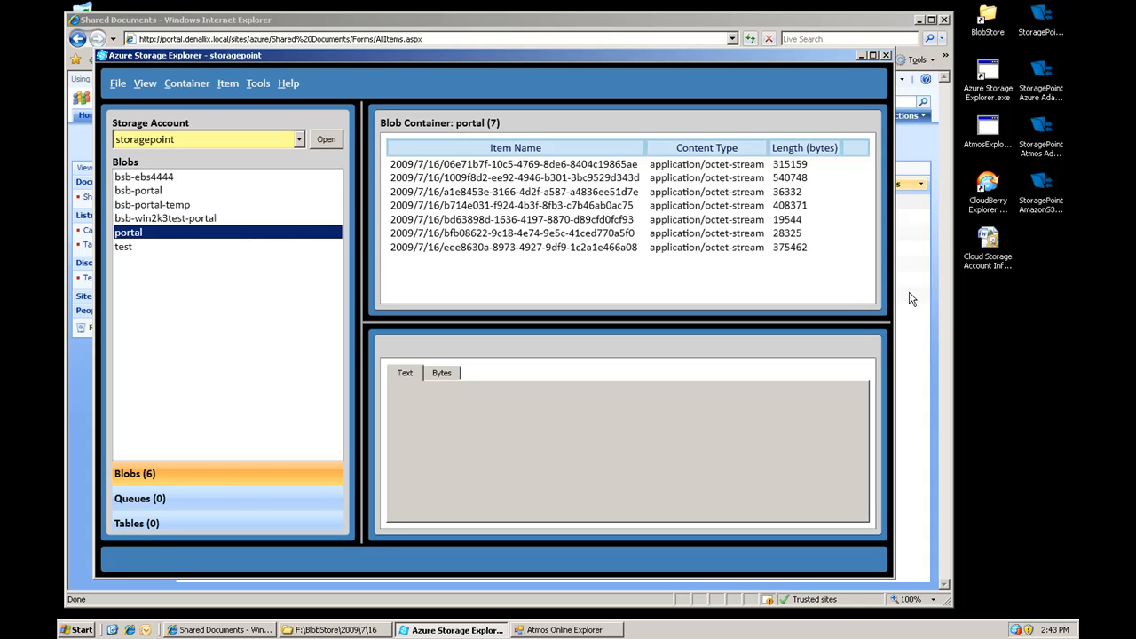
pyautogui.moveTo(756, 241)
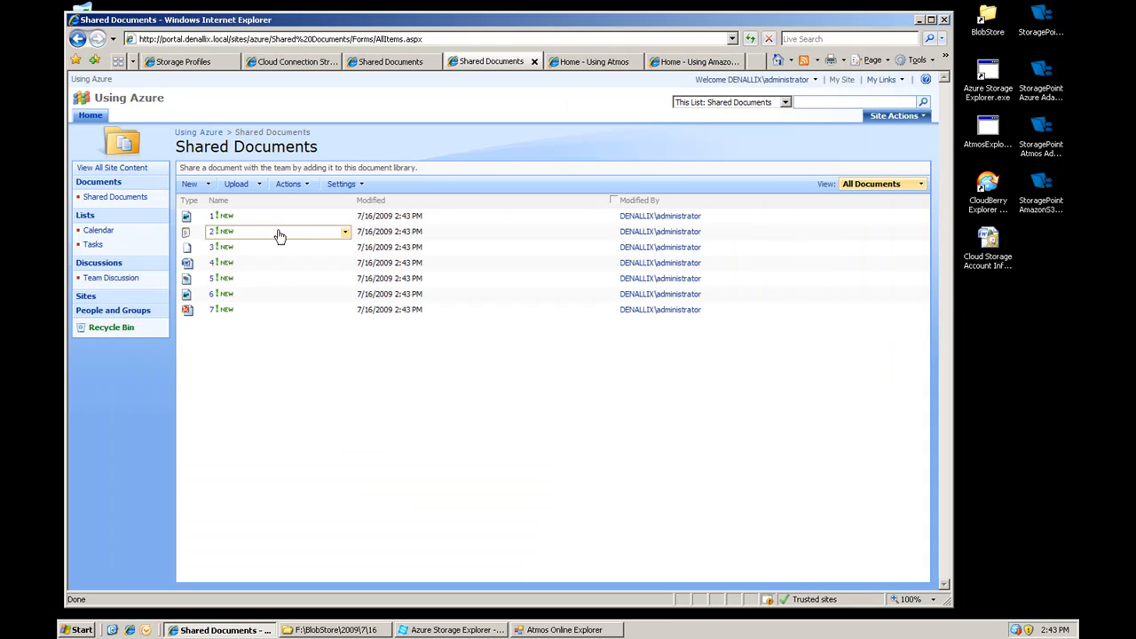
# Step: Check 1.tif's StoragePoint details confirming it is externalized to Azure and compressed
pyautogui.click(344, 217)
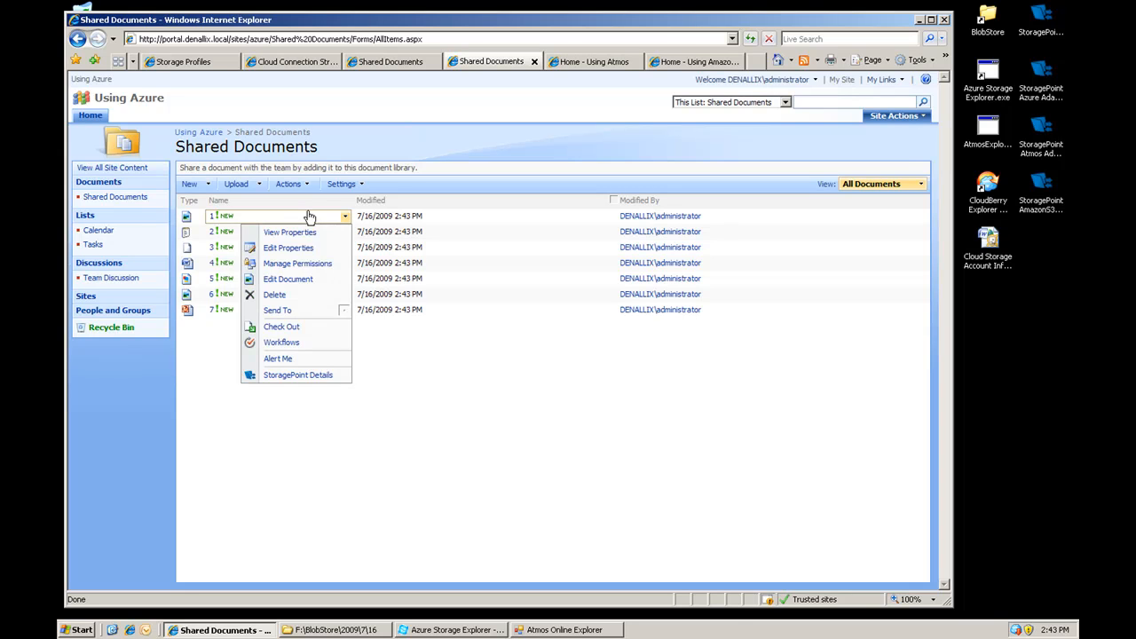
pyautogui.click(299, 375)
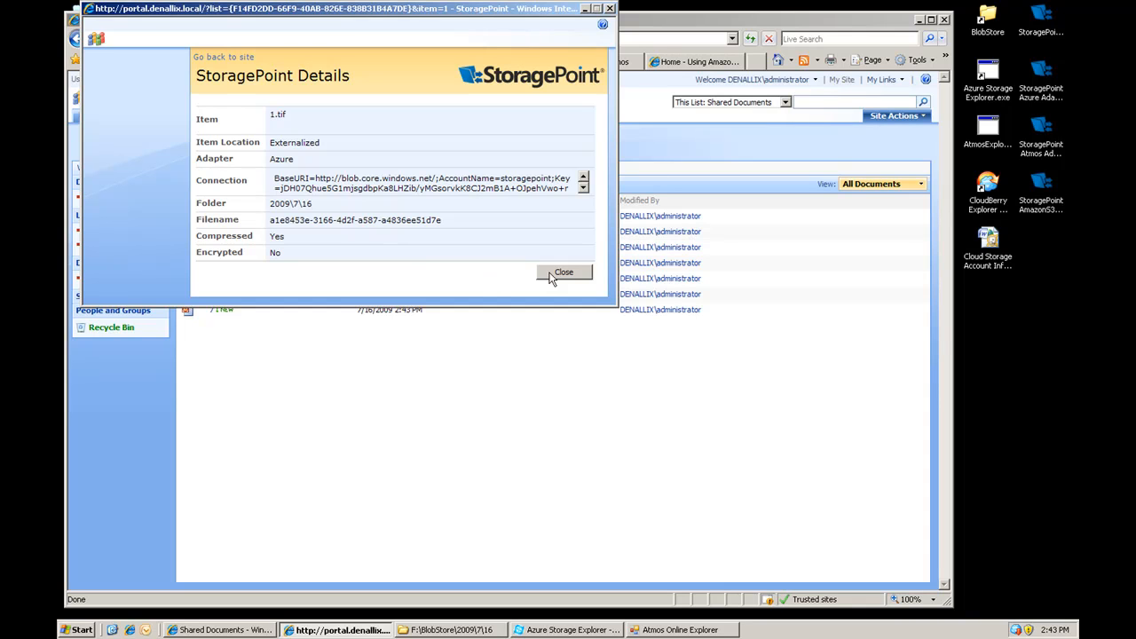
pyautogui.click(564, 272)
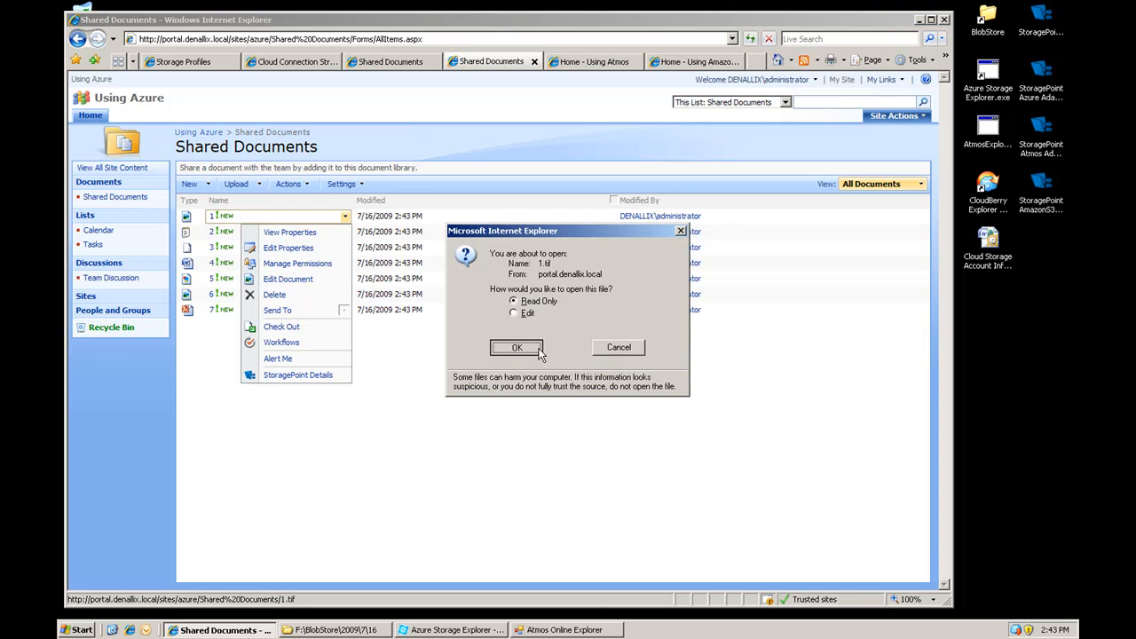
# Step: Open 1.tif, 2.txt and 3.pdf to confirm the externalized documents still open normally
pyautogui.click(516, 346)
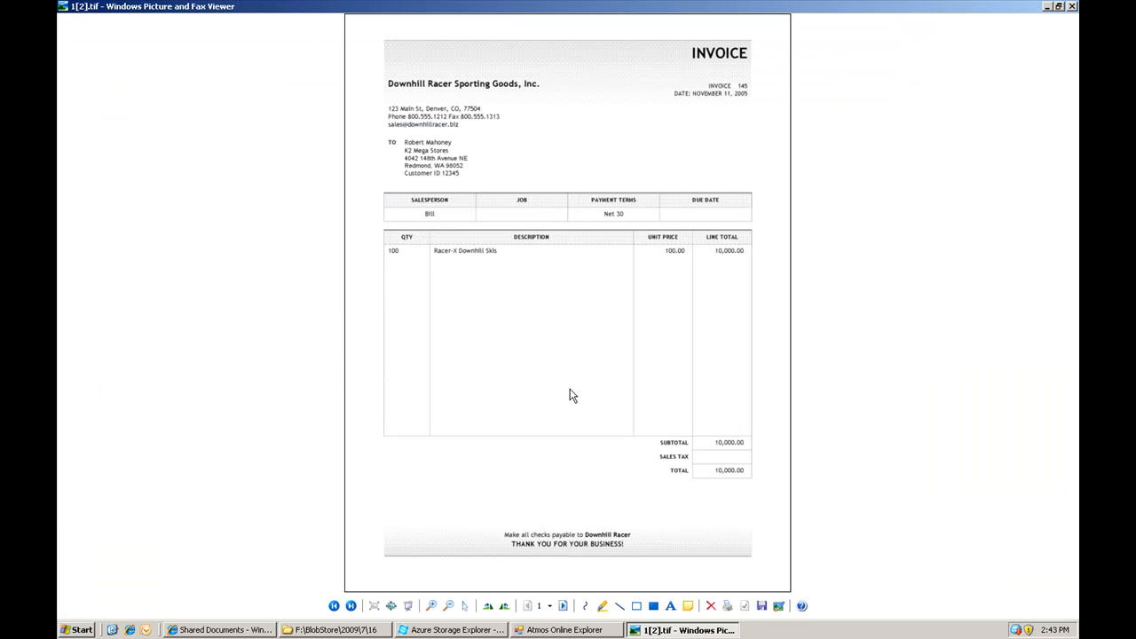
pyautogui.moveTo(1069, 20)
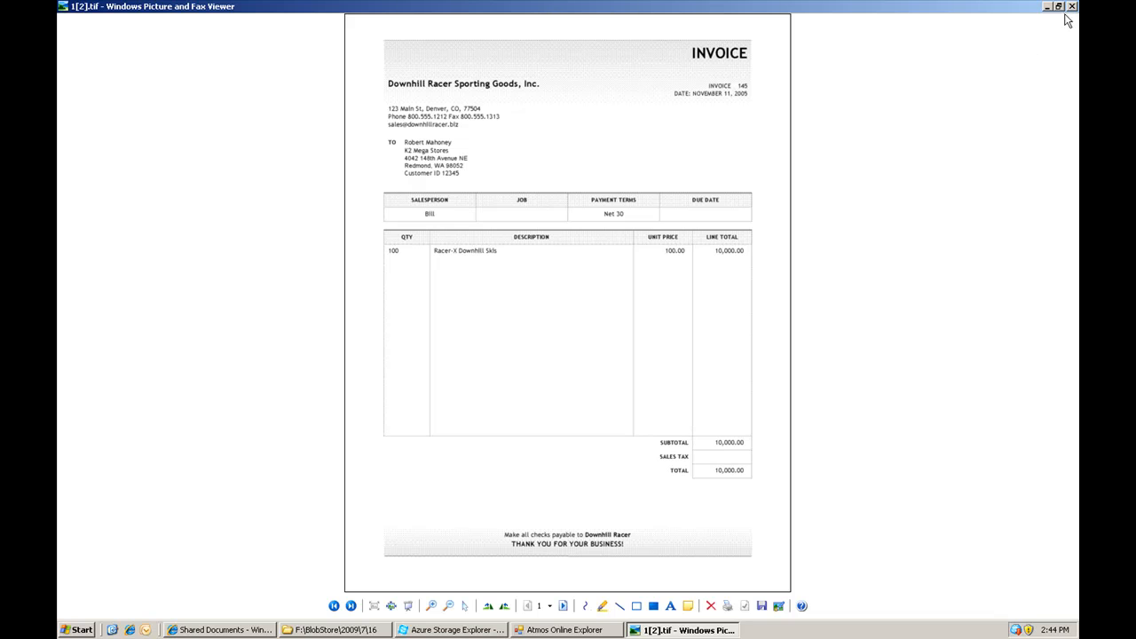
pyautogui.moveTo(1072, 7)
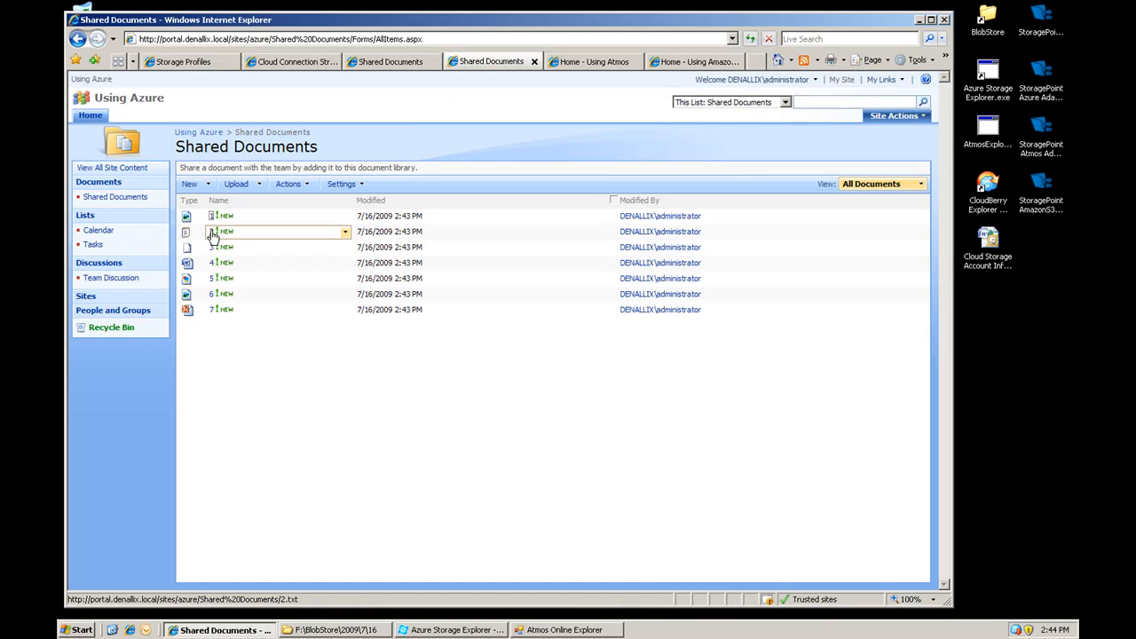
pyautogui.click(213, 231)
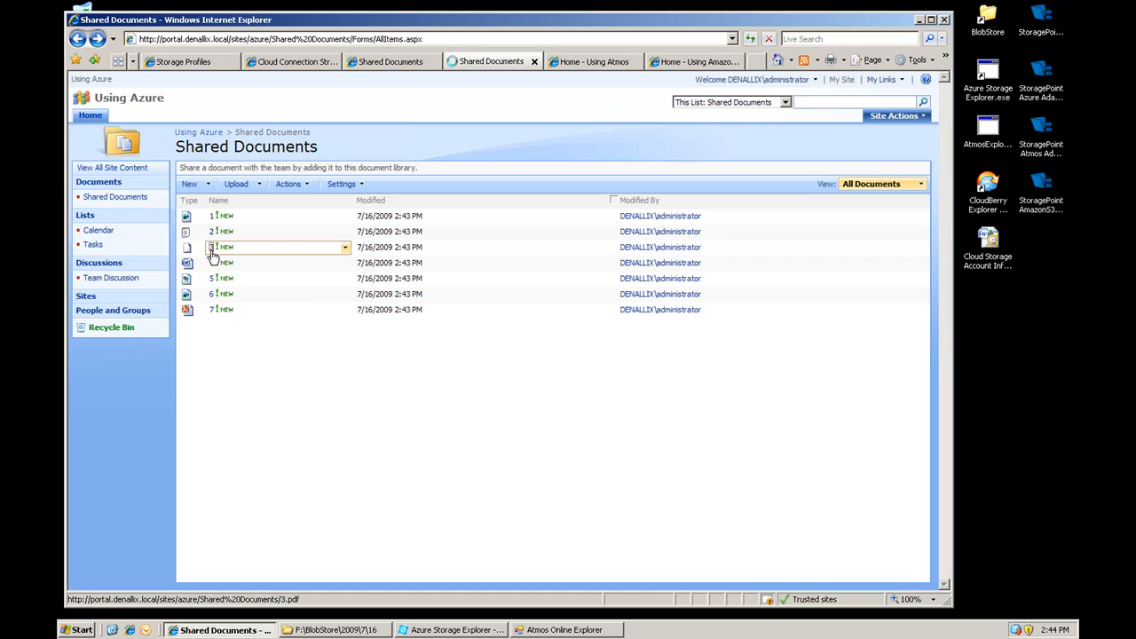
pyautogui.click(211, 247)
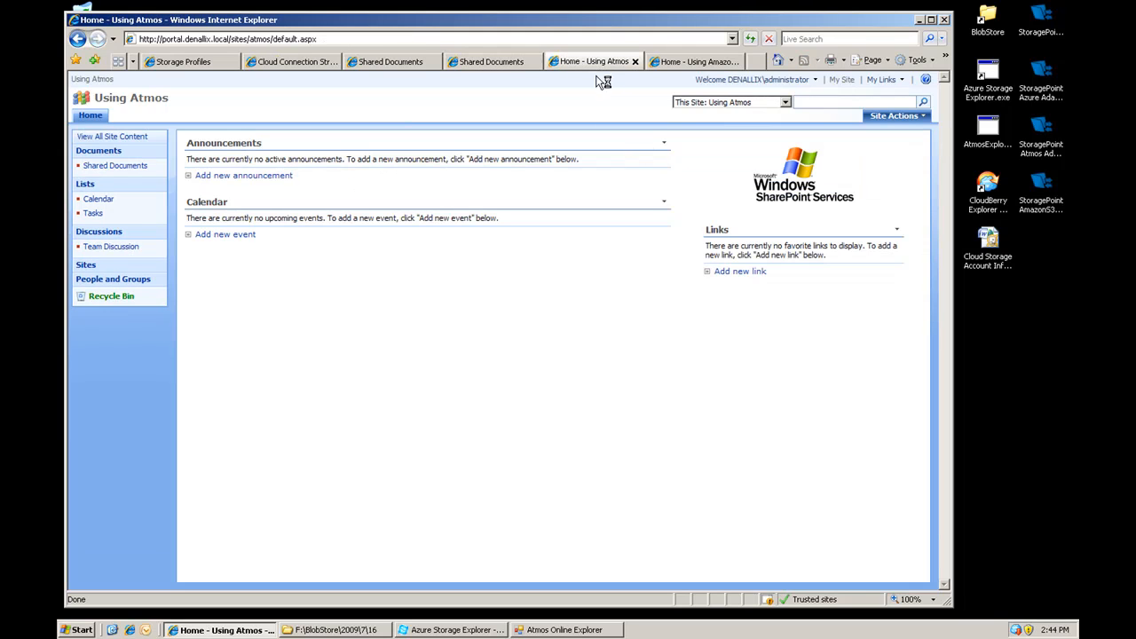
pyautogui.moveTo(216, 114)
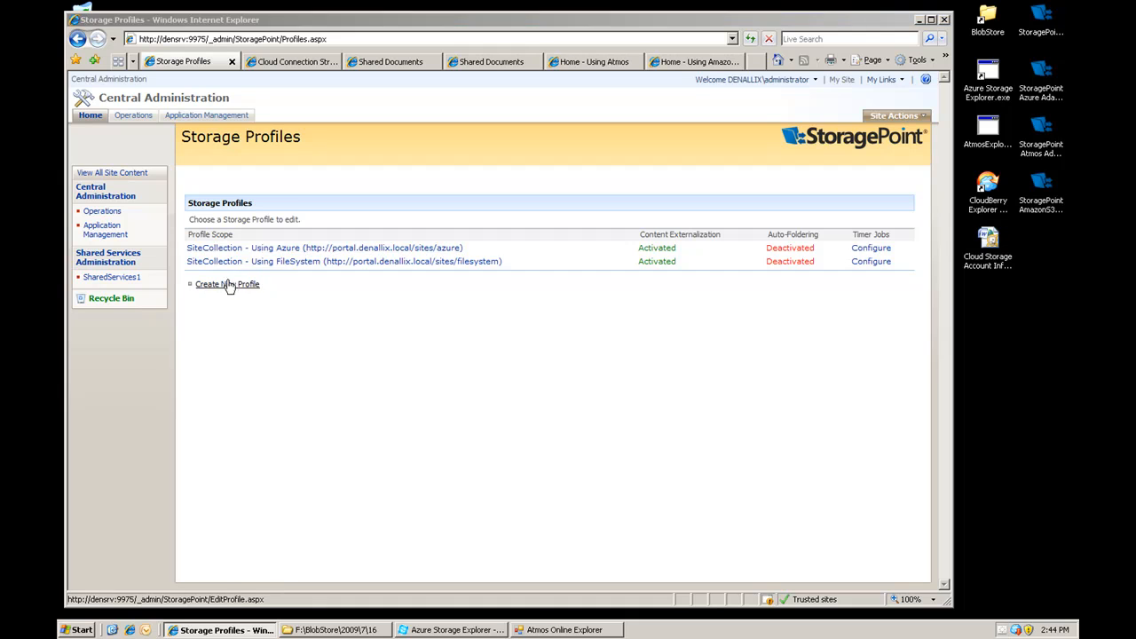
# Step: Create a new profile scoped to the /sites/atmos collection using the Atmos adapter
pyautogui.click(227, 284)
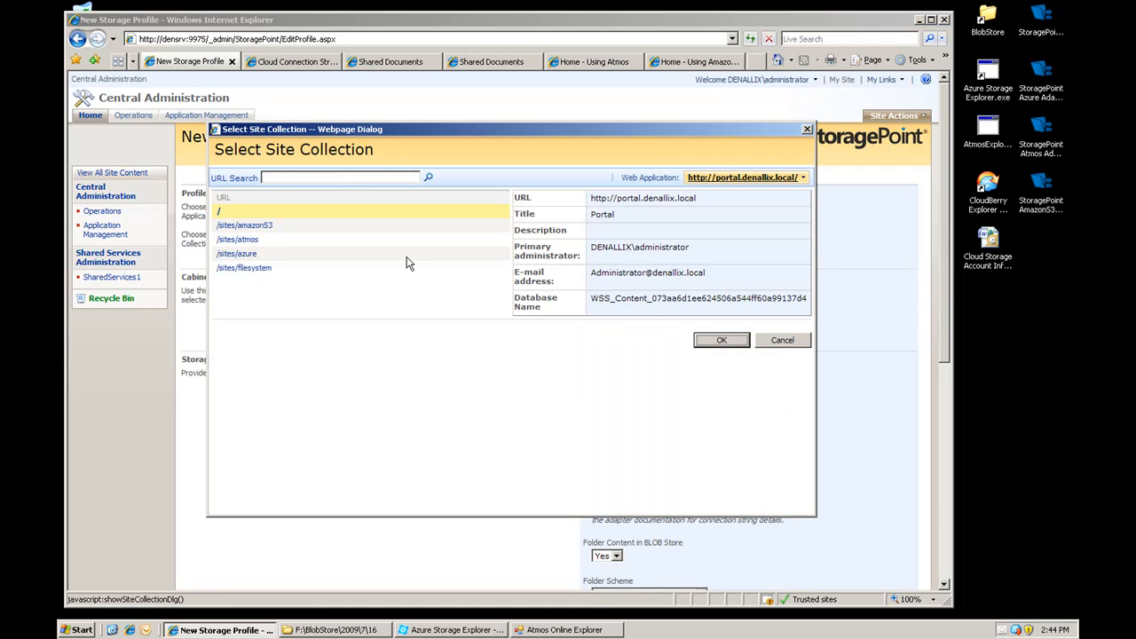
pyautogui.click(243, 238)
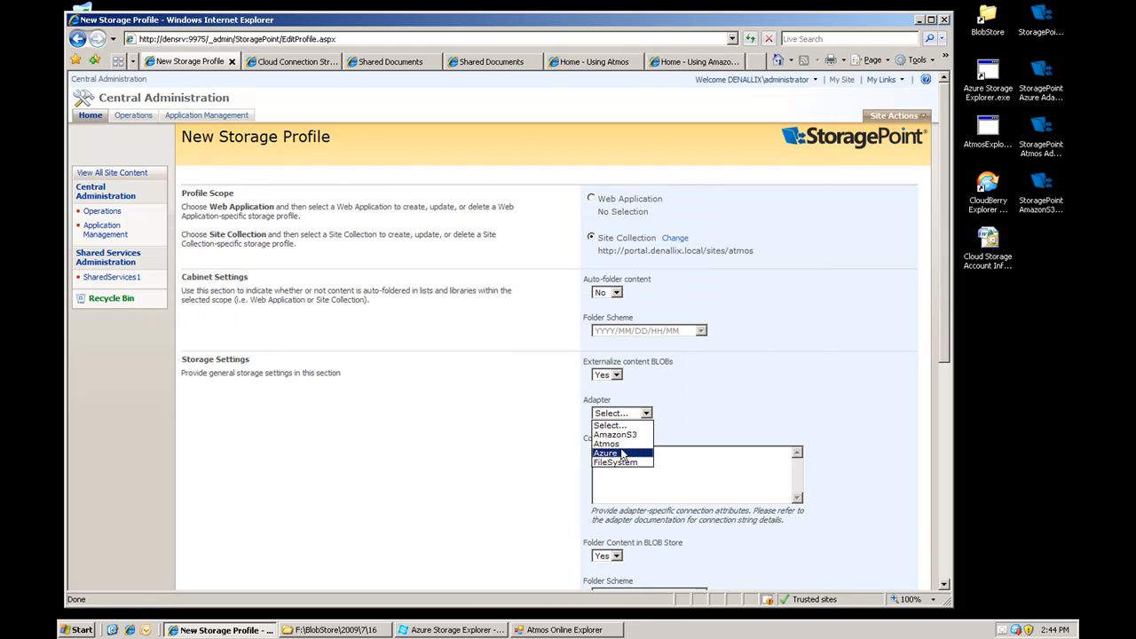
pyautogui.click(607, 444)
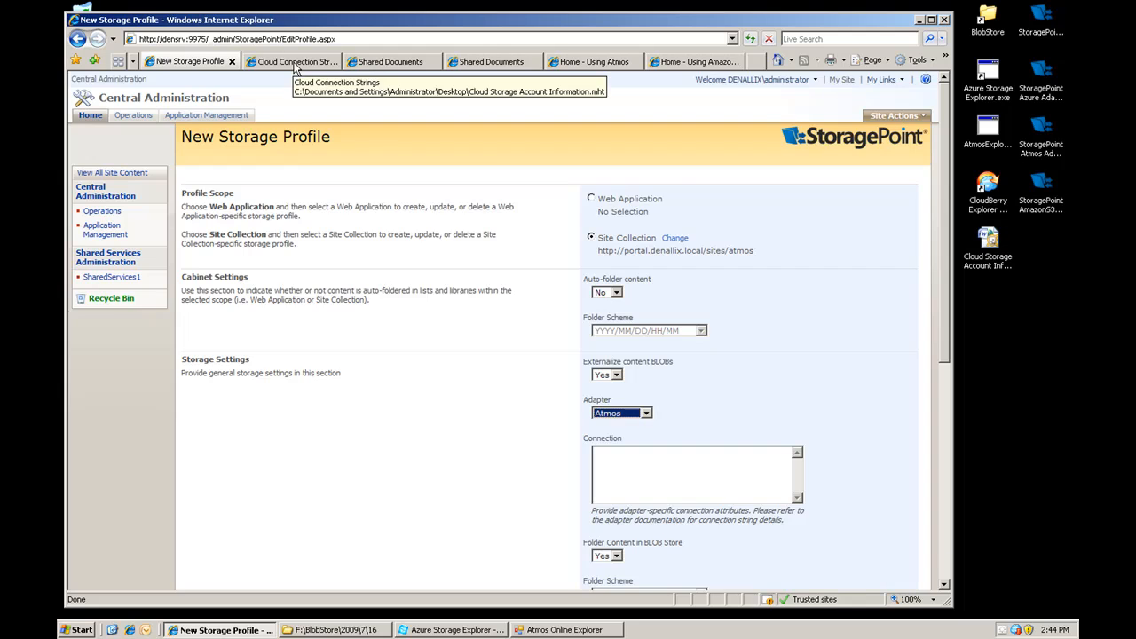
# Step: Copy the Atmos connection string from the strings page into the profile's Connection field
pyautogui.click(293, 60)
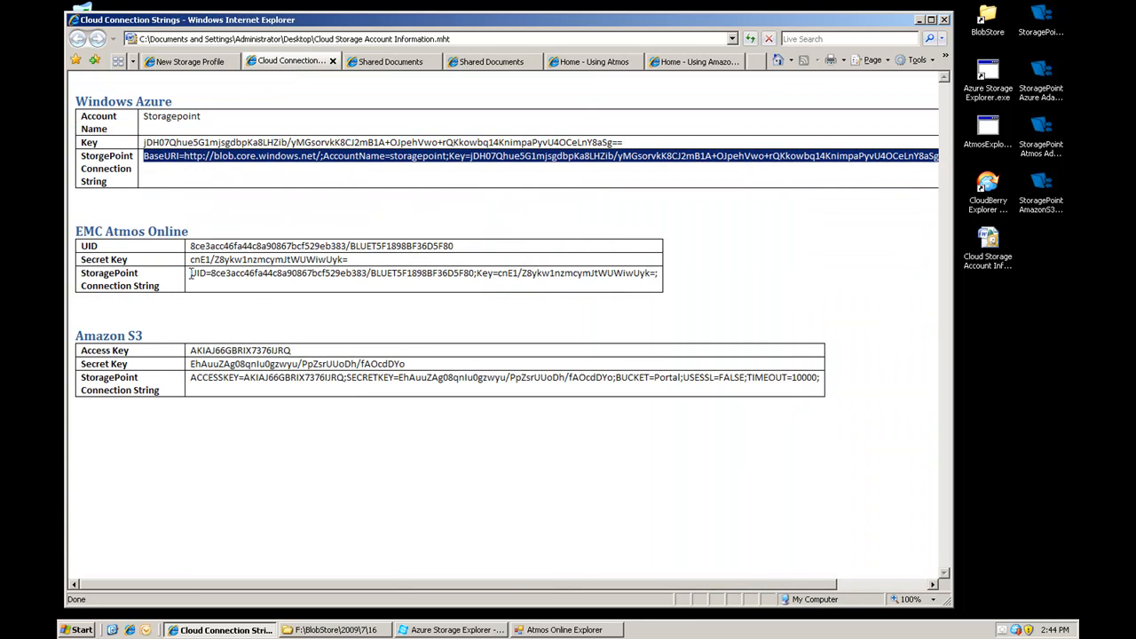
pyautogui.rightClick(422, 273)
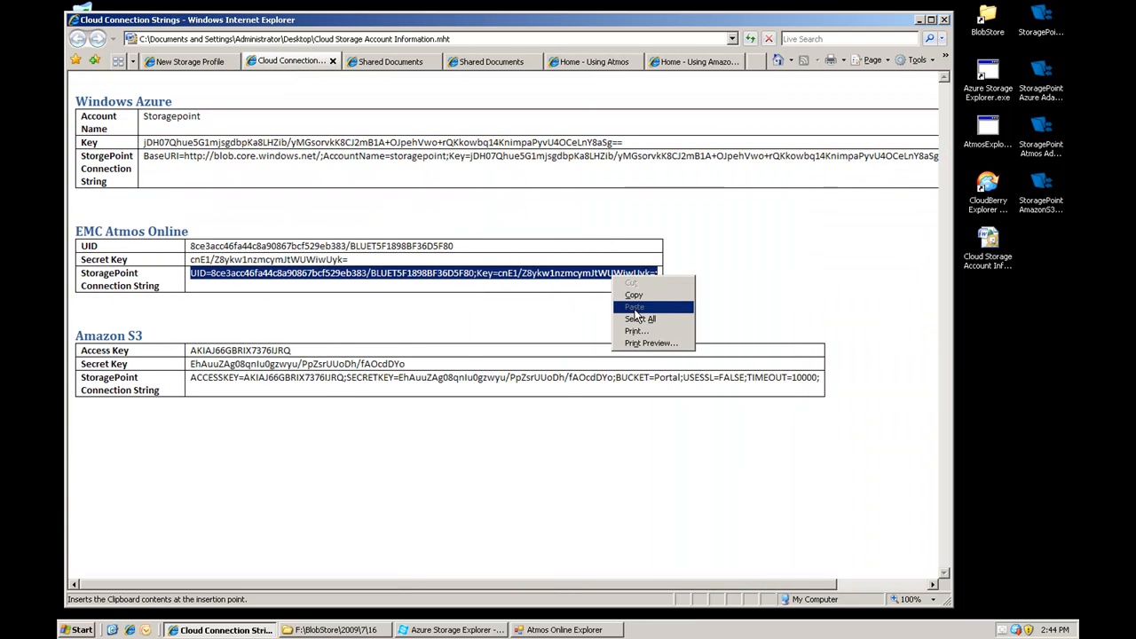
pyautogui.click(188, 60)
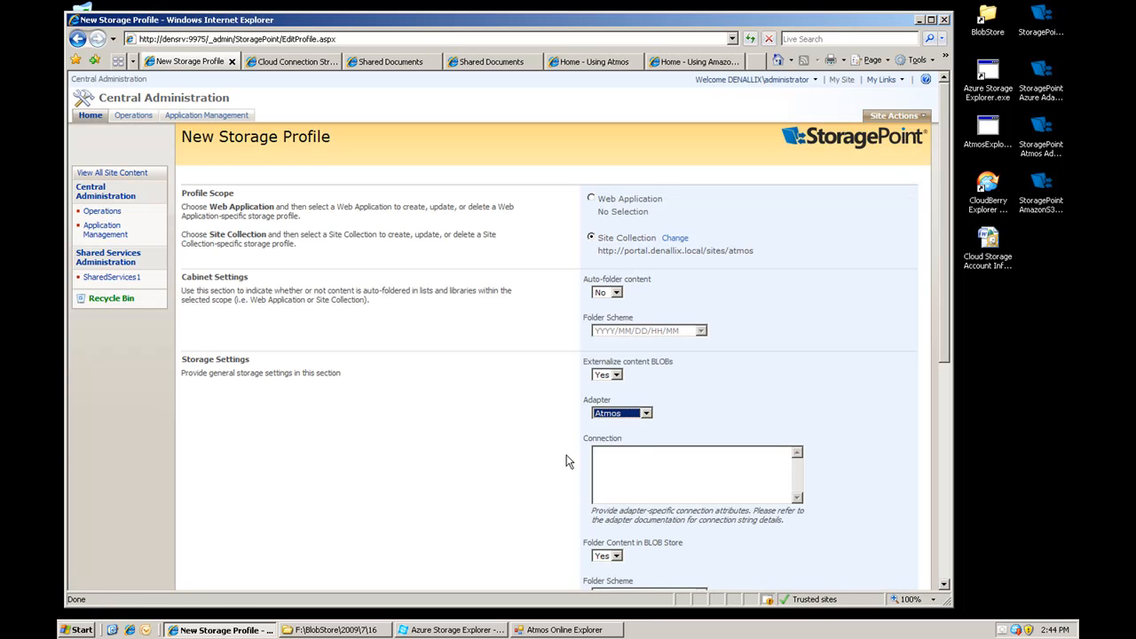
pyautogui.write('UID=8ce3acc46fa44c8a90867bcf529eb383/BLUETSF1898BF36D5F80;Key=cnE1/Z8ykw1nzmcymJtWUWiwUyk=;')
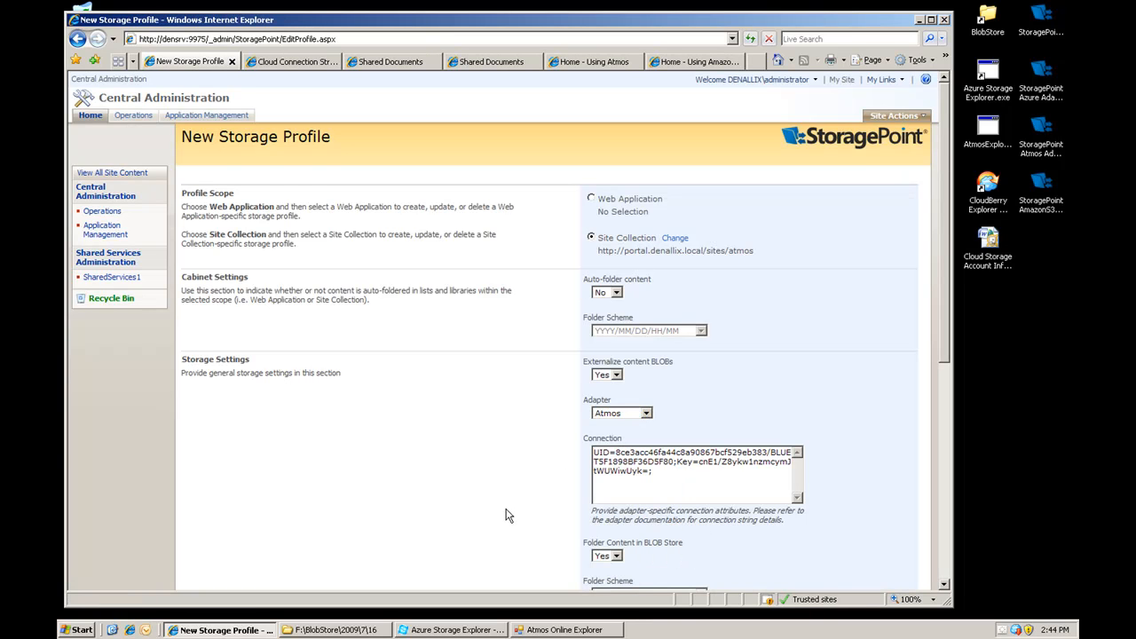
pyautogui.scroll(-3)
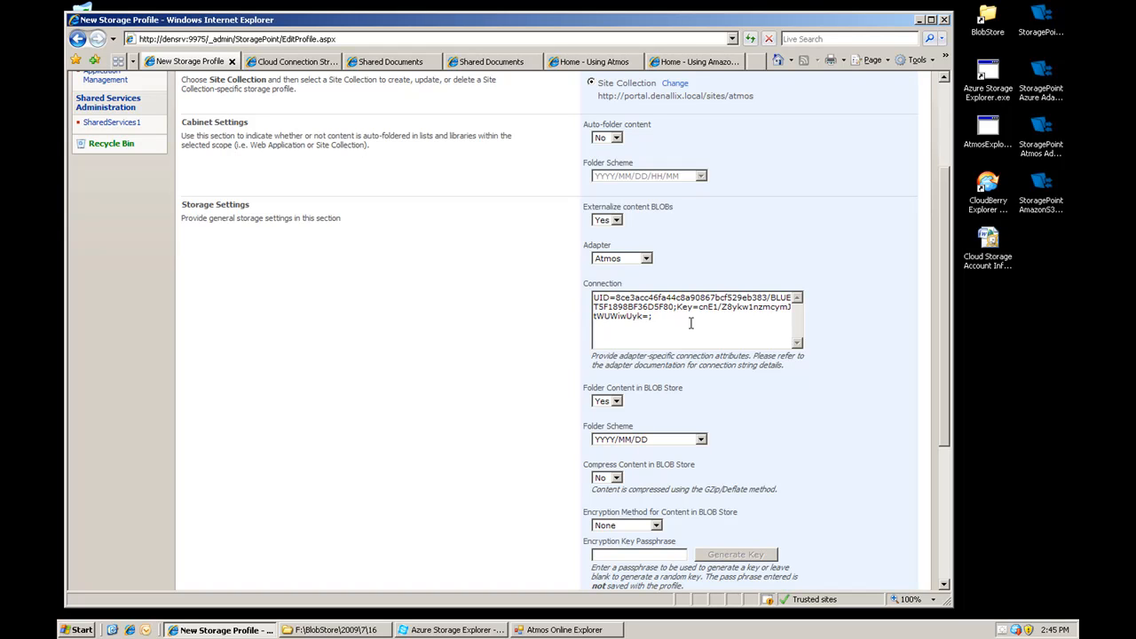
pyautogui.moveTo(624, 354)
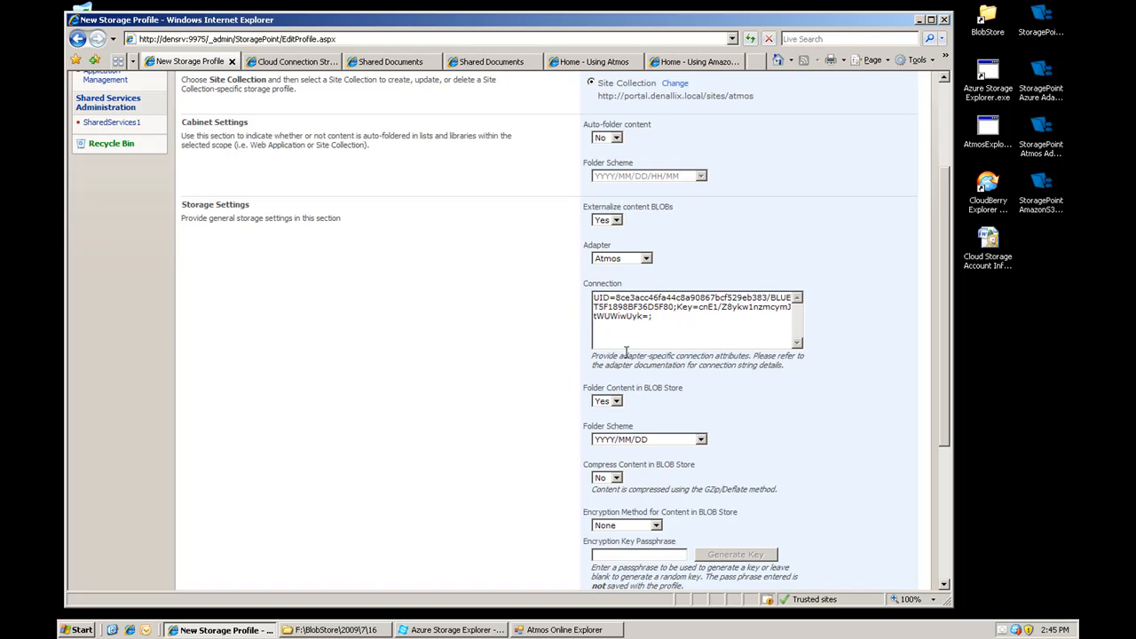
# Step: Set Compress Content in BLOB Store to Yes and run Test Storage Settings
pyautogui.scroll(-3)
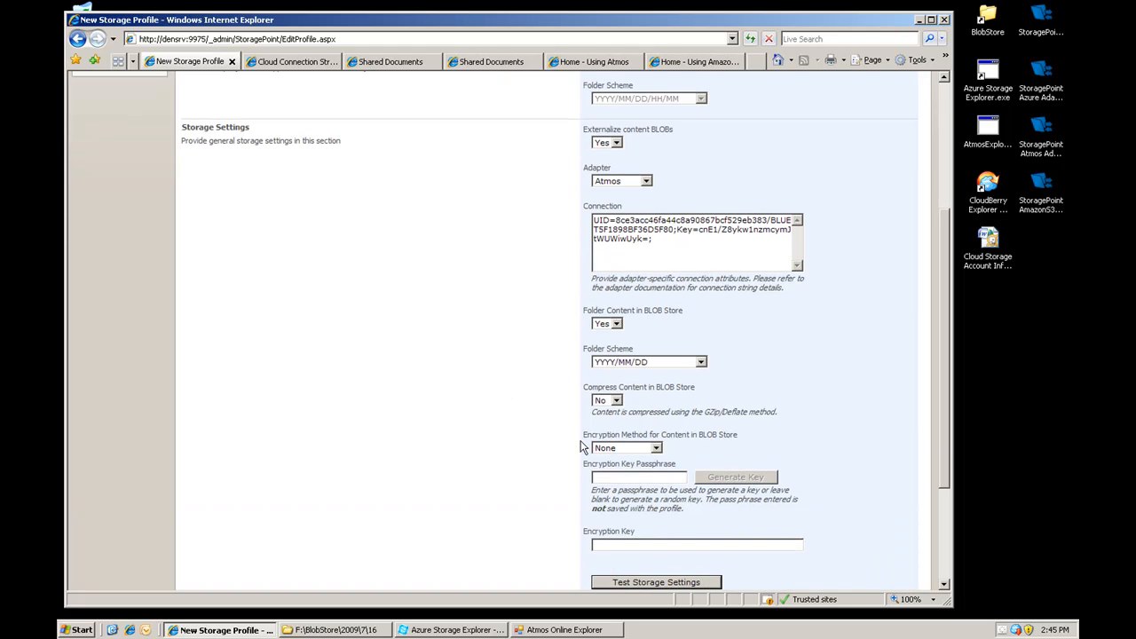
pyautogui.click(607, 401)
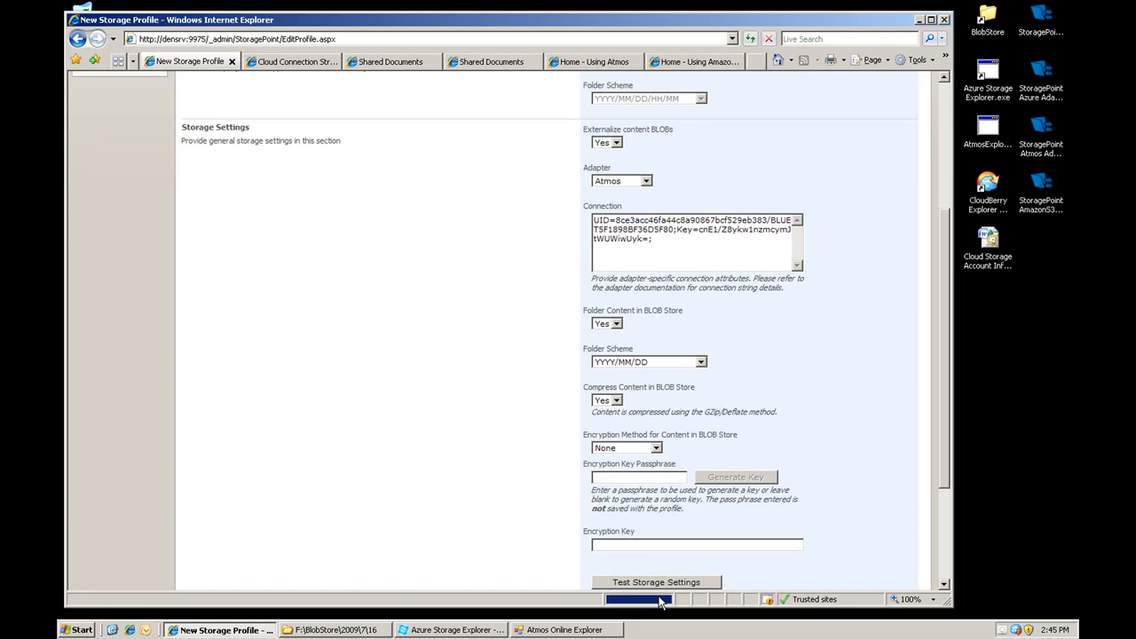
pyautogui.scroll(-3)
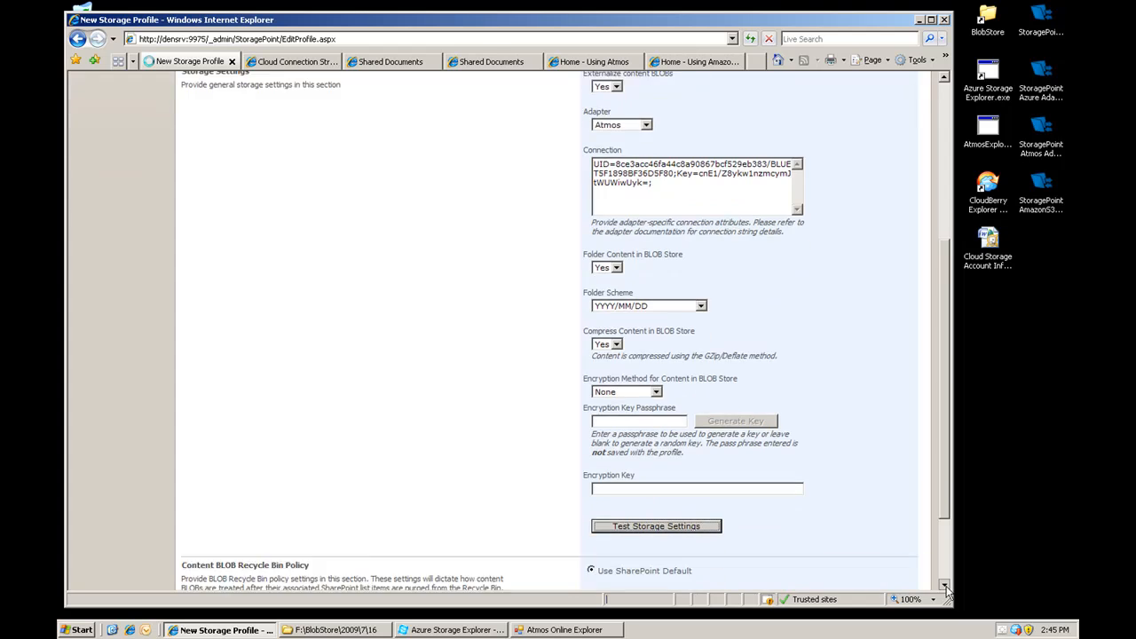
pyautogui.click(657, 526)
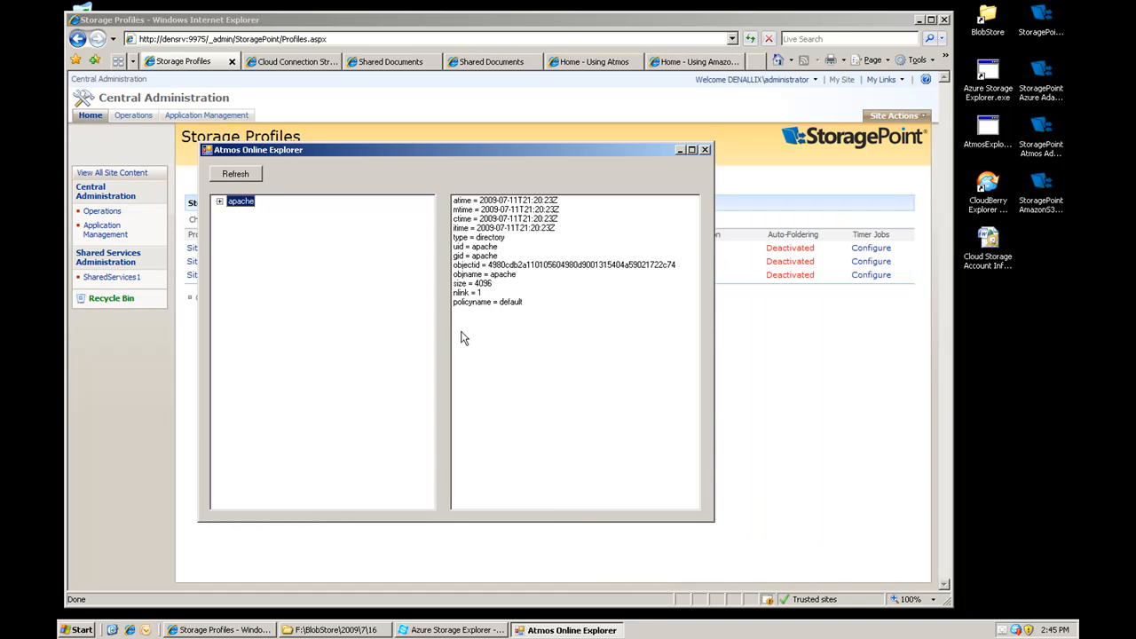
pyautogui.moveTo(710, 380)
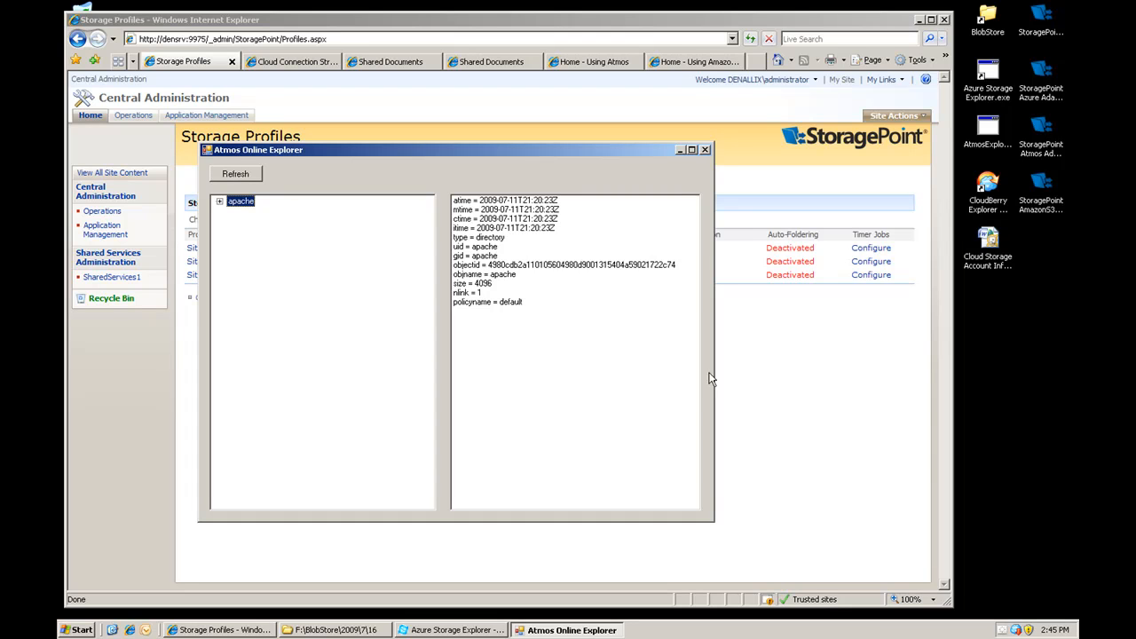
pyautogui.moveTo(809, 454)
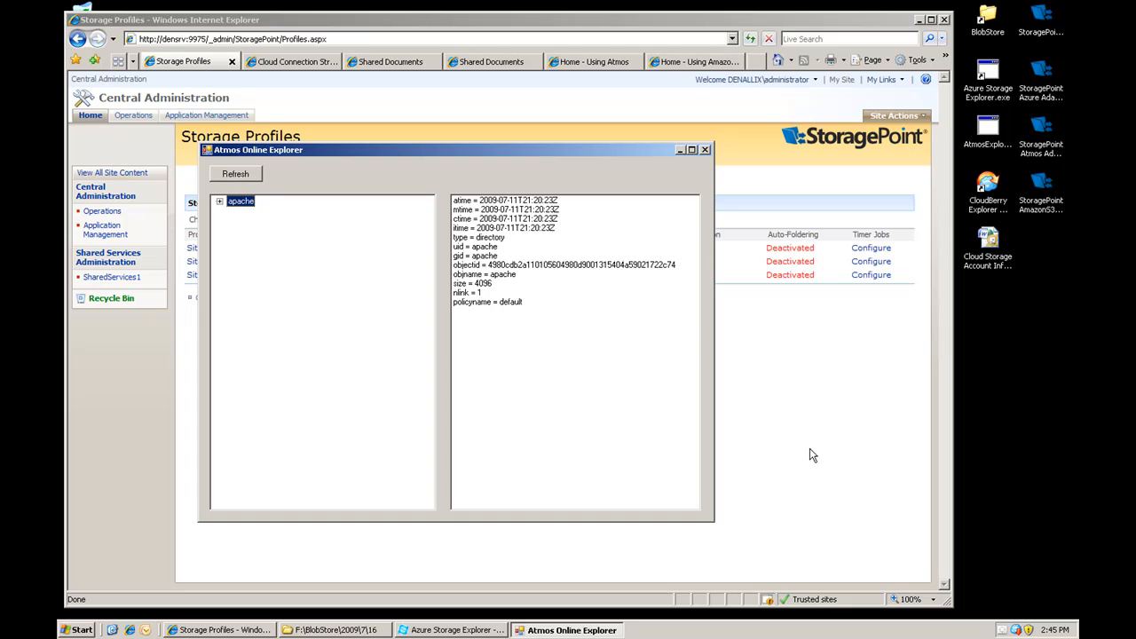
# Step: Bring the browser with the Using Azure Shared Documents library back to the front
pyautogui.click(706, 149)
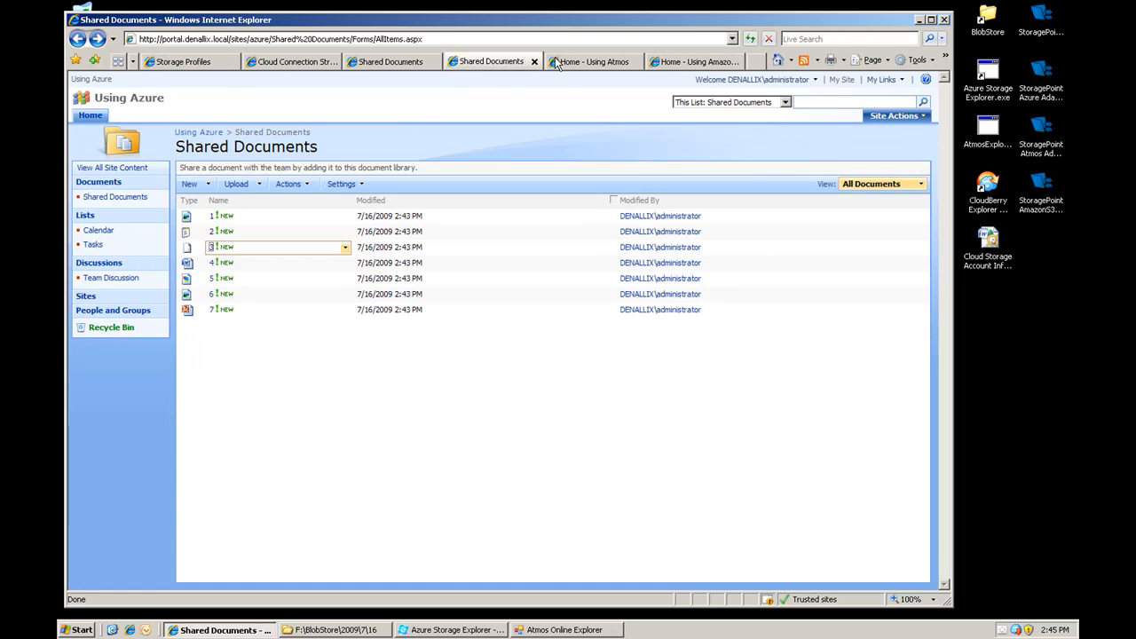
# Step: Upload all seven DemoDoc files to the Using Atmos Shared Documents library via multiple-file upload
pyautogui.click(593, 60)
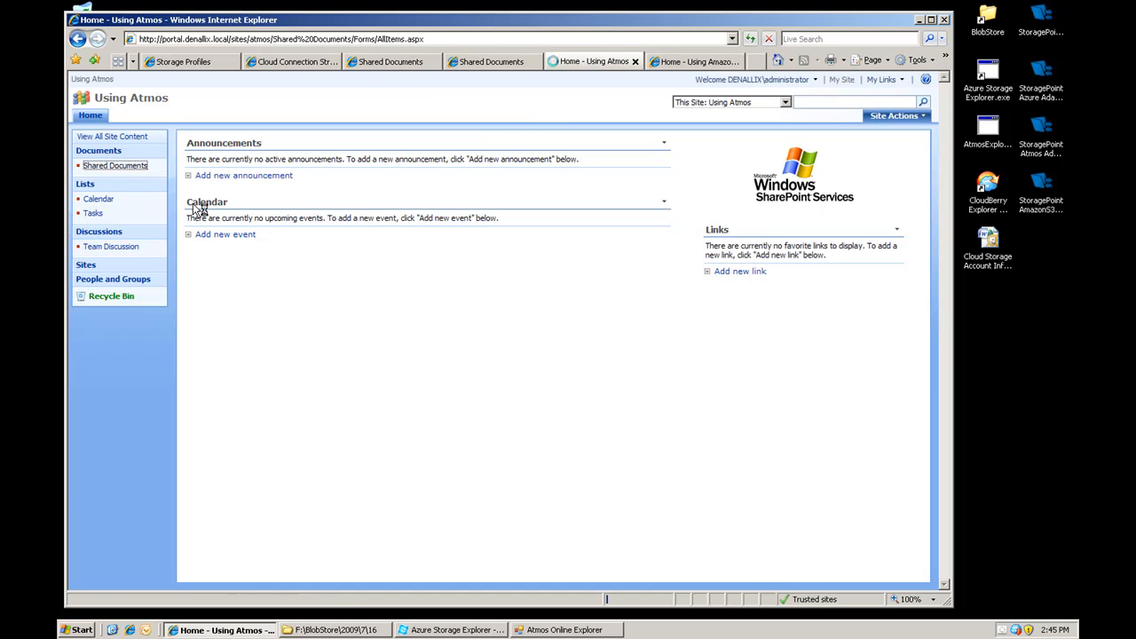
pyautogui.click(113, 165)
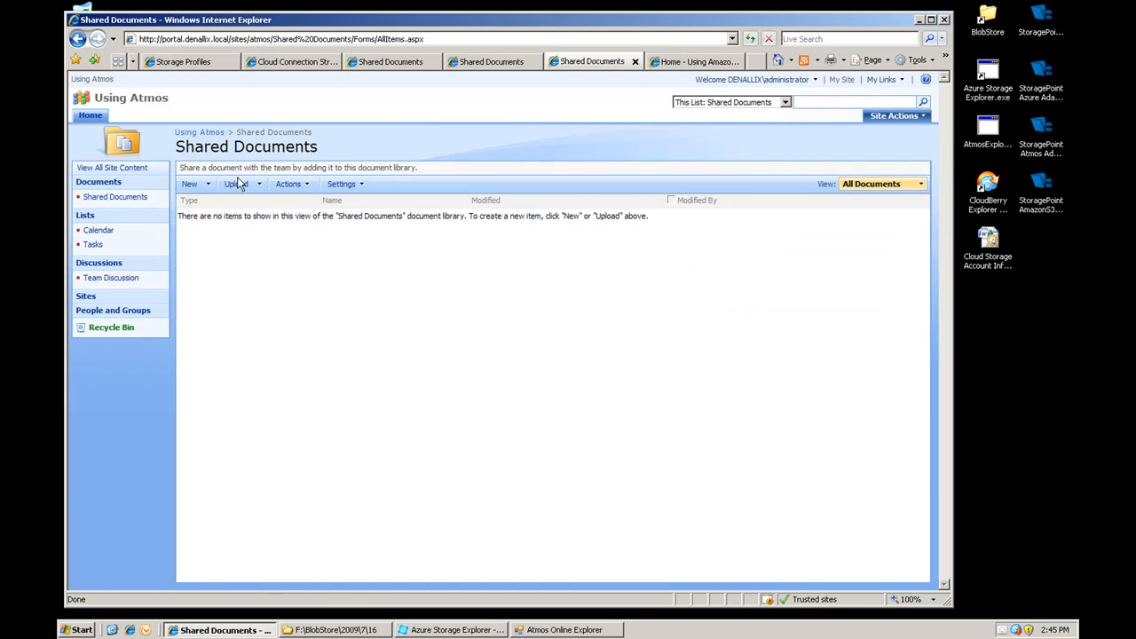
pyautogui.click(232, 183)
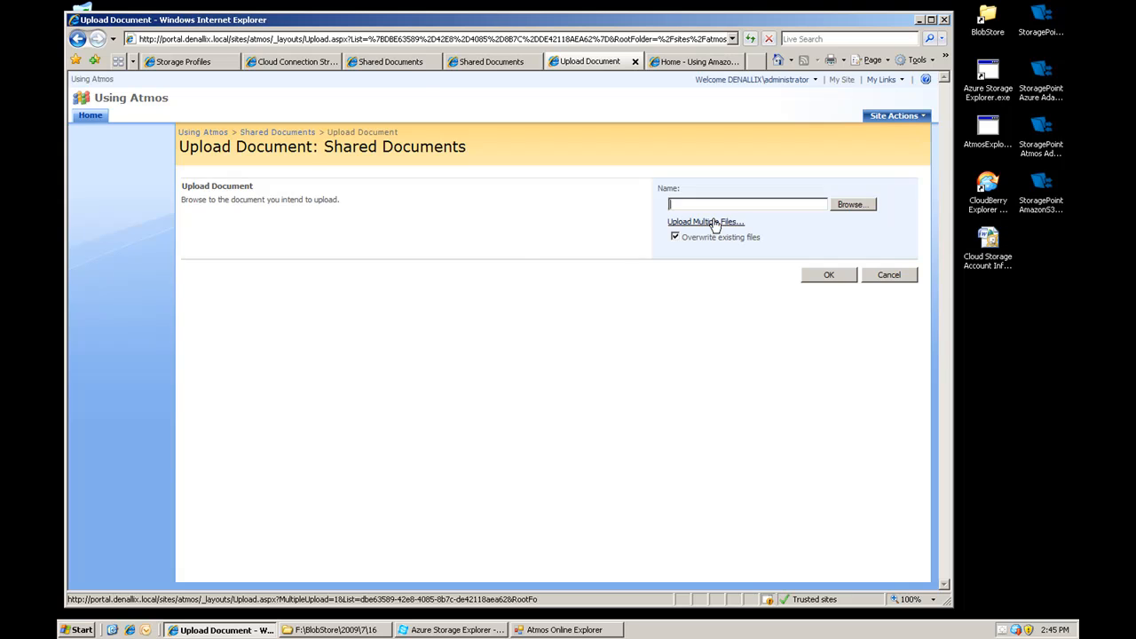
pyautogui.click(701, 222)
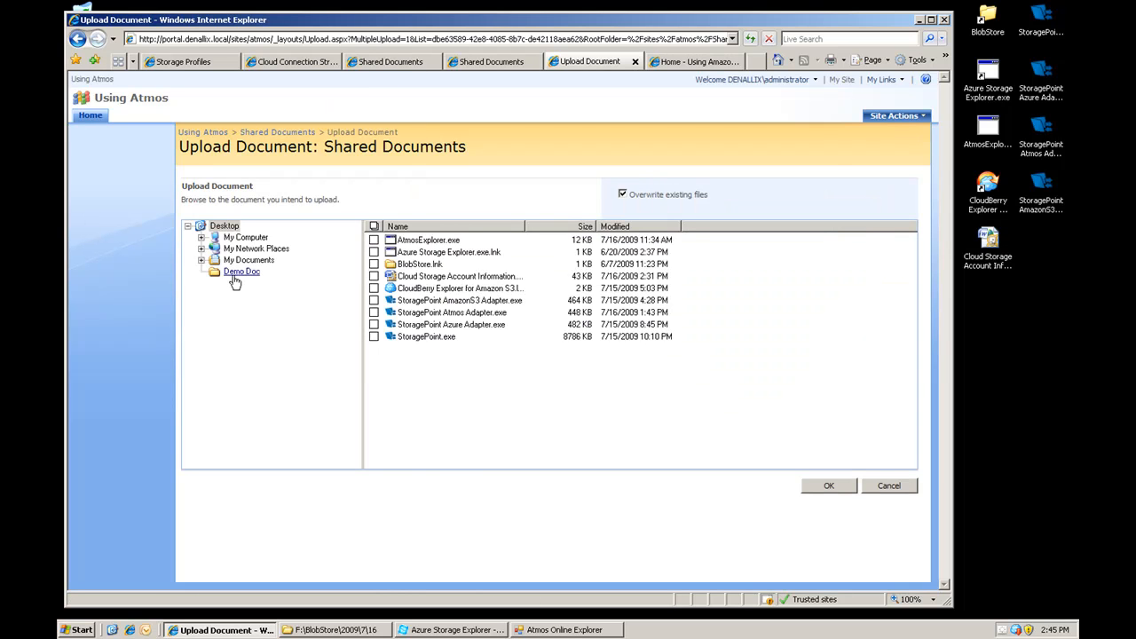
pyautogui.click(242, 269)
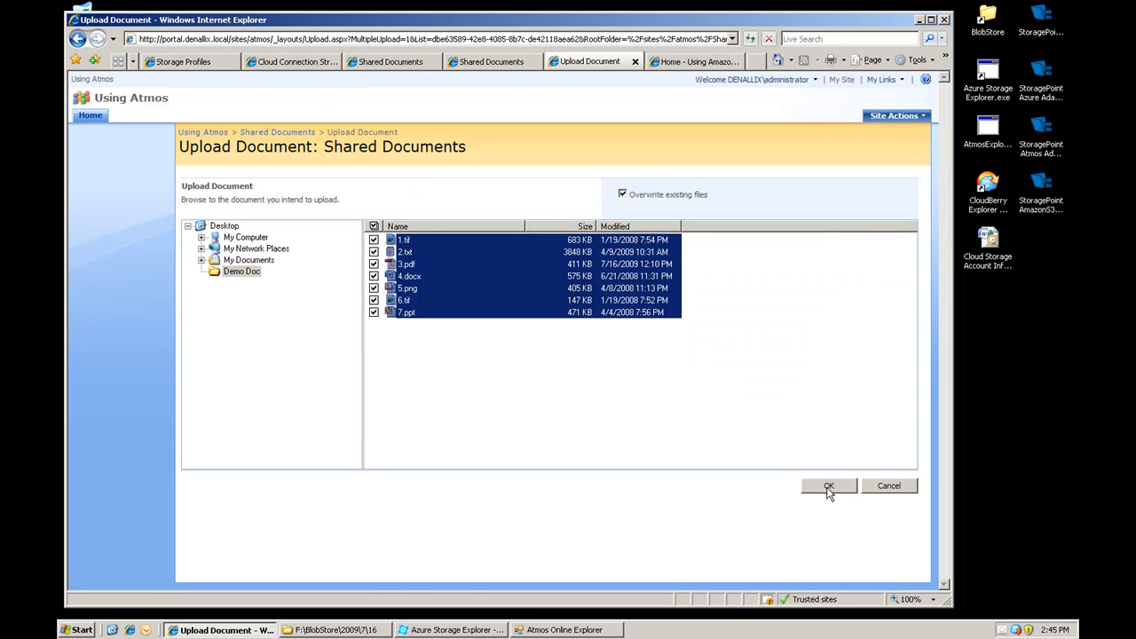
pyautogui.click(827, 487)
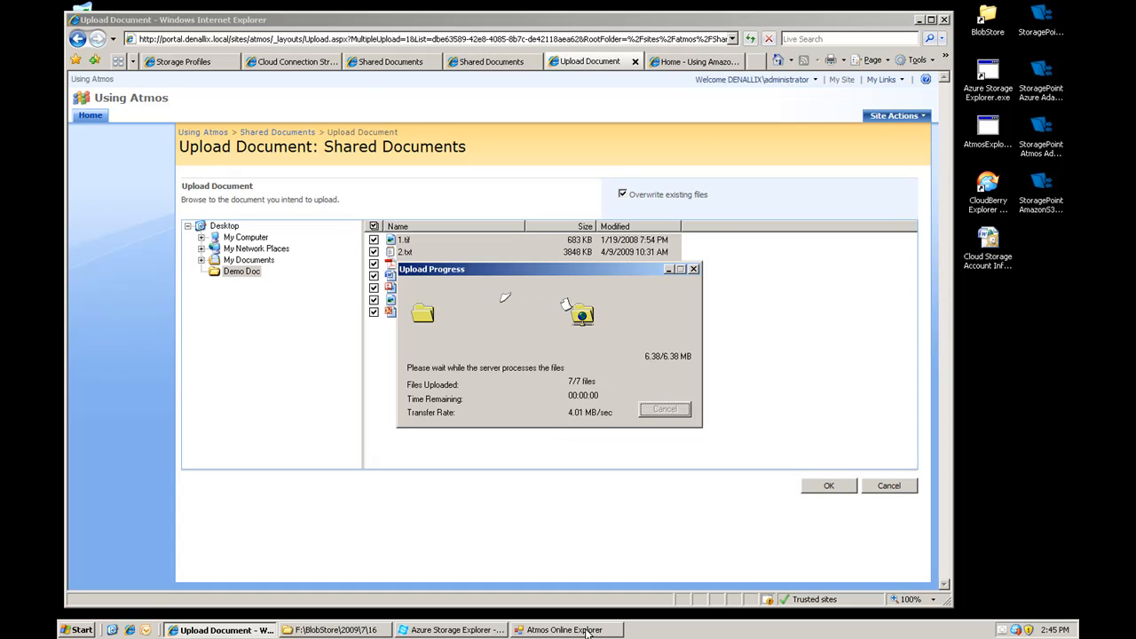
# Step: Refresh the Atmos object tree and expand 2009 › 7 › 16 to reveal the stored objects
pyautogui.click(564, 628)
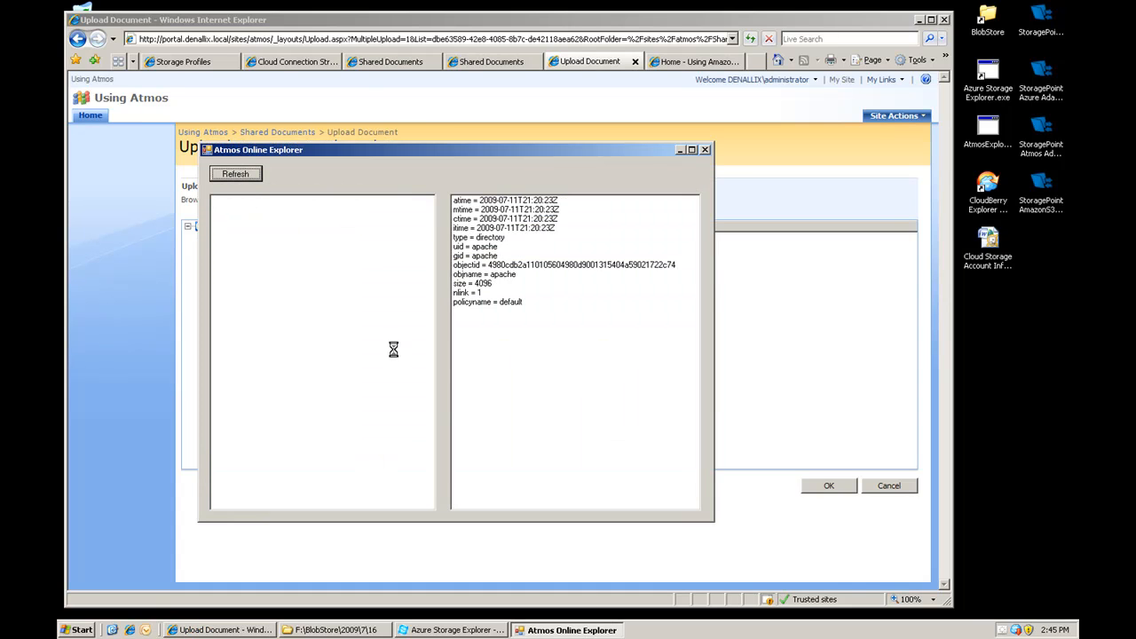
pyautogui.moveTo(387, 346)
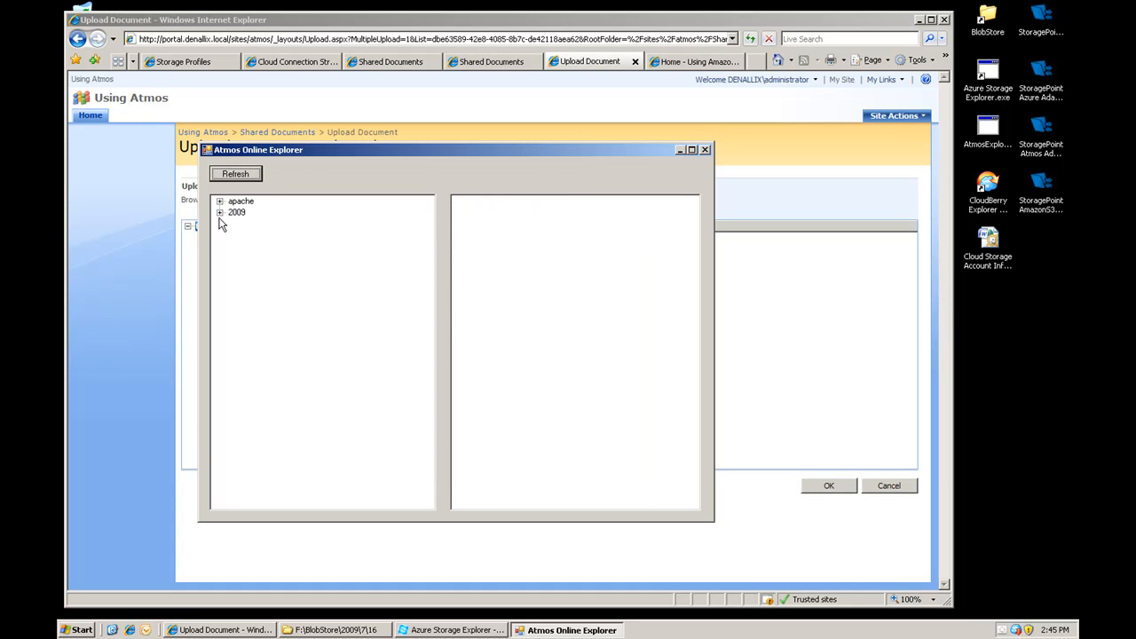
pyautogui.click(220, 213)
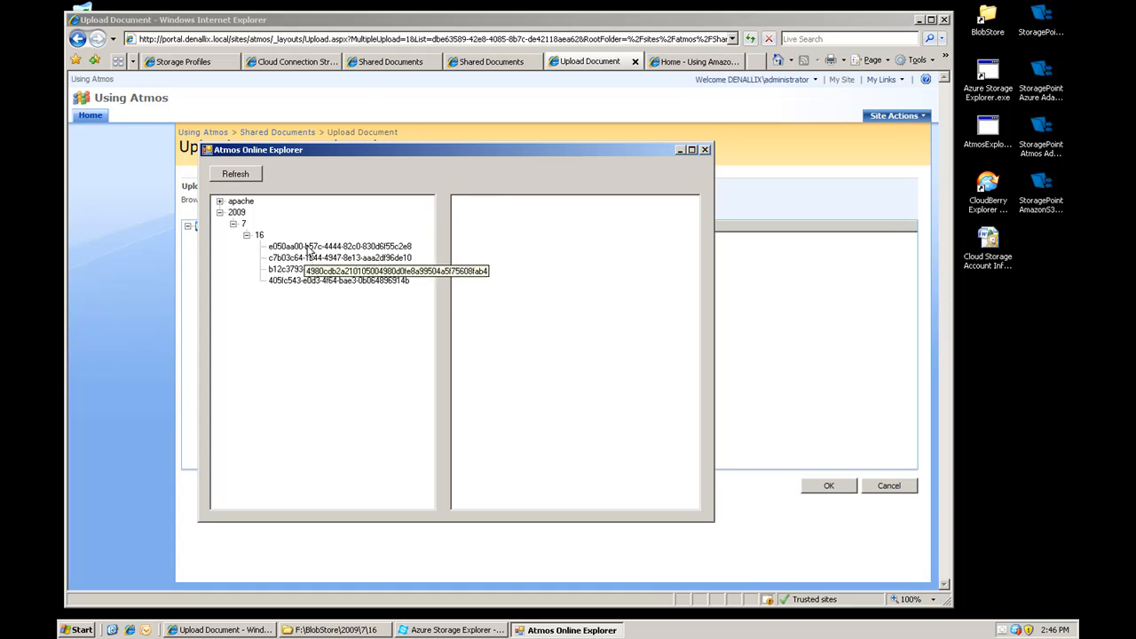
pyautogui.click(235, 174)
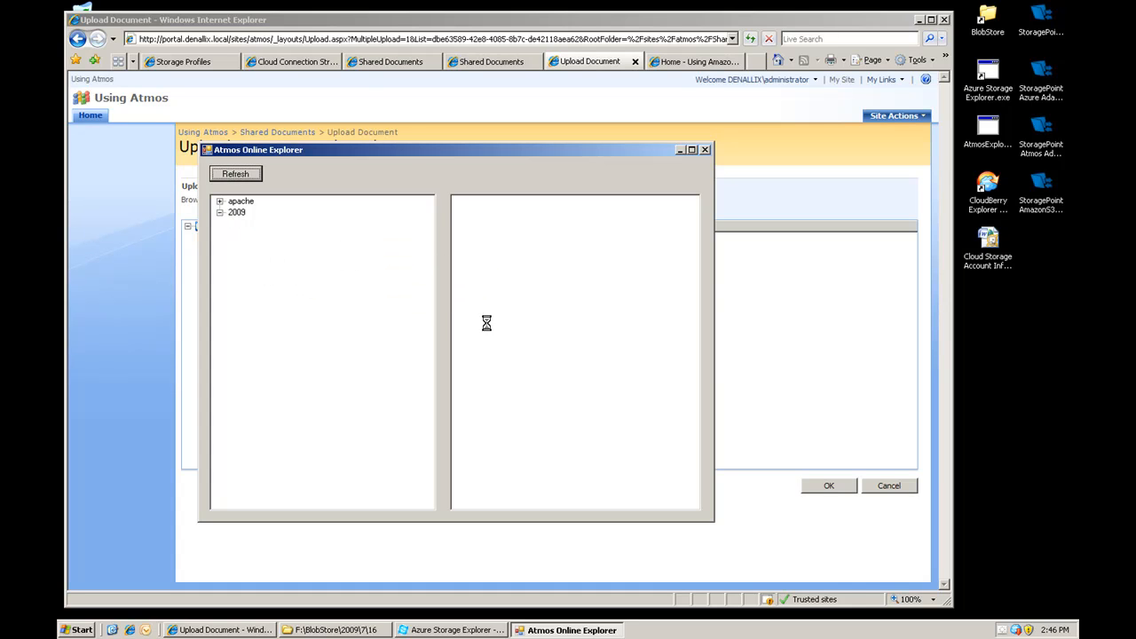
pyautogui.click(234, 174)
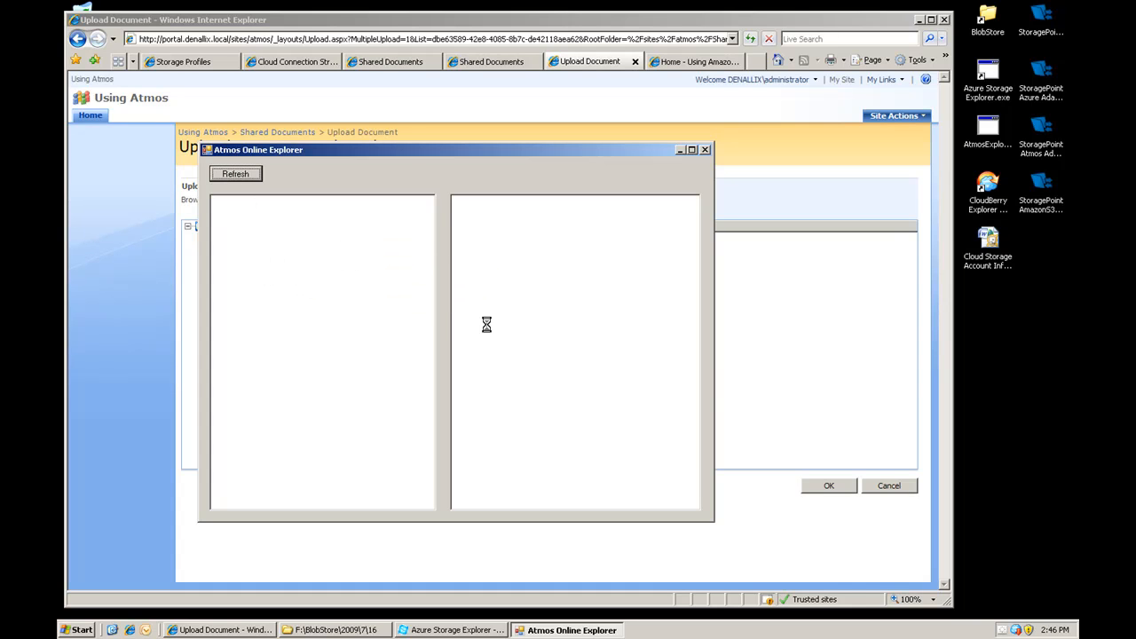
pyautogui.click(234, 174)
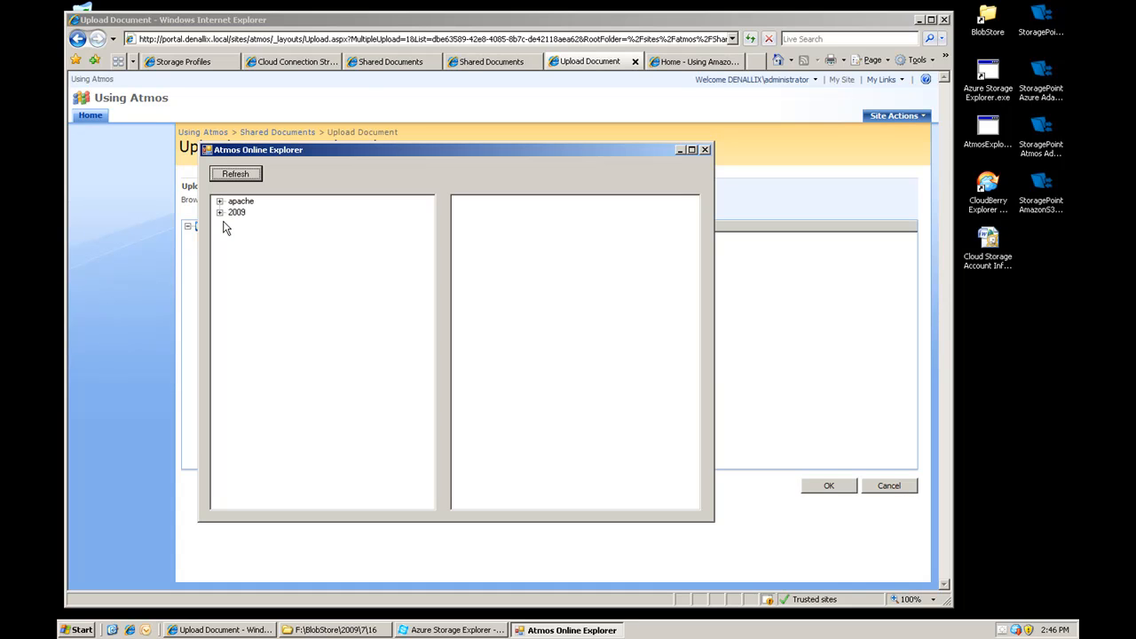
pyautogui.click(220, 213)
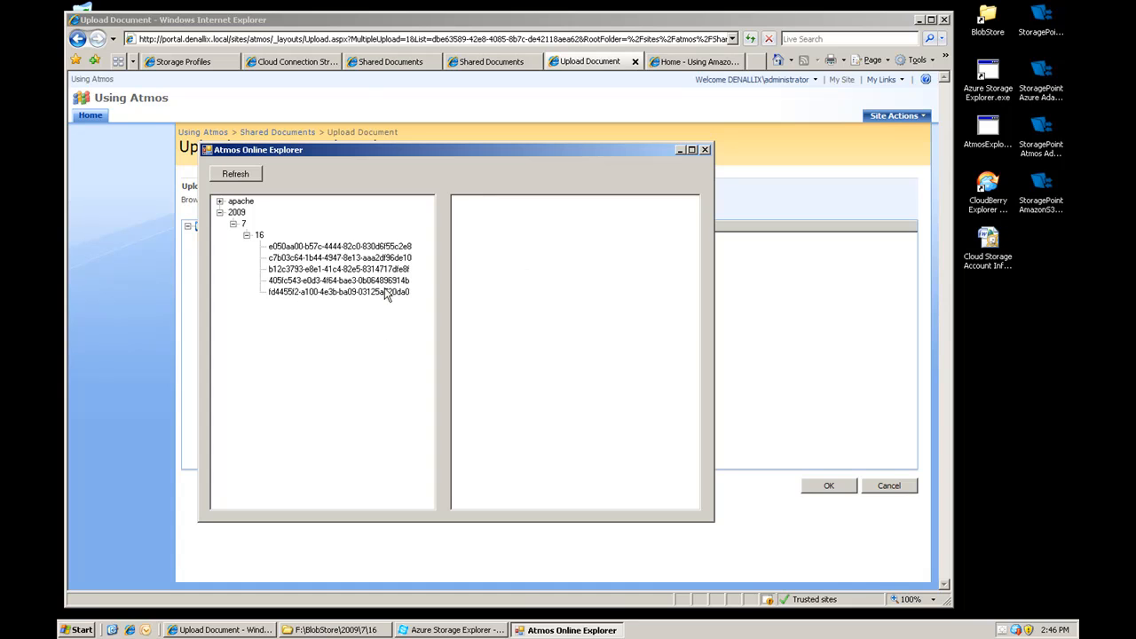
# Step: Inspect the stored objects' metadata, then view 1.tif's StoragePoint storage details in the library
pyautogui.click(339, 245)
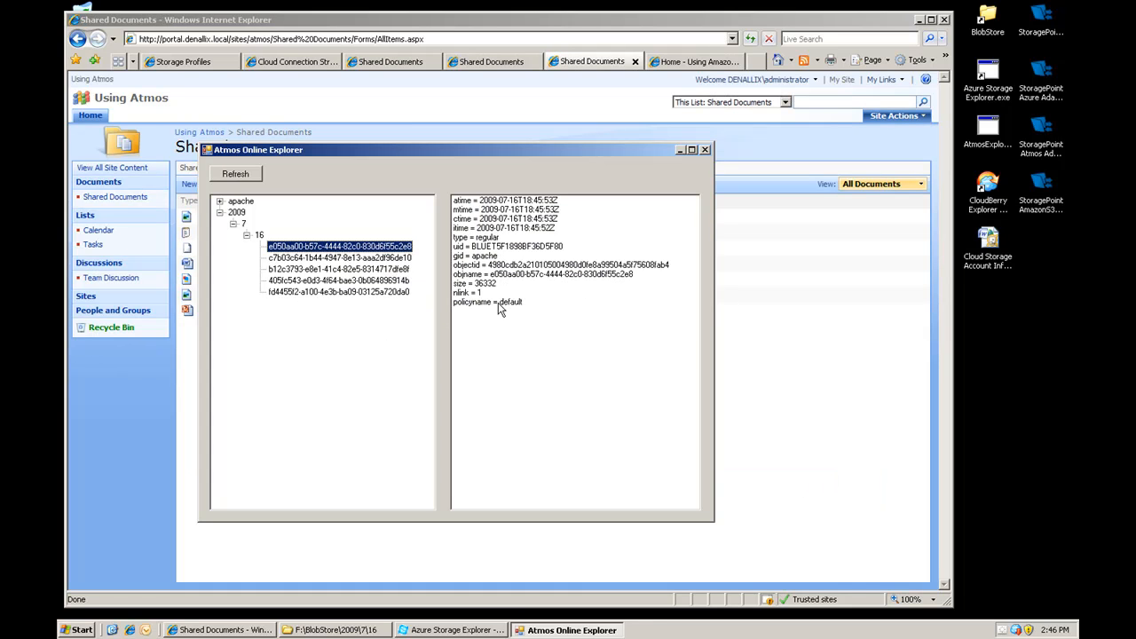
pyautogui.moveTo(486, 293)
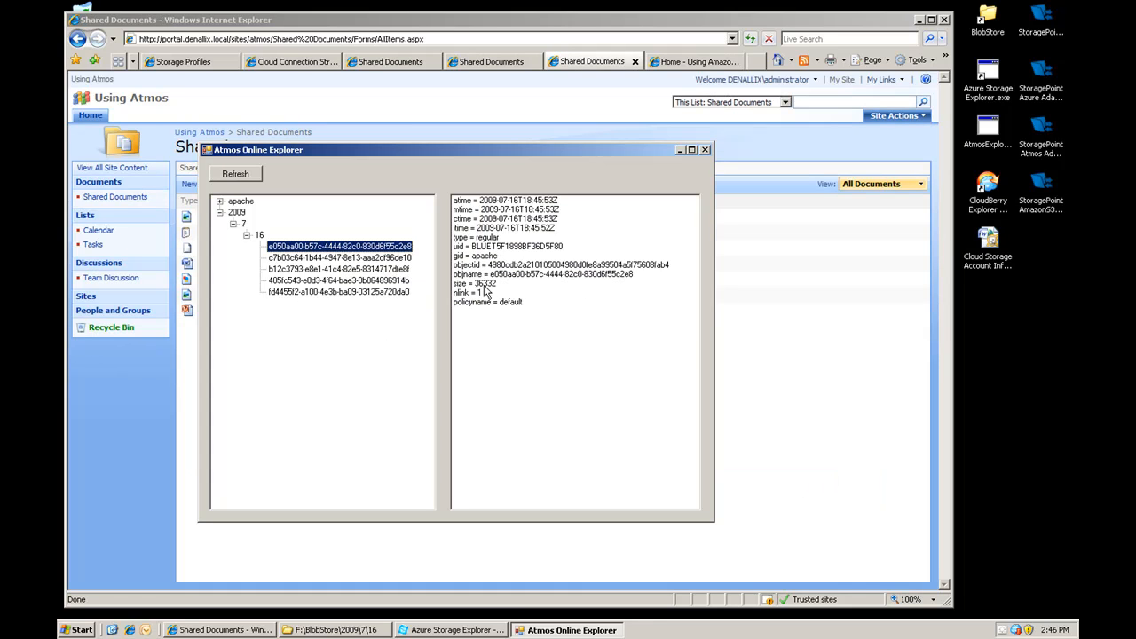
pyautogui.click(339, 270)
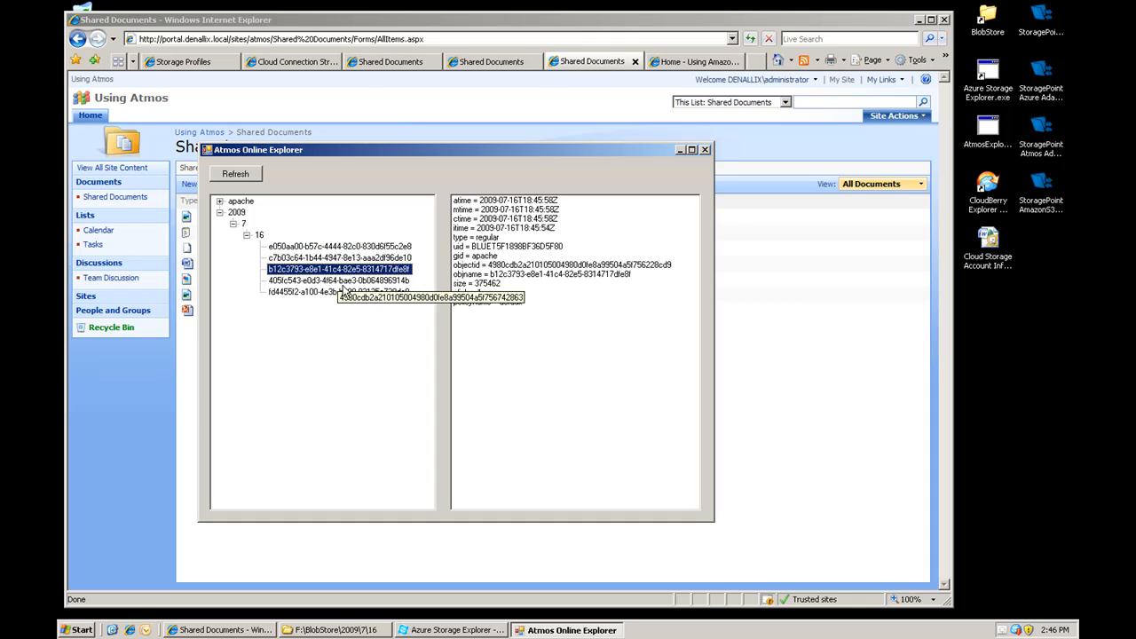
pyautogui.click(339, 281)
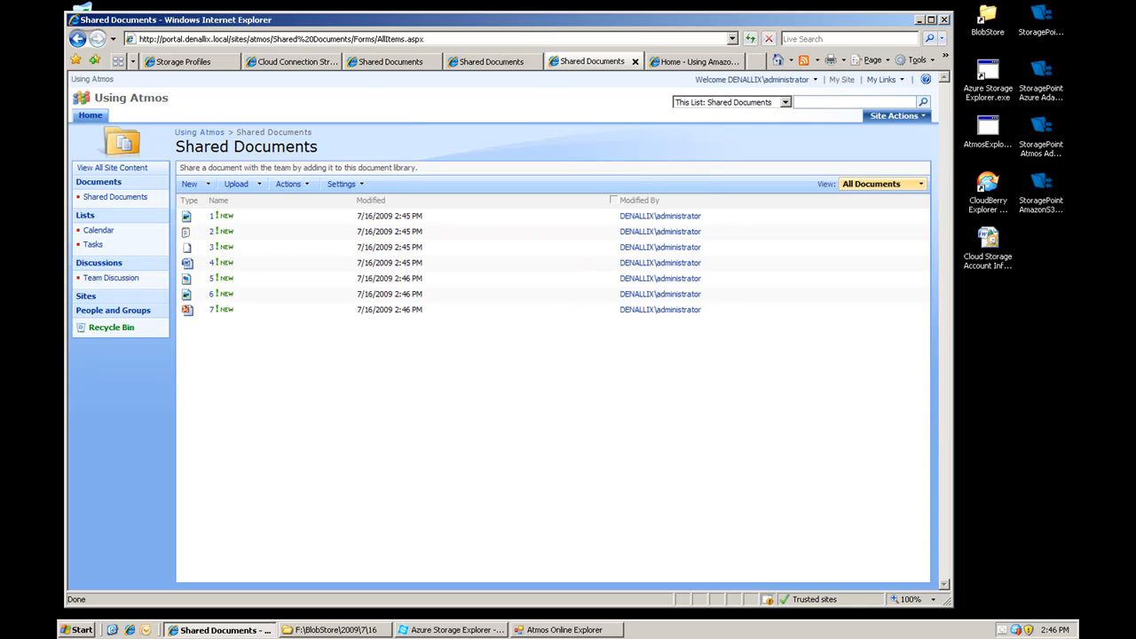
pyautogui.click(565, 628)
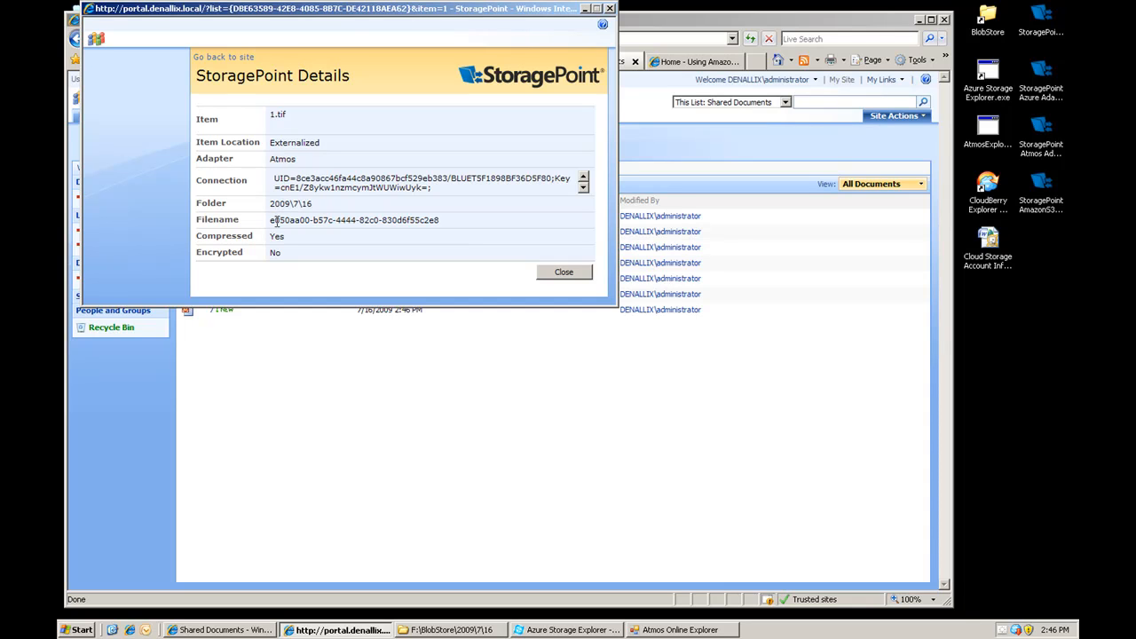
pyautogui.moveTo(277, 223)
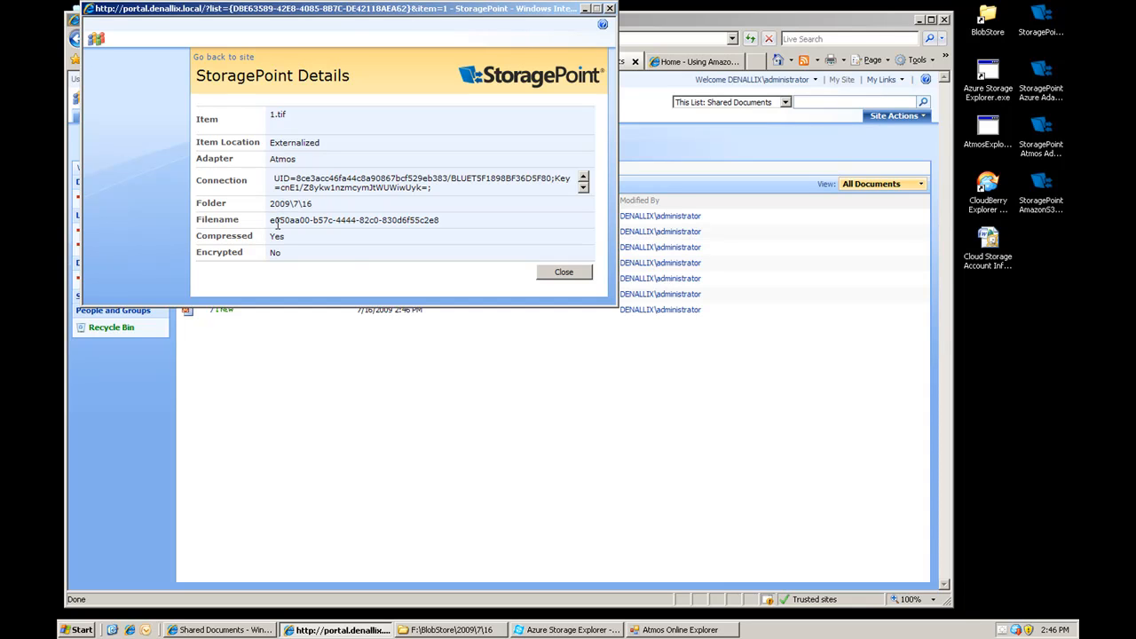
pyautogui.moveTo(465, 236)
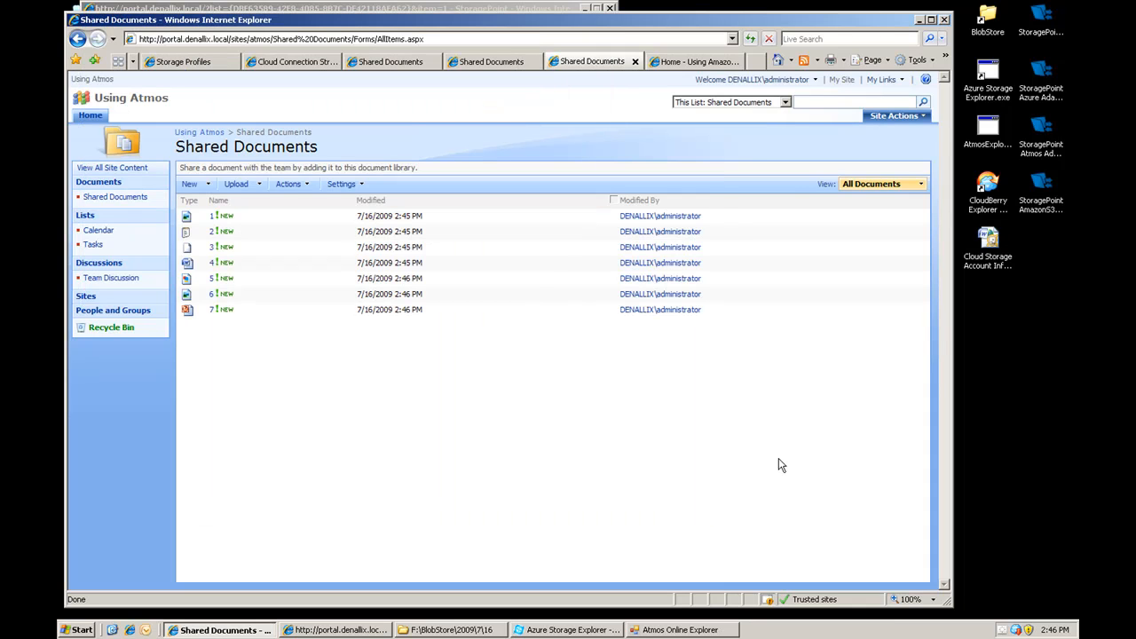
# Step: Open 1.tif read-only from the Atmos library to view the invoice, then close the viewer
pyautogui.click(213, 216)
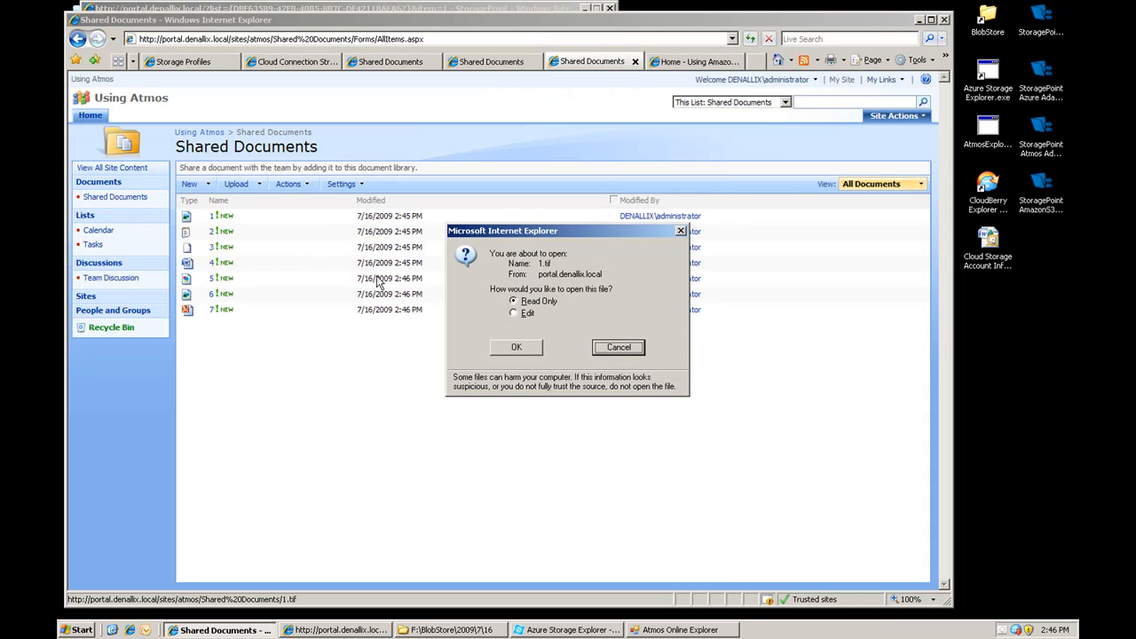
pyautogui.click(515, 346)
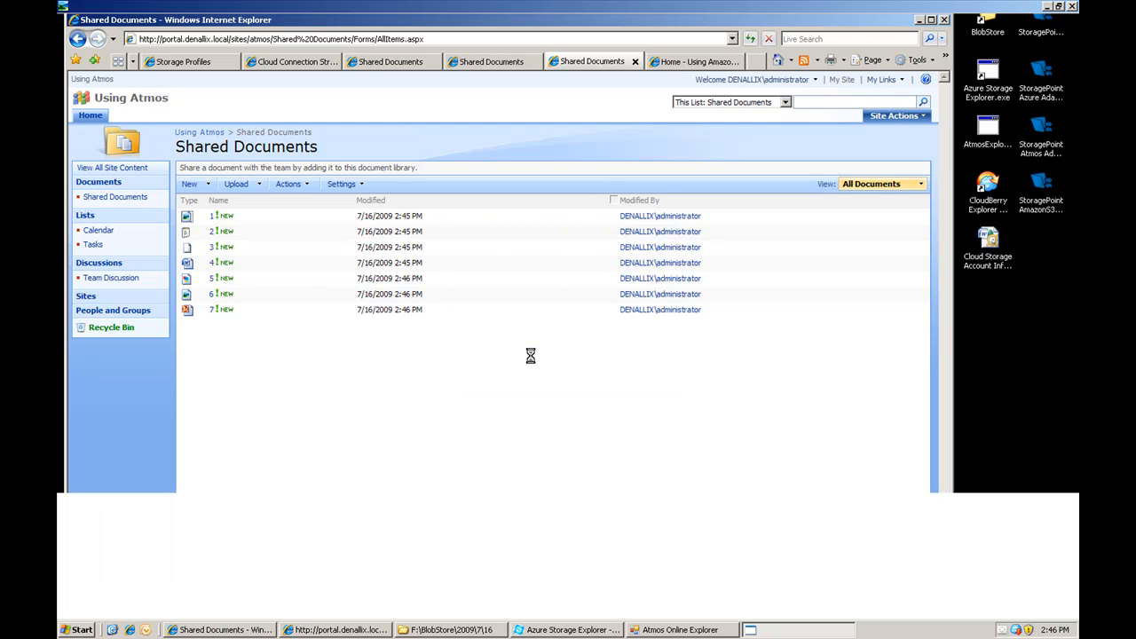
pyautogui.doubleClick(211, 216)
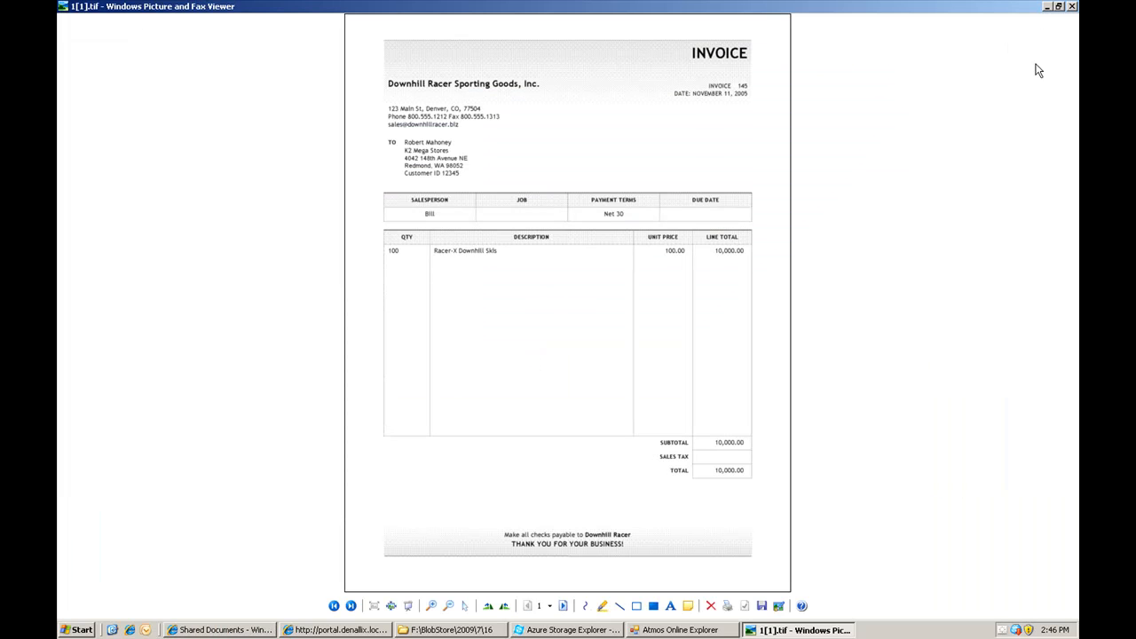
pyautogui.click(221, 628)
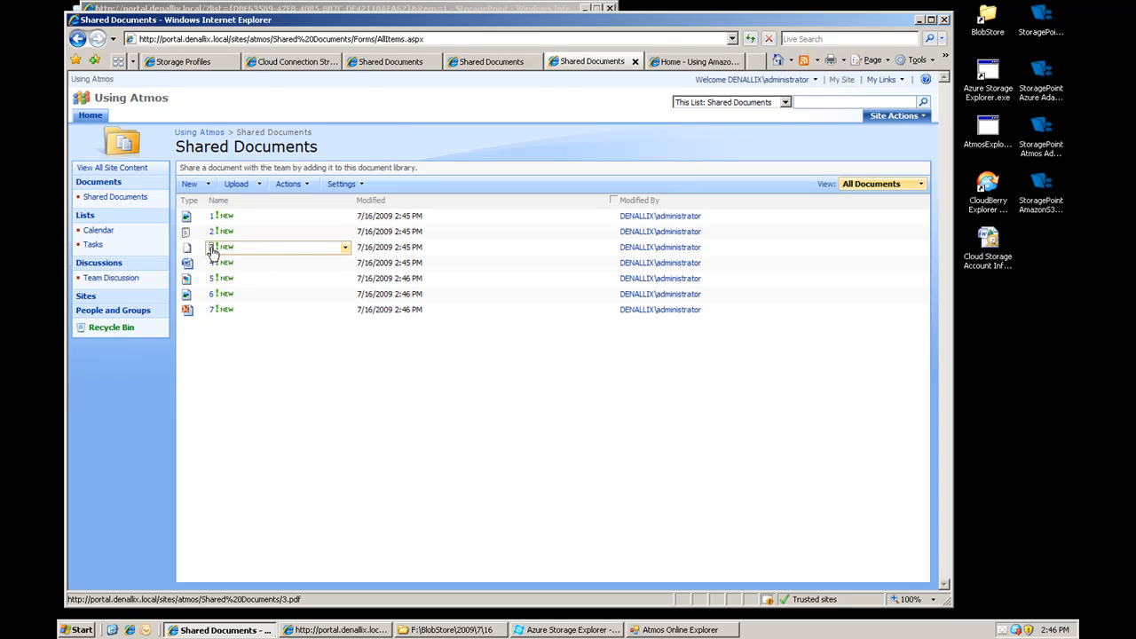
# Step: Retrieve 3.pdf from the library to confirm it loads
pyautogui.click(213, 247)
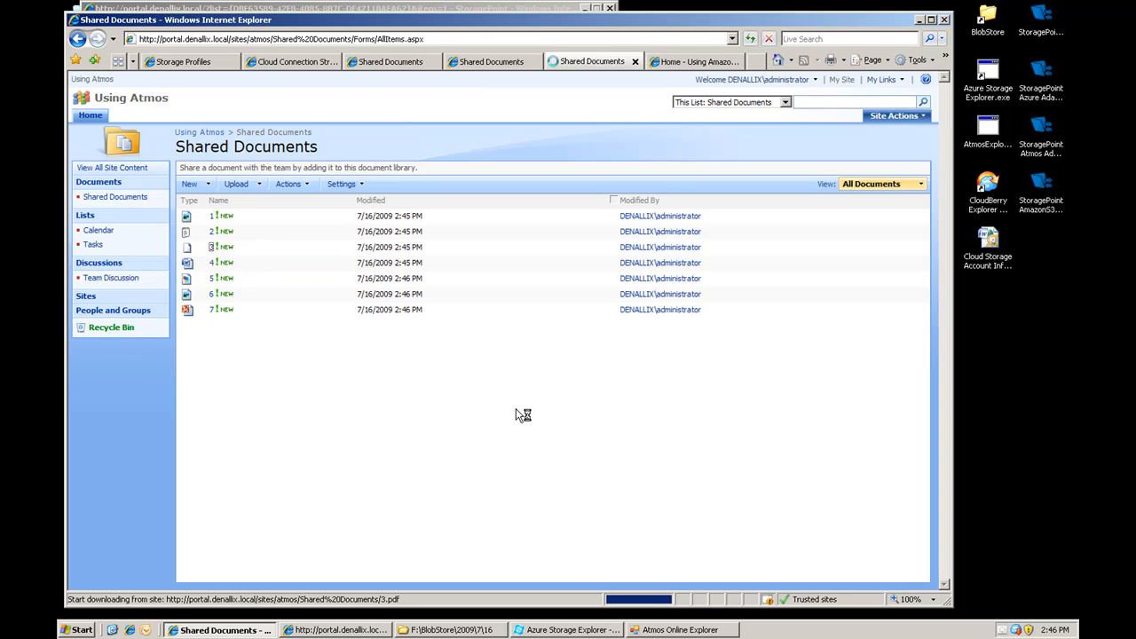
pyautogui.click(211, 246)
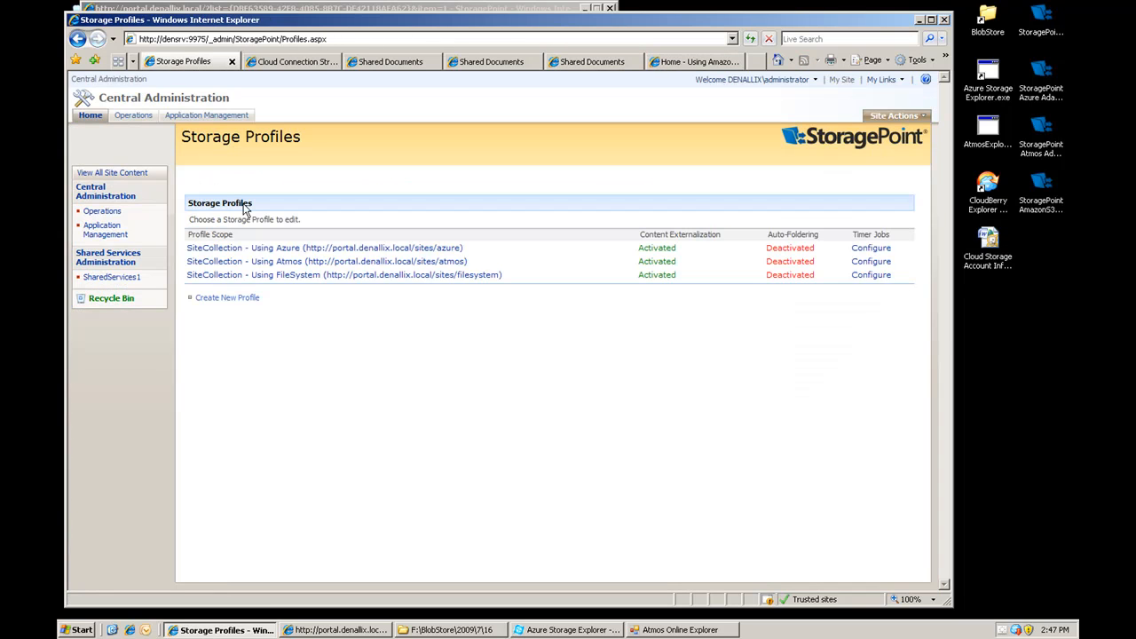
# Step: Create a new storage profile scoped to the amazons3 site collection, externalizing BLOBs with the AmazonS3 adapter
pyautogui.click(228, 298)
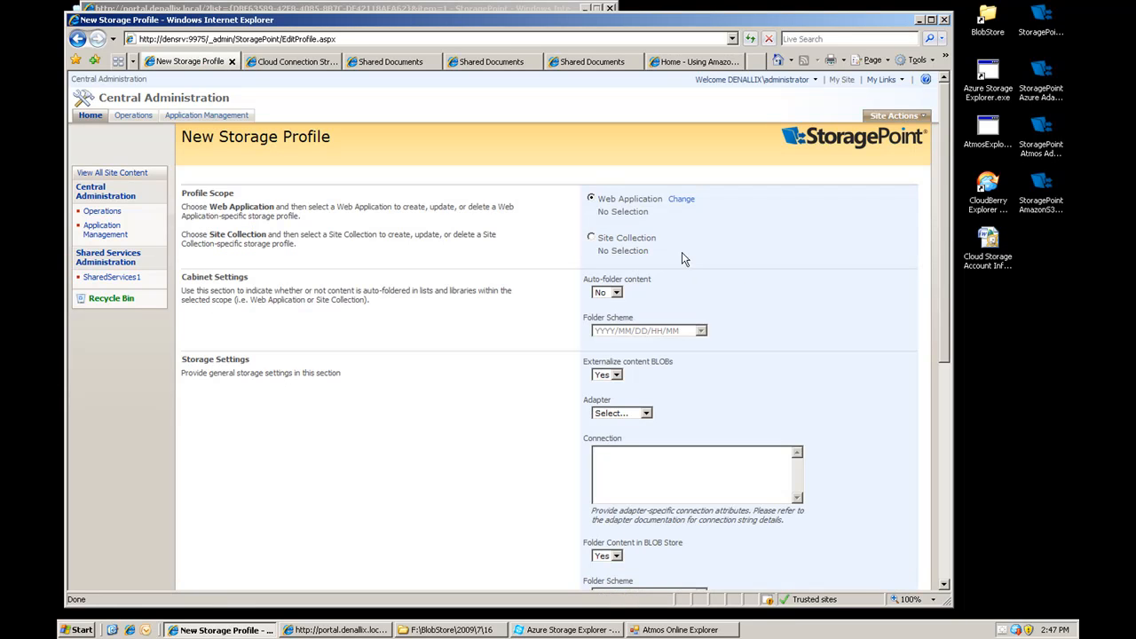
pyautogui.click(591, 238)
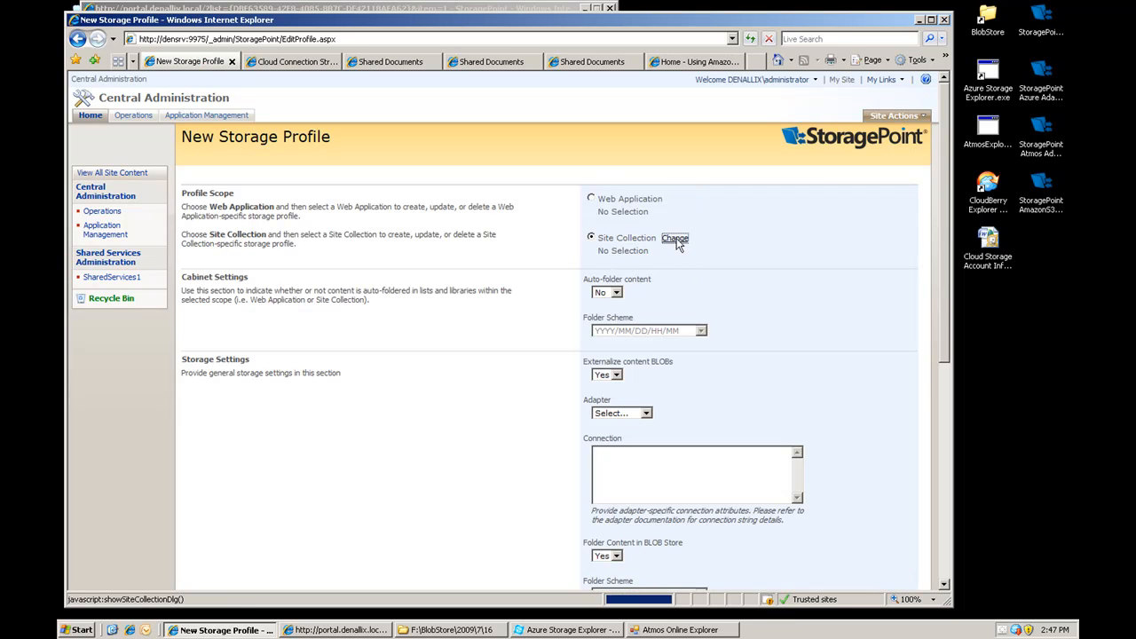
pyautogui.click(674, 238)
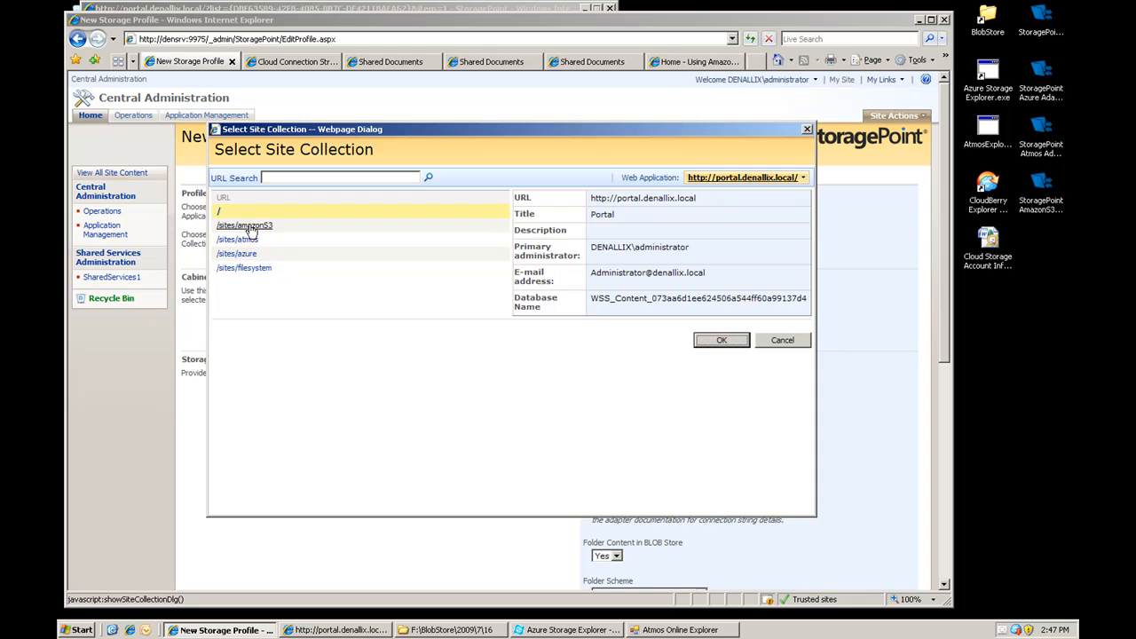
pyautogui.click(720, 340)
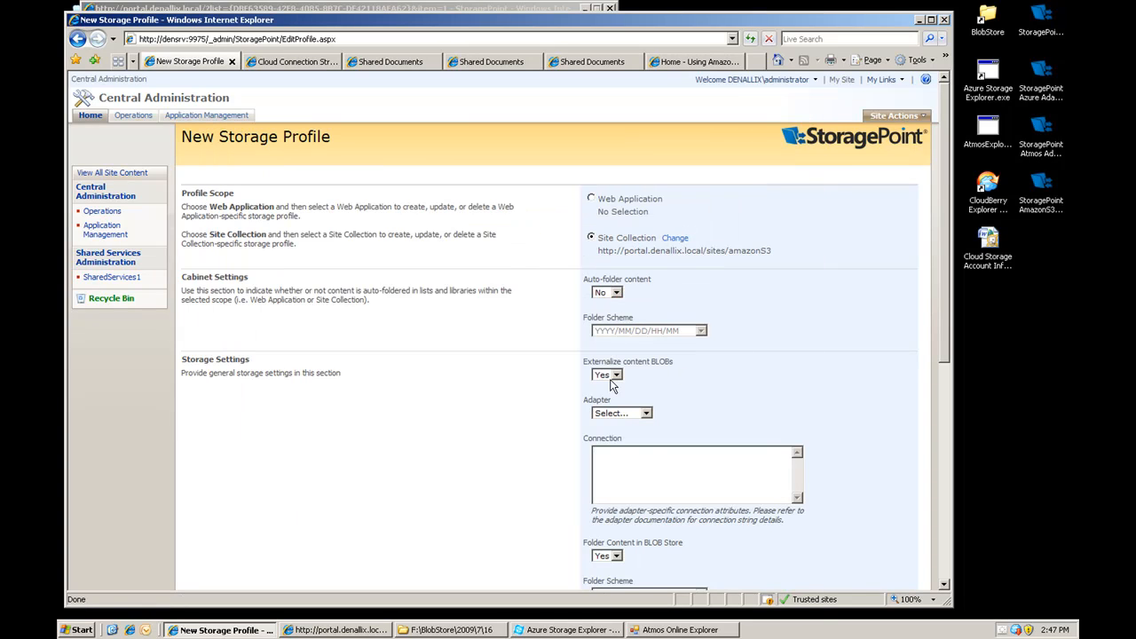
pyautogui.click(621, 412)
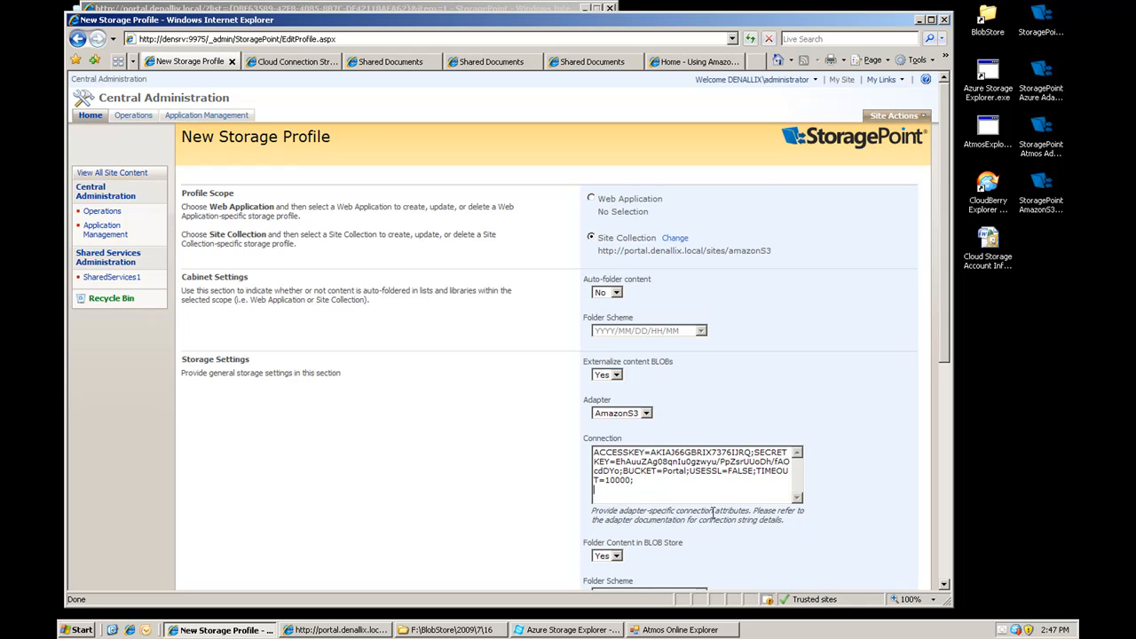
# Step: Set Compress Content in BLOB Store to Yes, test the Amazon S3 settings successfully, and save the profile
pyautogui.scroll(-3)
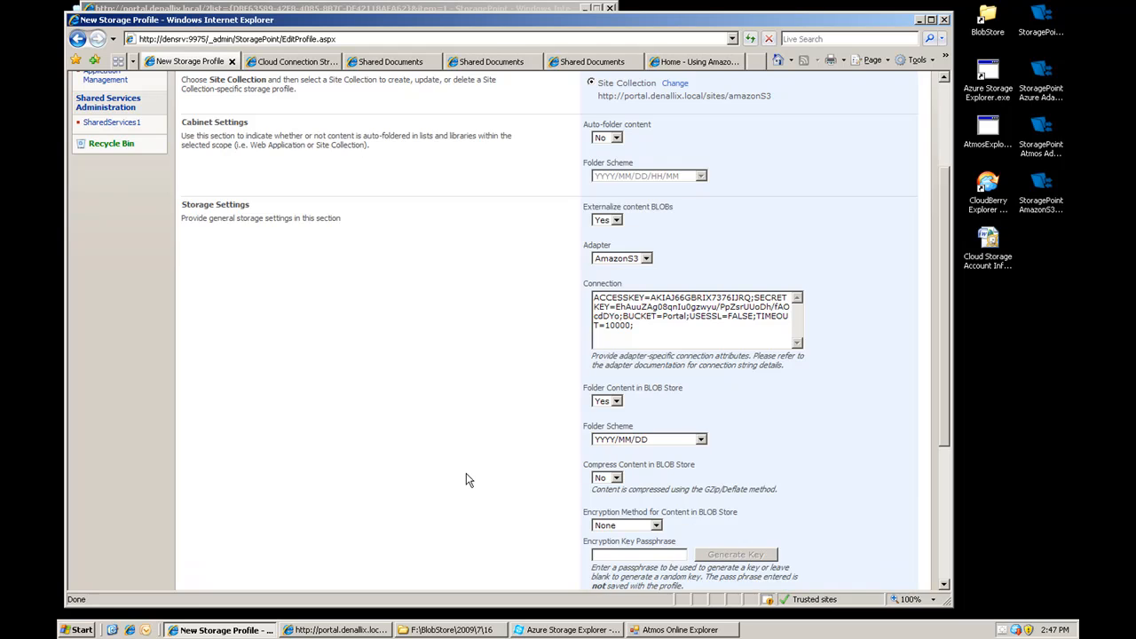
pyautogui.click(616, 402)
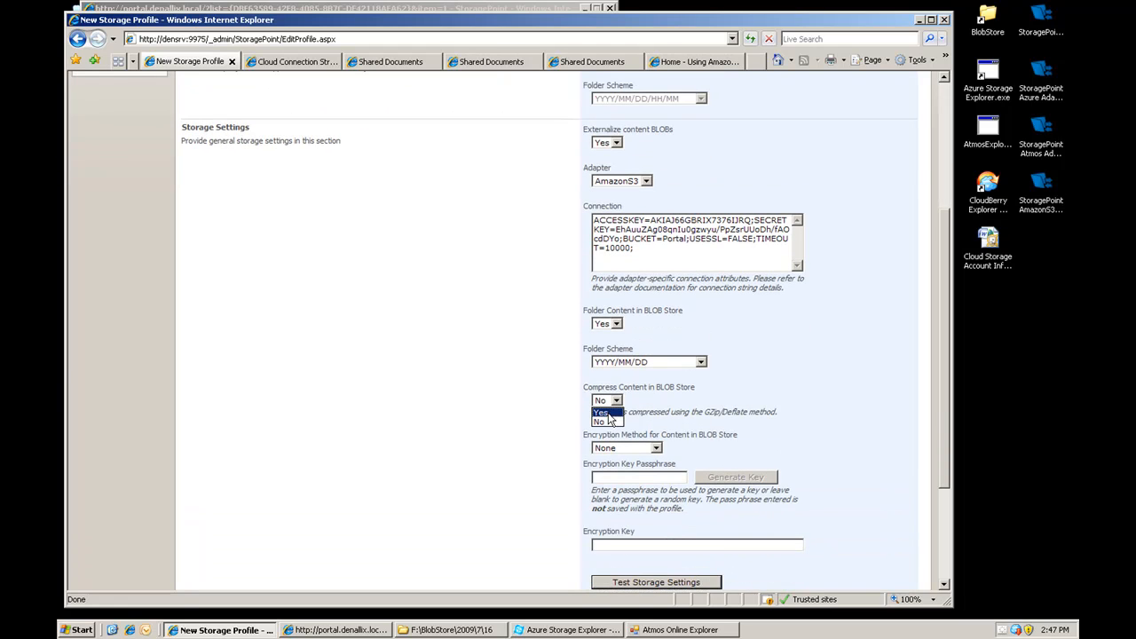
pyautogui.click(601, 412)
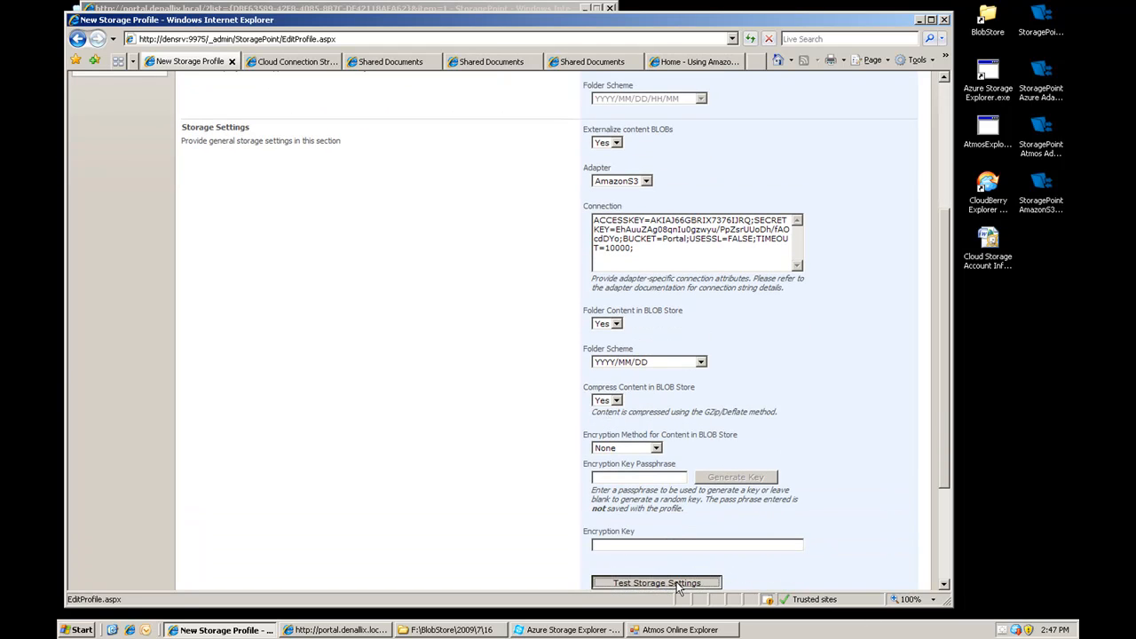
pyautogui.click(656, 583)
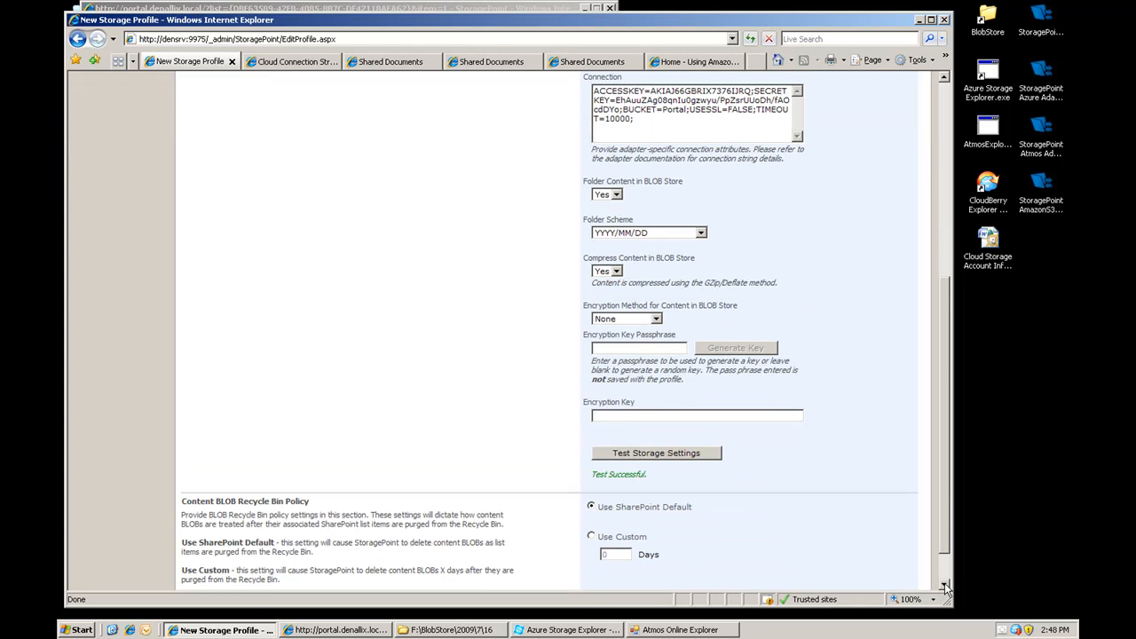
pyautogui.scroll(-3)
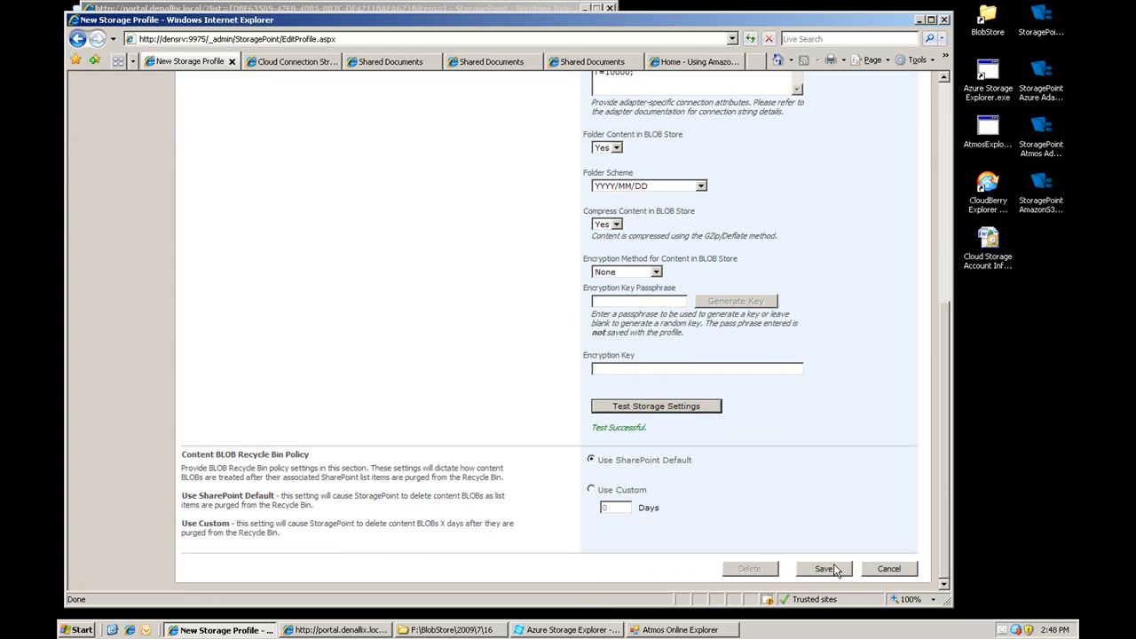
pyautogui.click(822, 568)
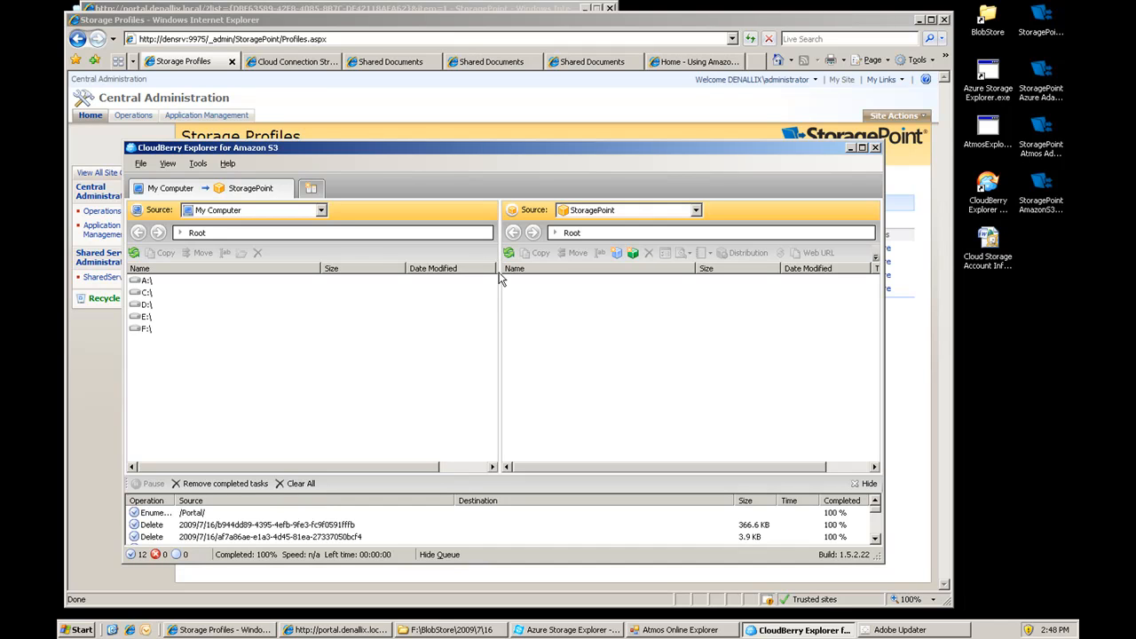
pyautogui.moveTo(184, 341)
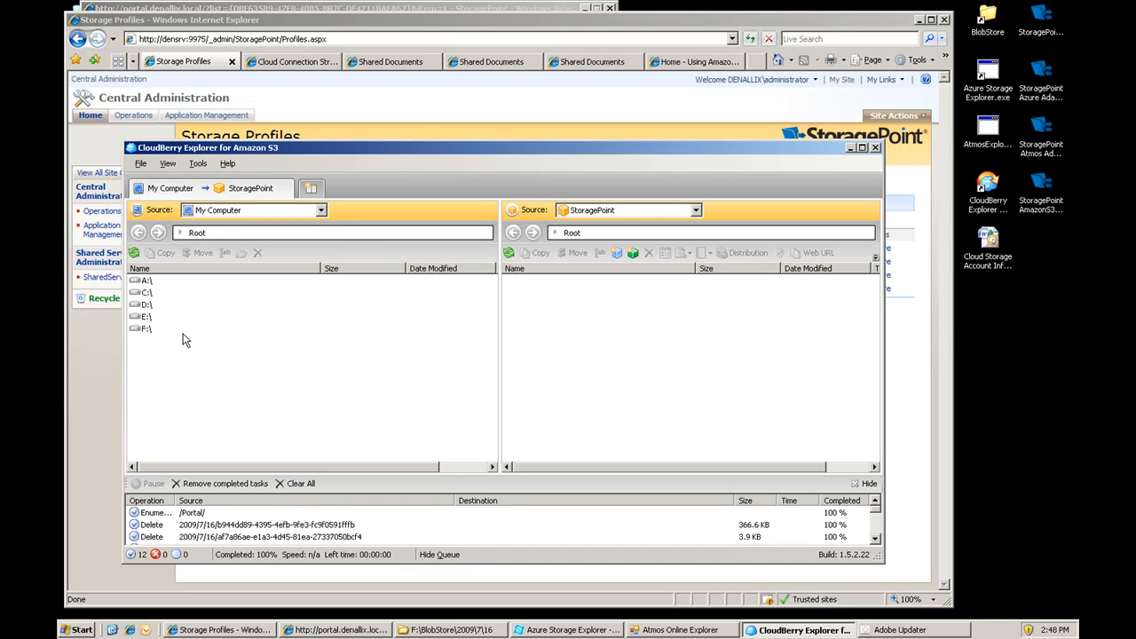
pyautogui.moveTo(504, 181)
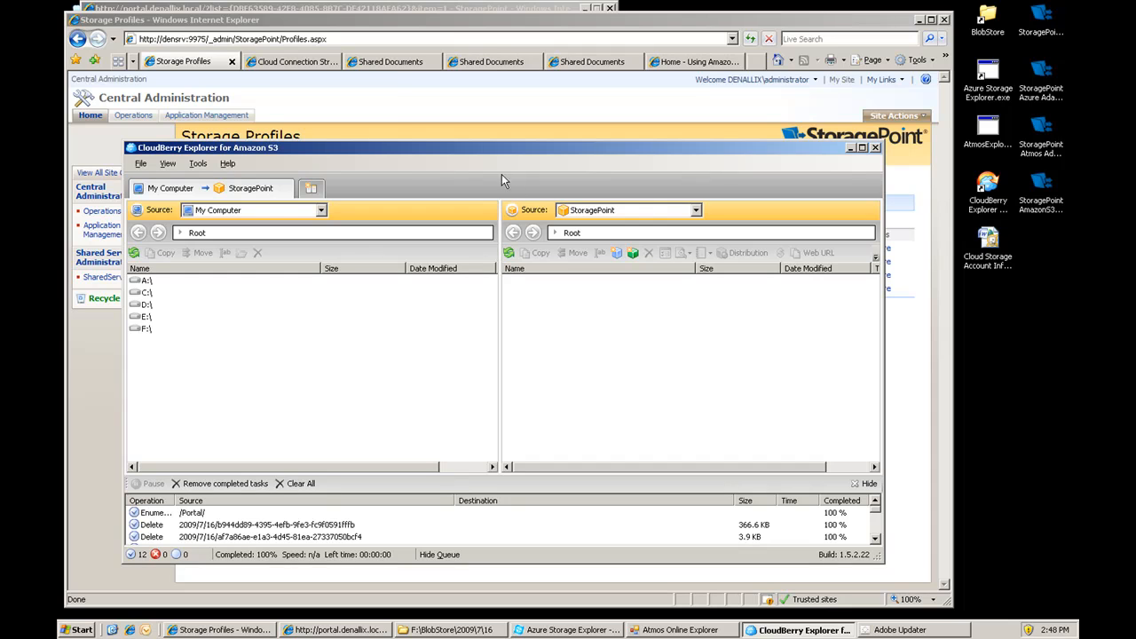
pyautogui.moveTo(387, 108)
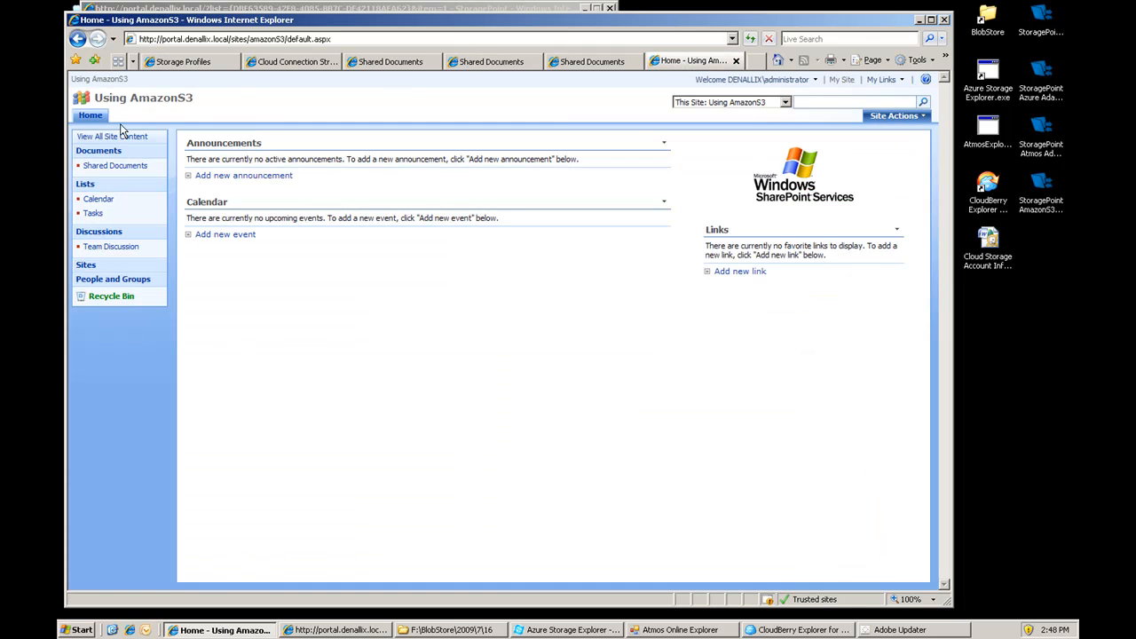
# Step: Upload all seven Demo Doc files to the Using AmazonS3 Shared Documents library via multiple-file upload
pyautogui.click(114, 165)
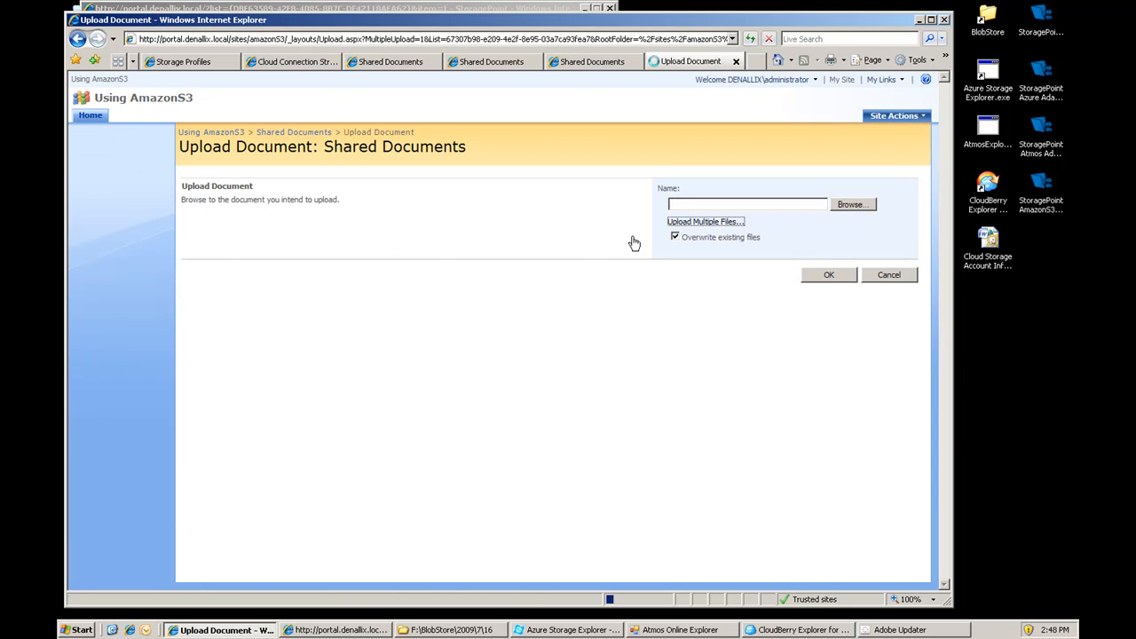
pyautogui.click(704, 221)
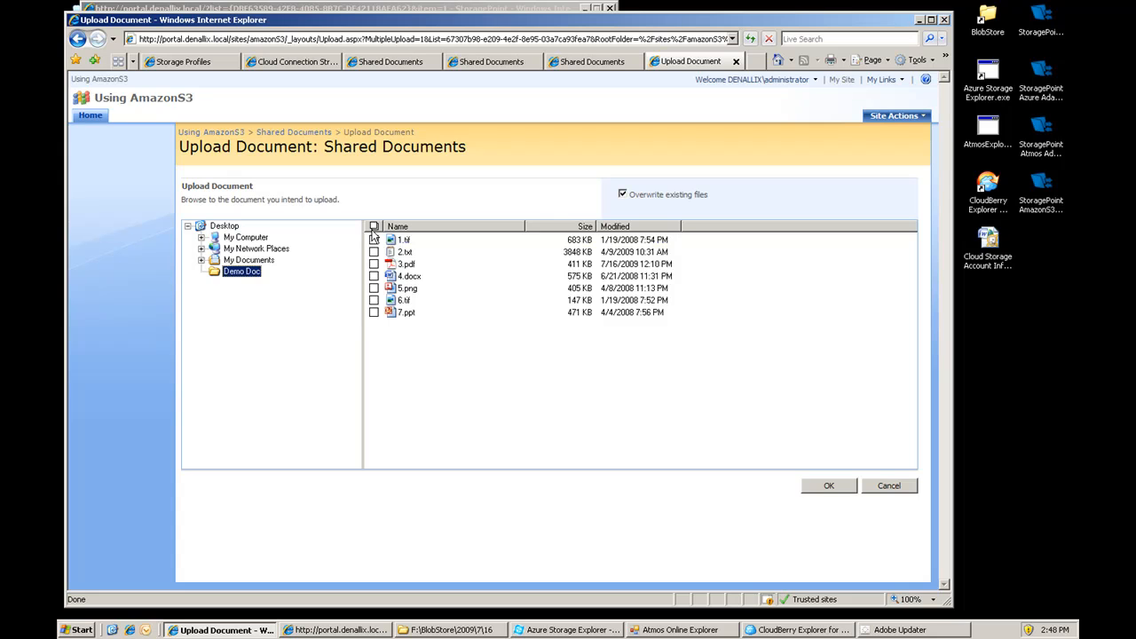
pyautogui.click(829, 487)
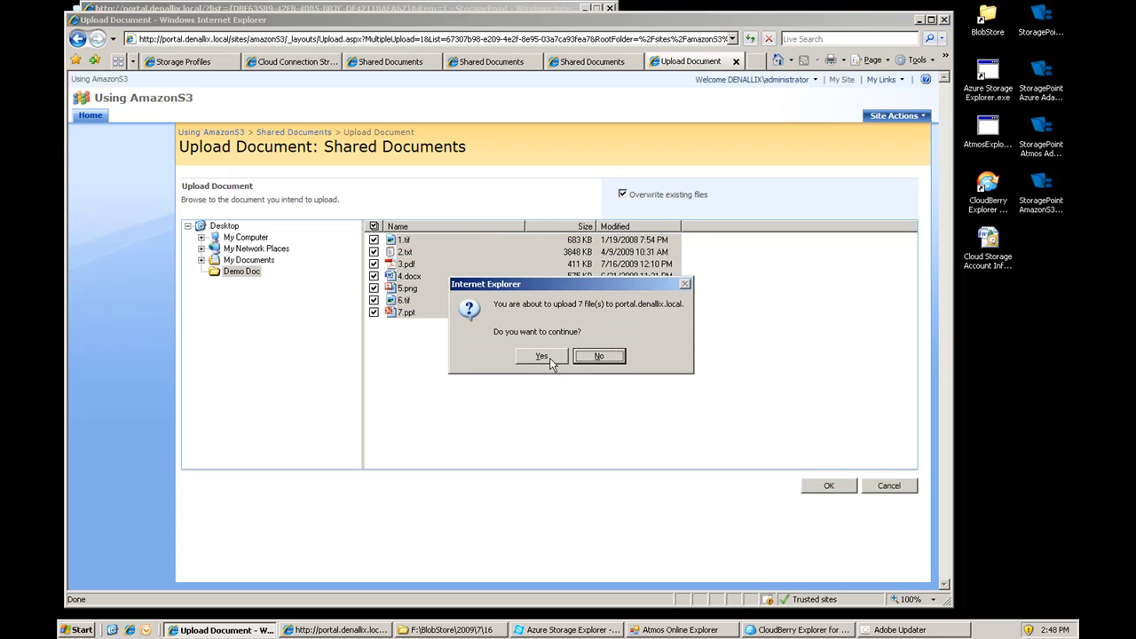
pyautogui.click(543, 355)
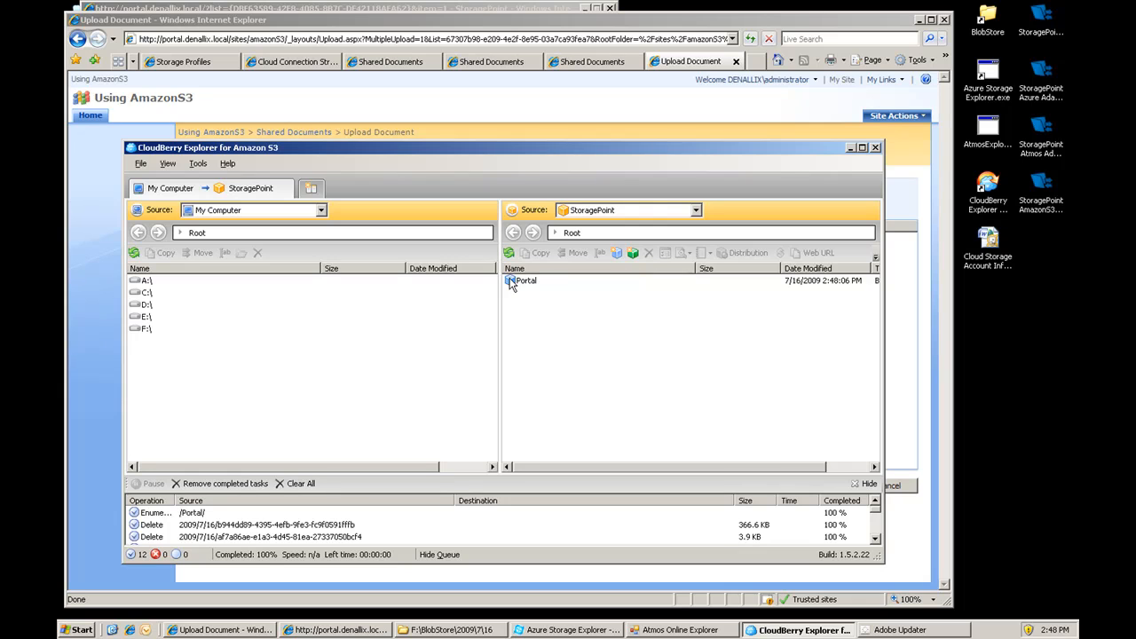
# Step: Navigate into Portal › 2009 › 7 › 16 in the StoragePoint bucket to list the seven blob files
pyautogui.doubleClick(525, 280)
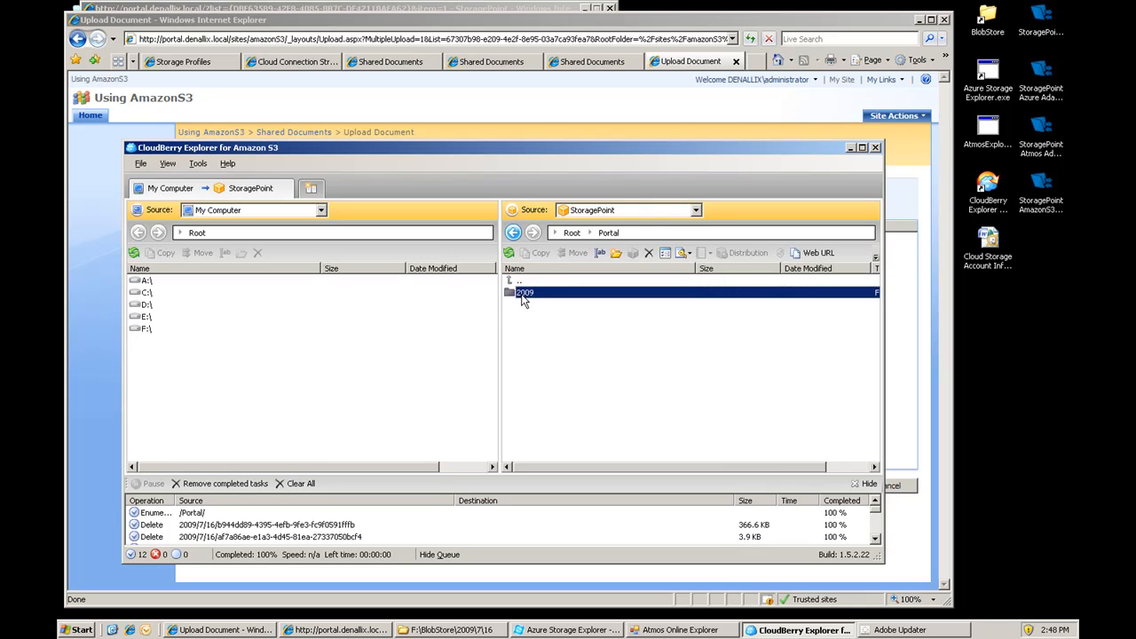
pyautogui.doubleClick(525, 291)
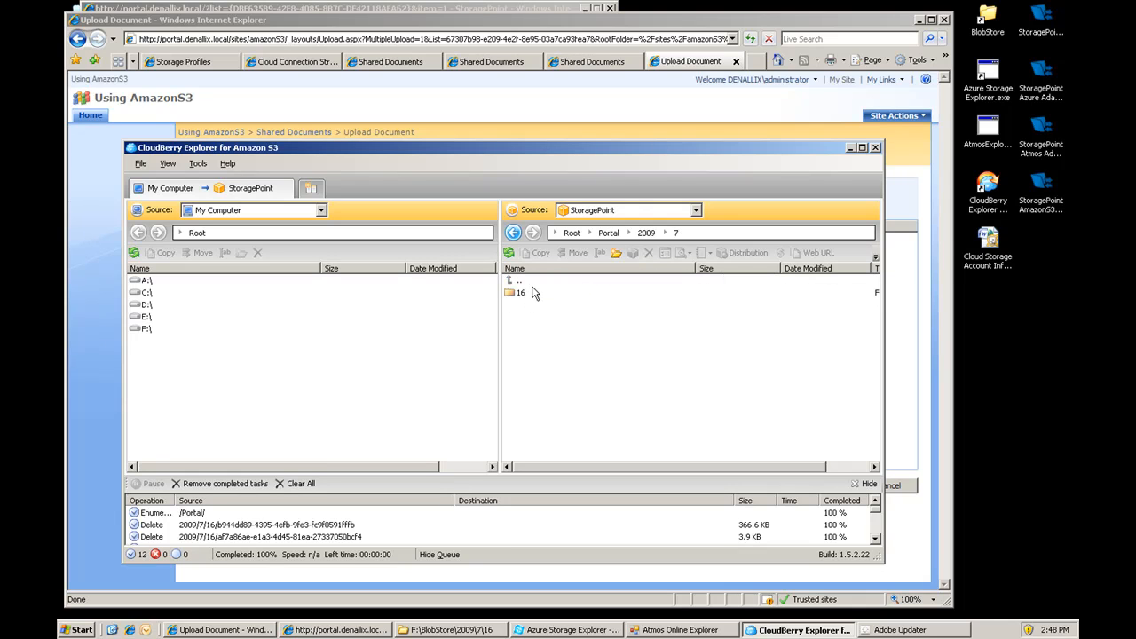
pyautogui.doubleClick(521, 291)
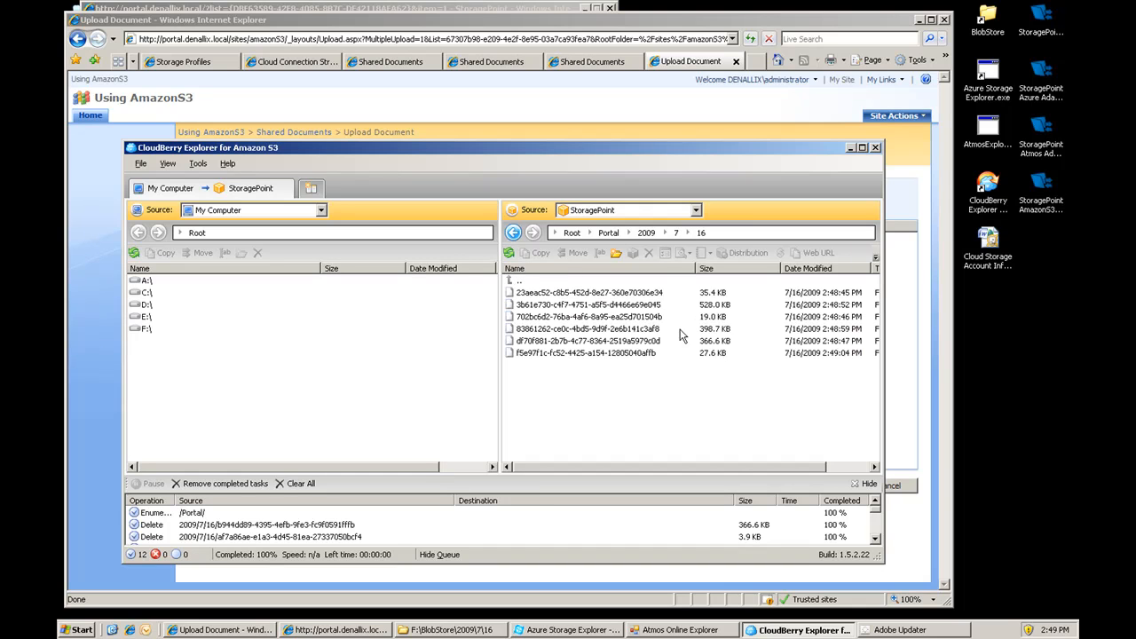
pyautogui.moveTo(635, 362)
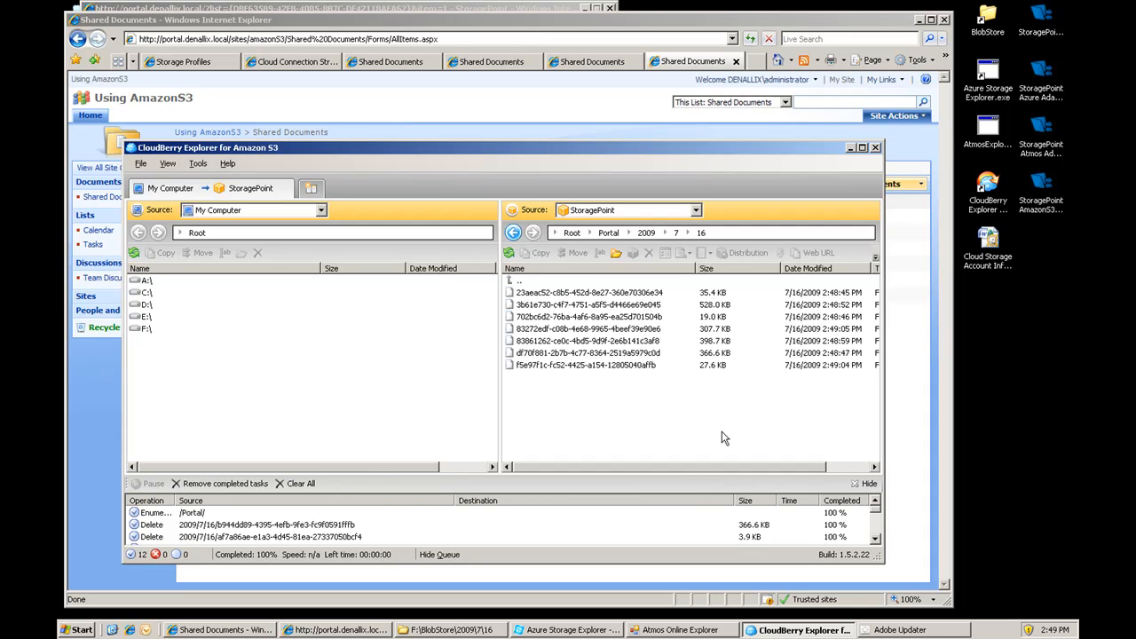
pyautogui.moveTo(646, 298)
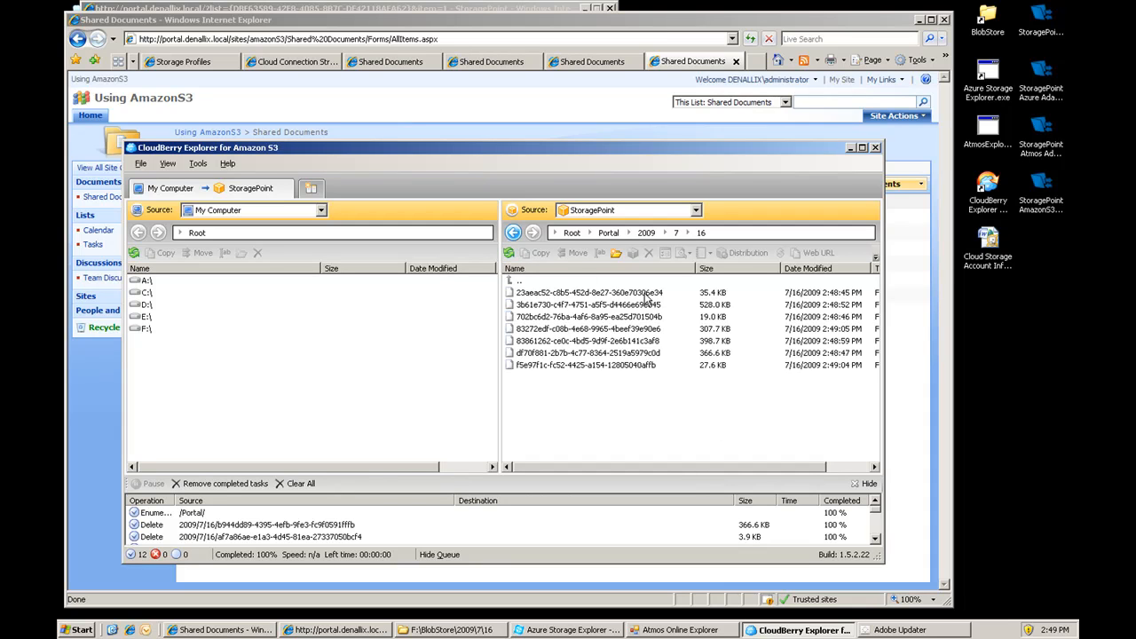
pyautogui.moveTo(921, 397)
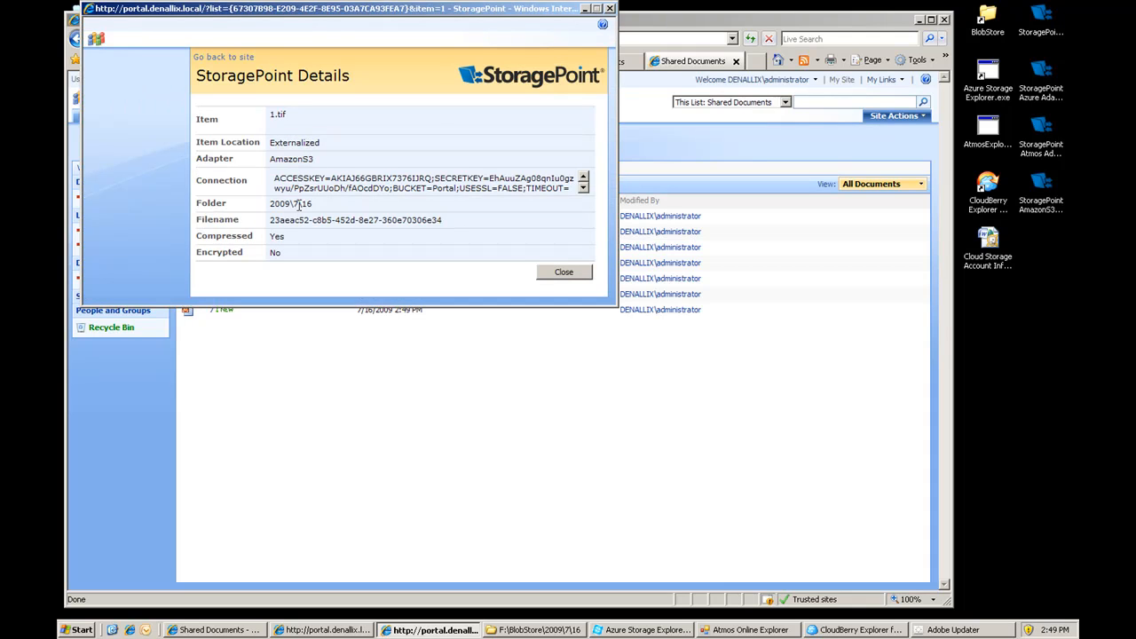
# Step: Close 1.tif's StoragePoint details and open the file read-only in the picture viewer
pyautogui.click(564, 272)
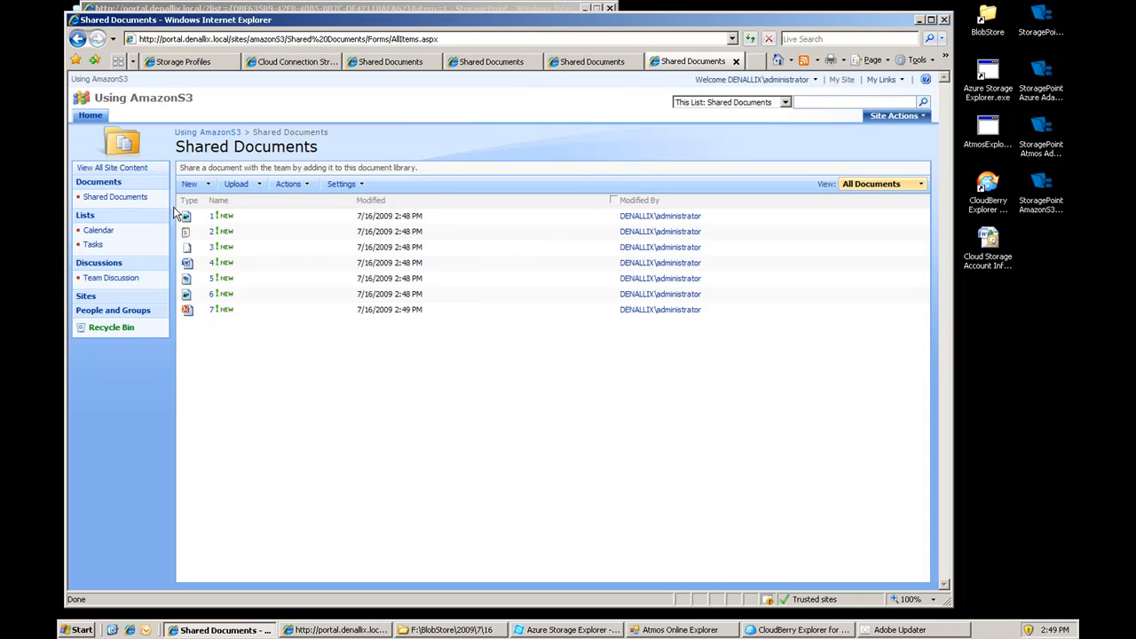
pyautogui.click(211, 217)
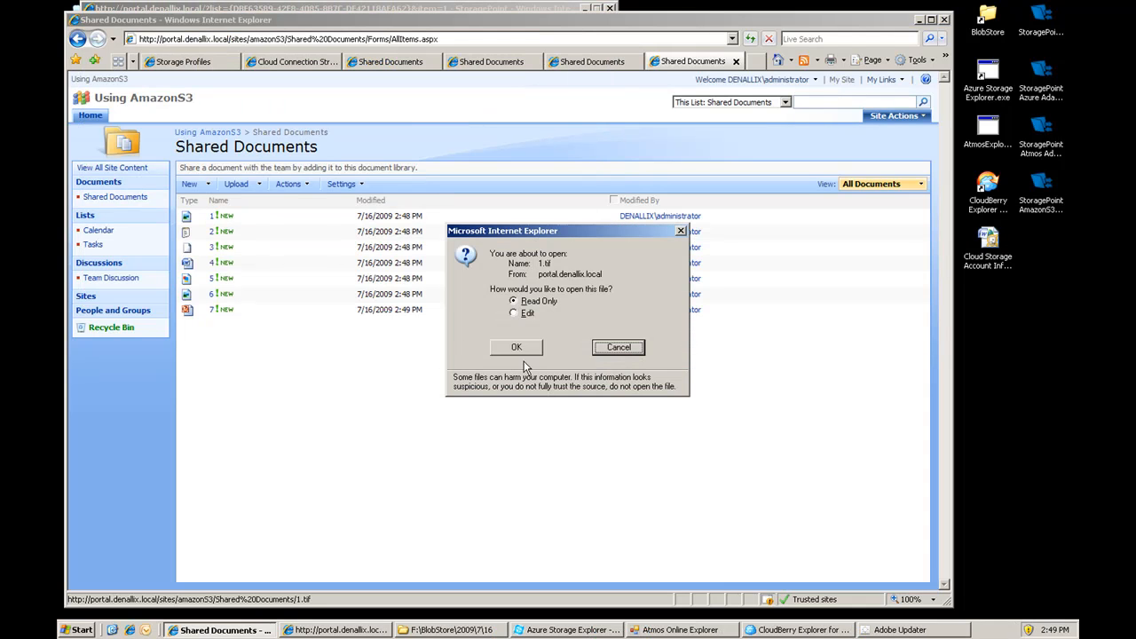
pyautogui.click(515, 346)
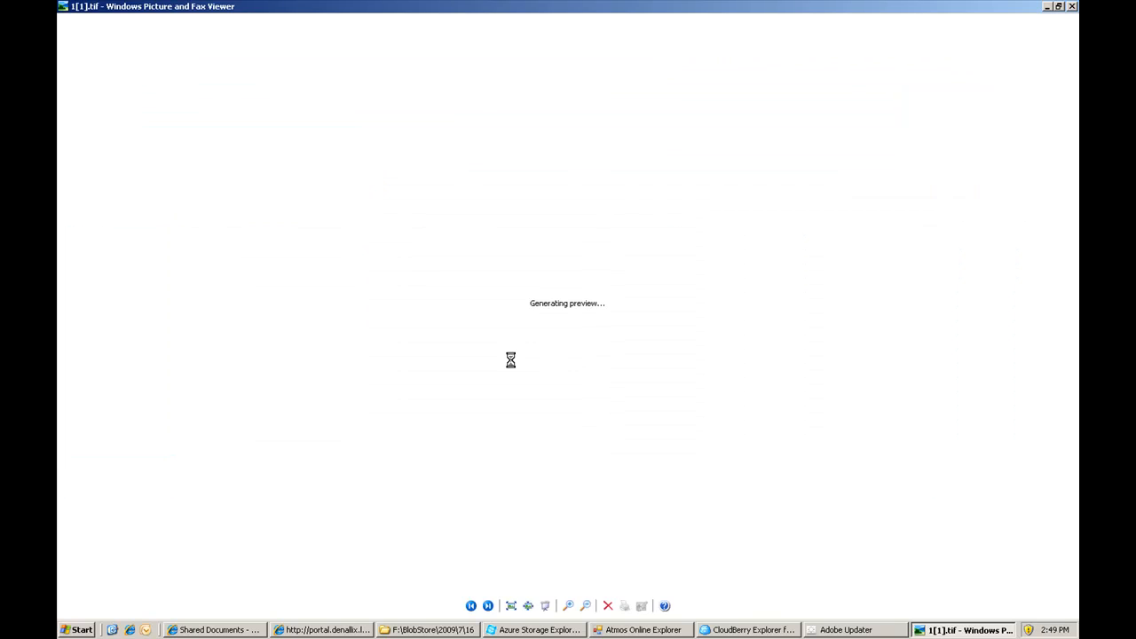